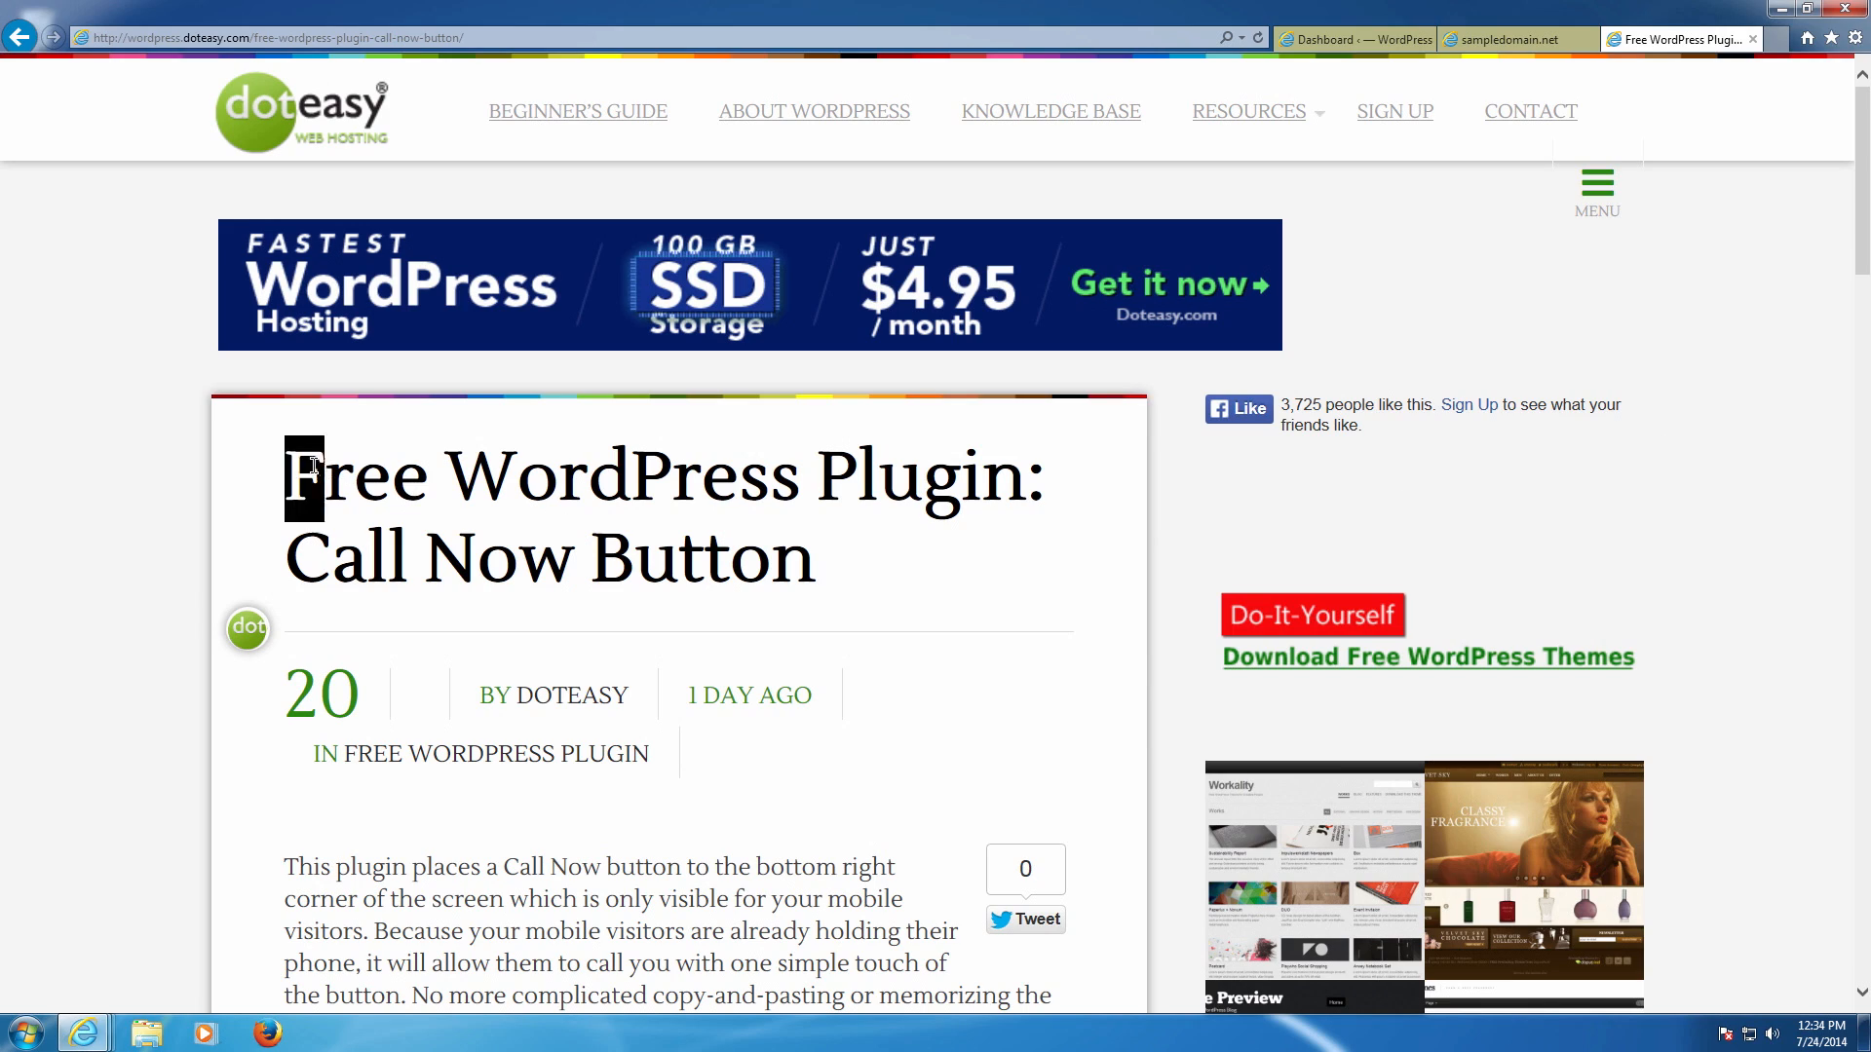
Return to the WordPress dashboard and go to the Add New plugins page.
scroll("down", 3)
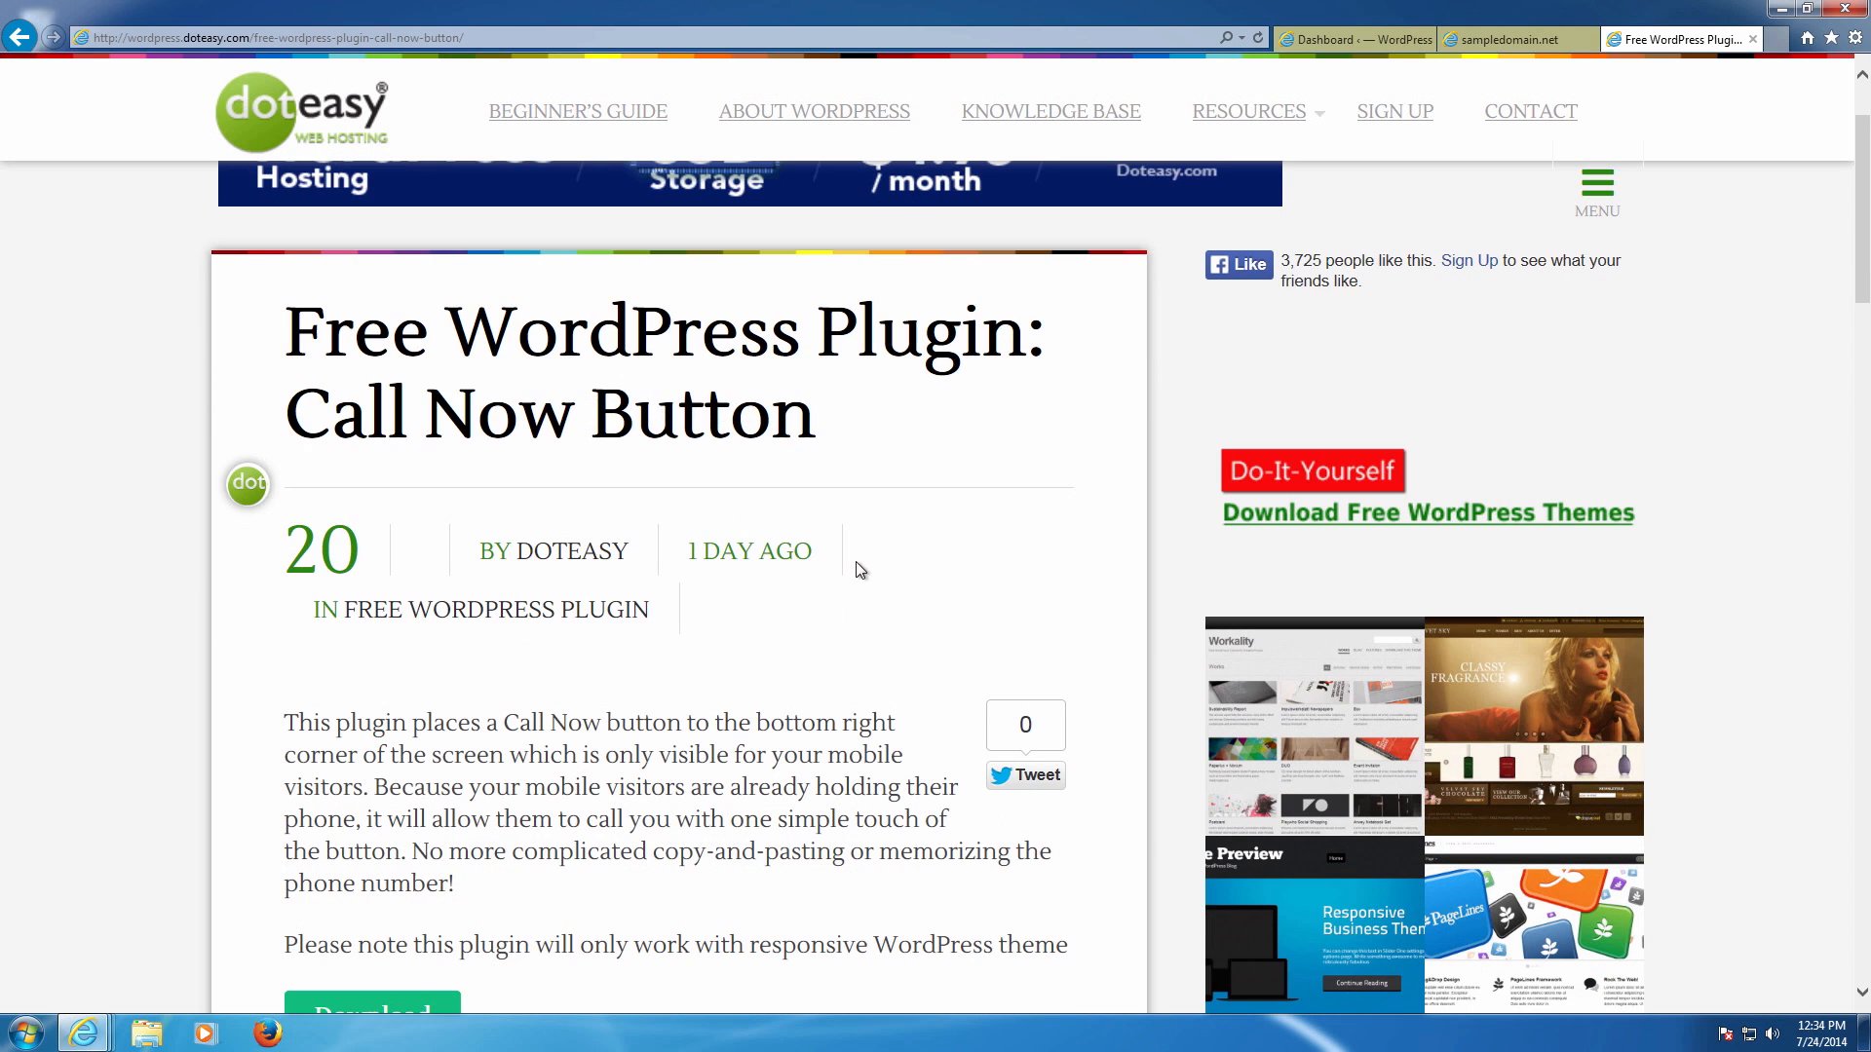
scroll("down", 3)
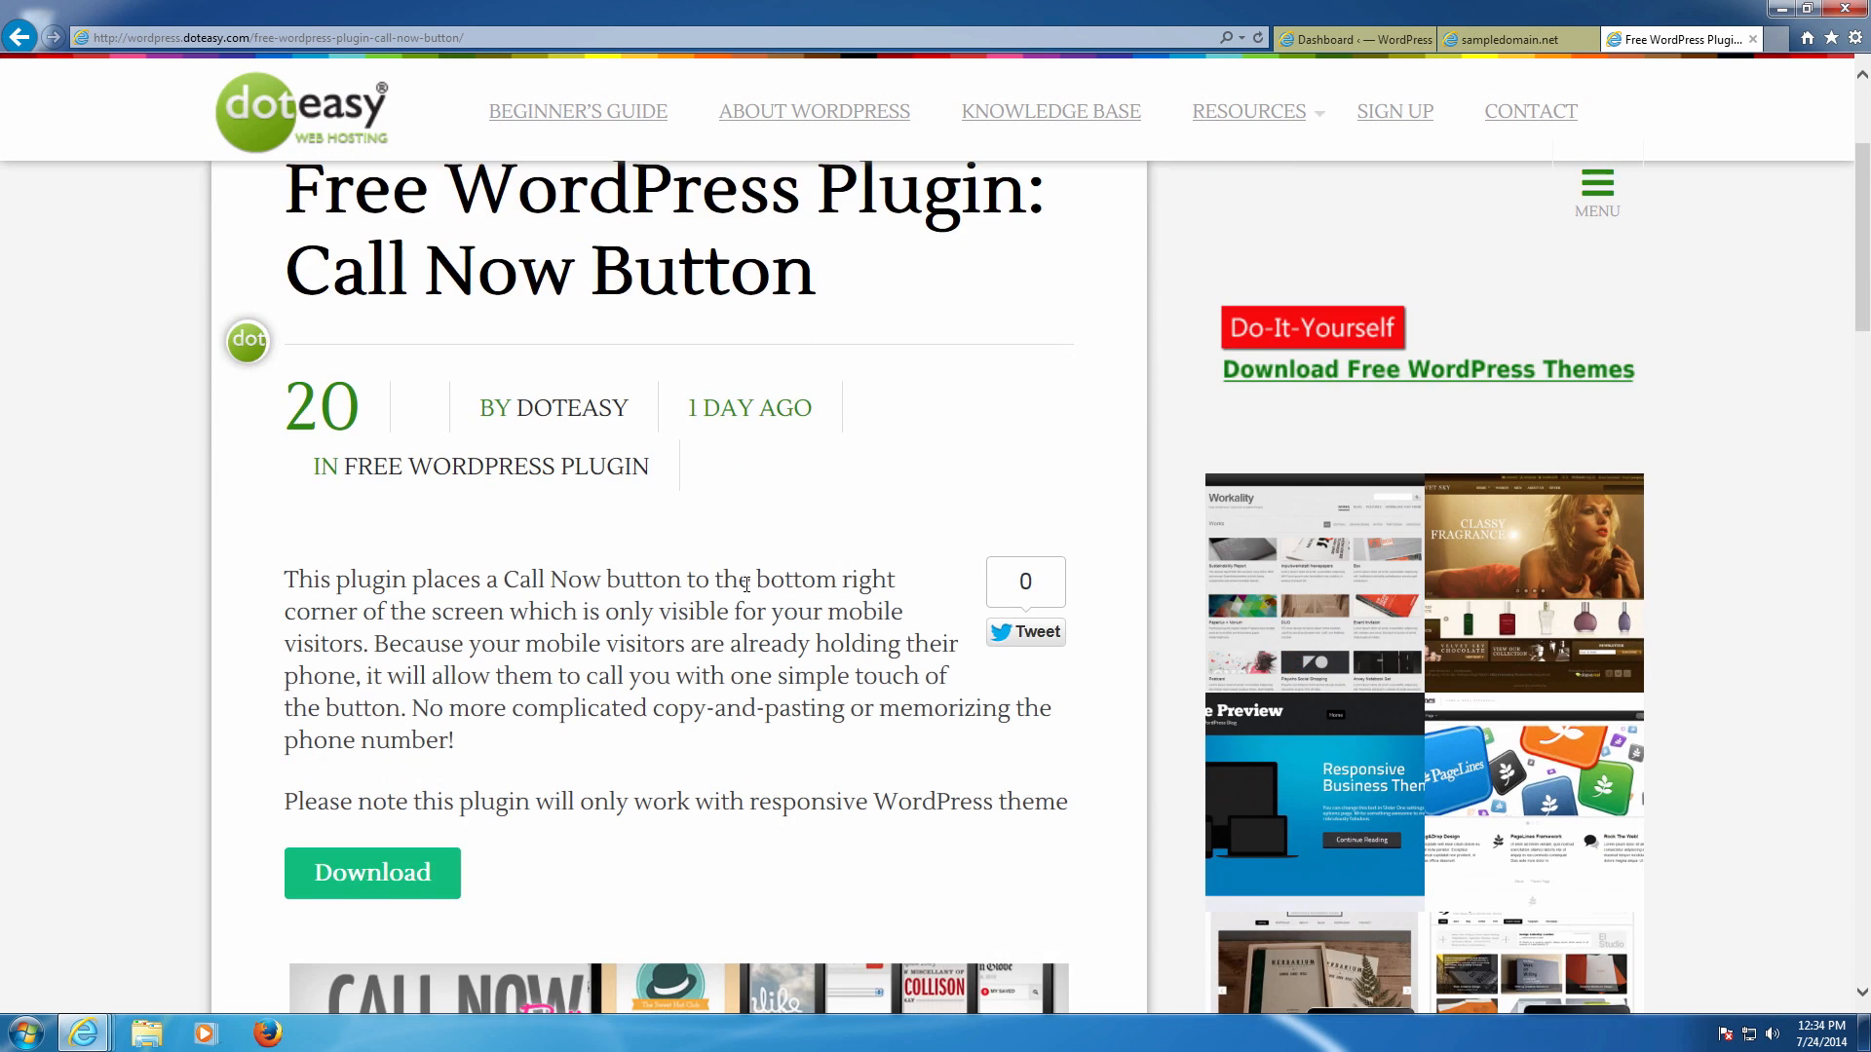
scroll("up", 3)
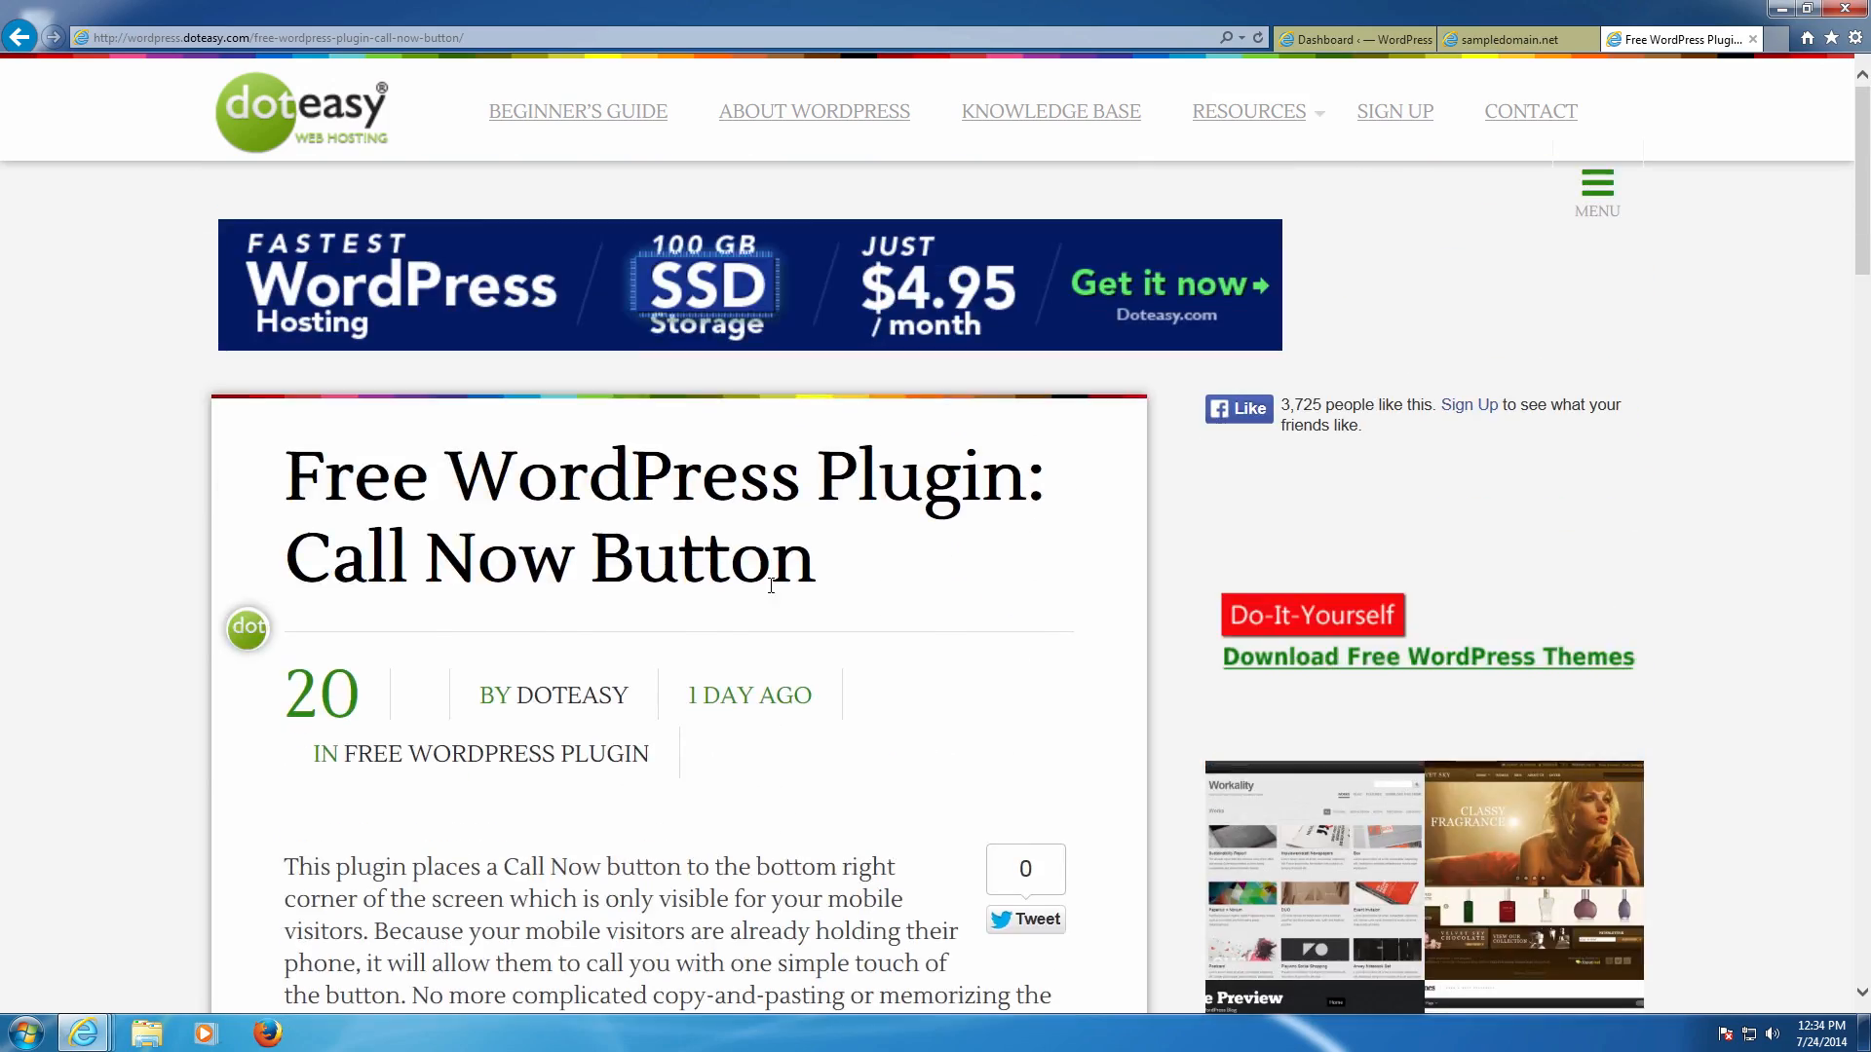
mouse_move(883, 63)
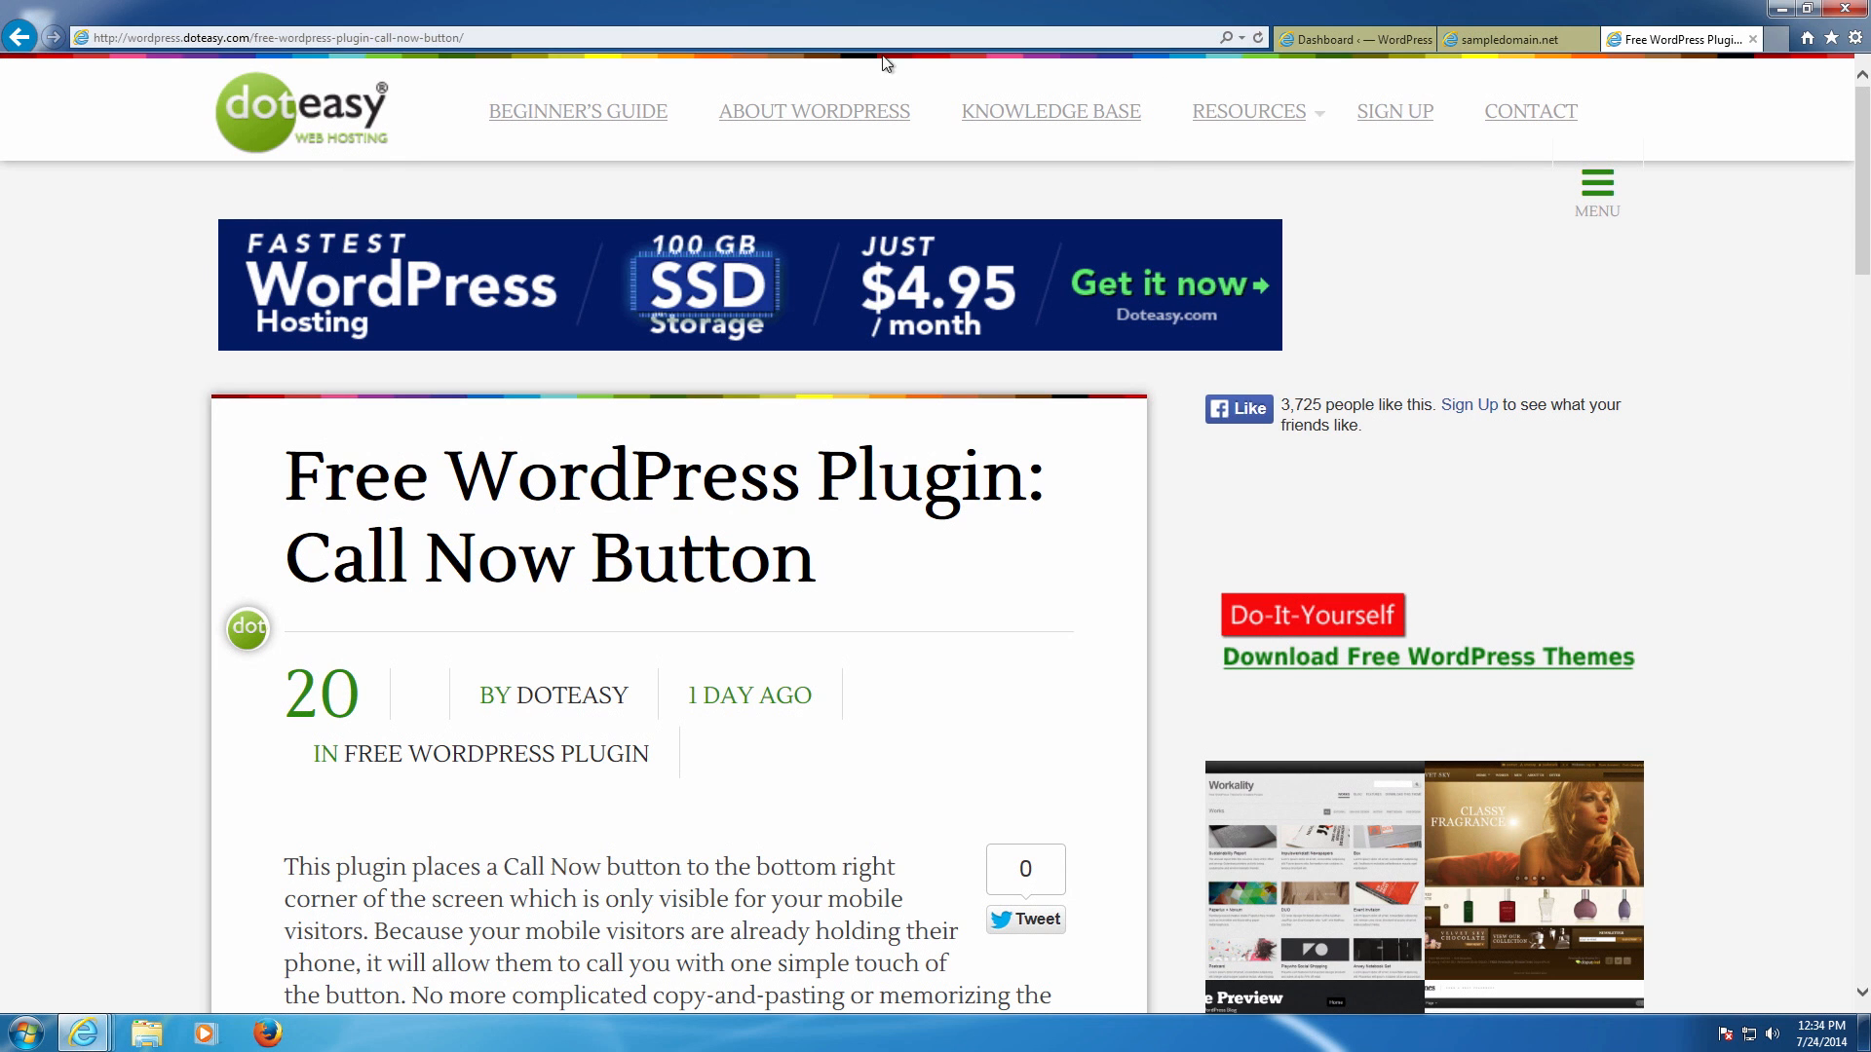
scroll("down", 3)
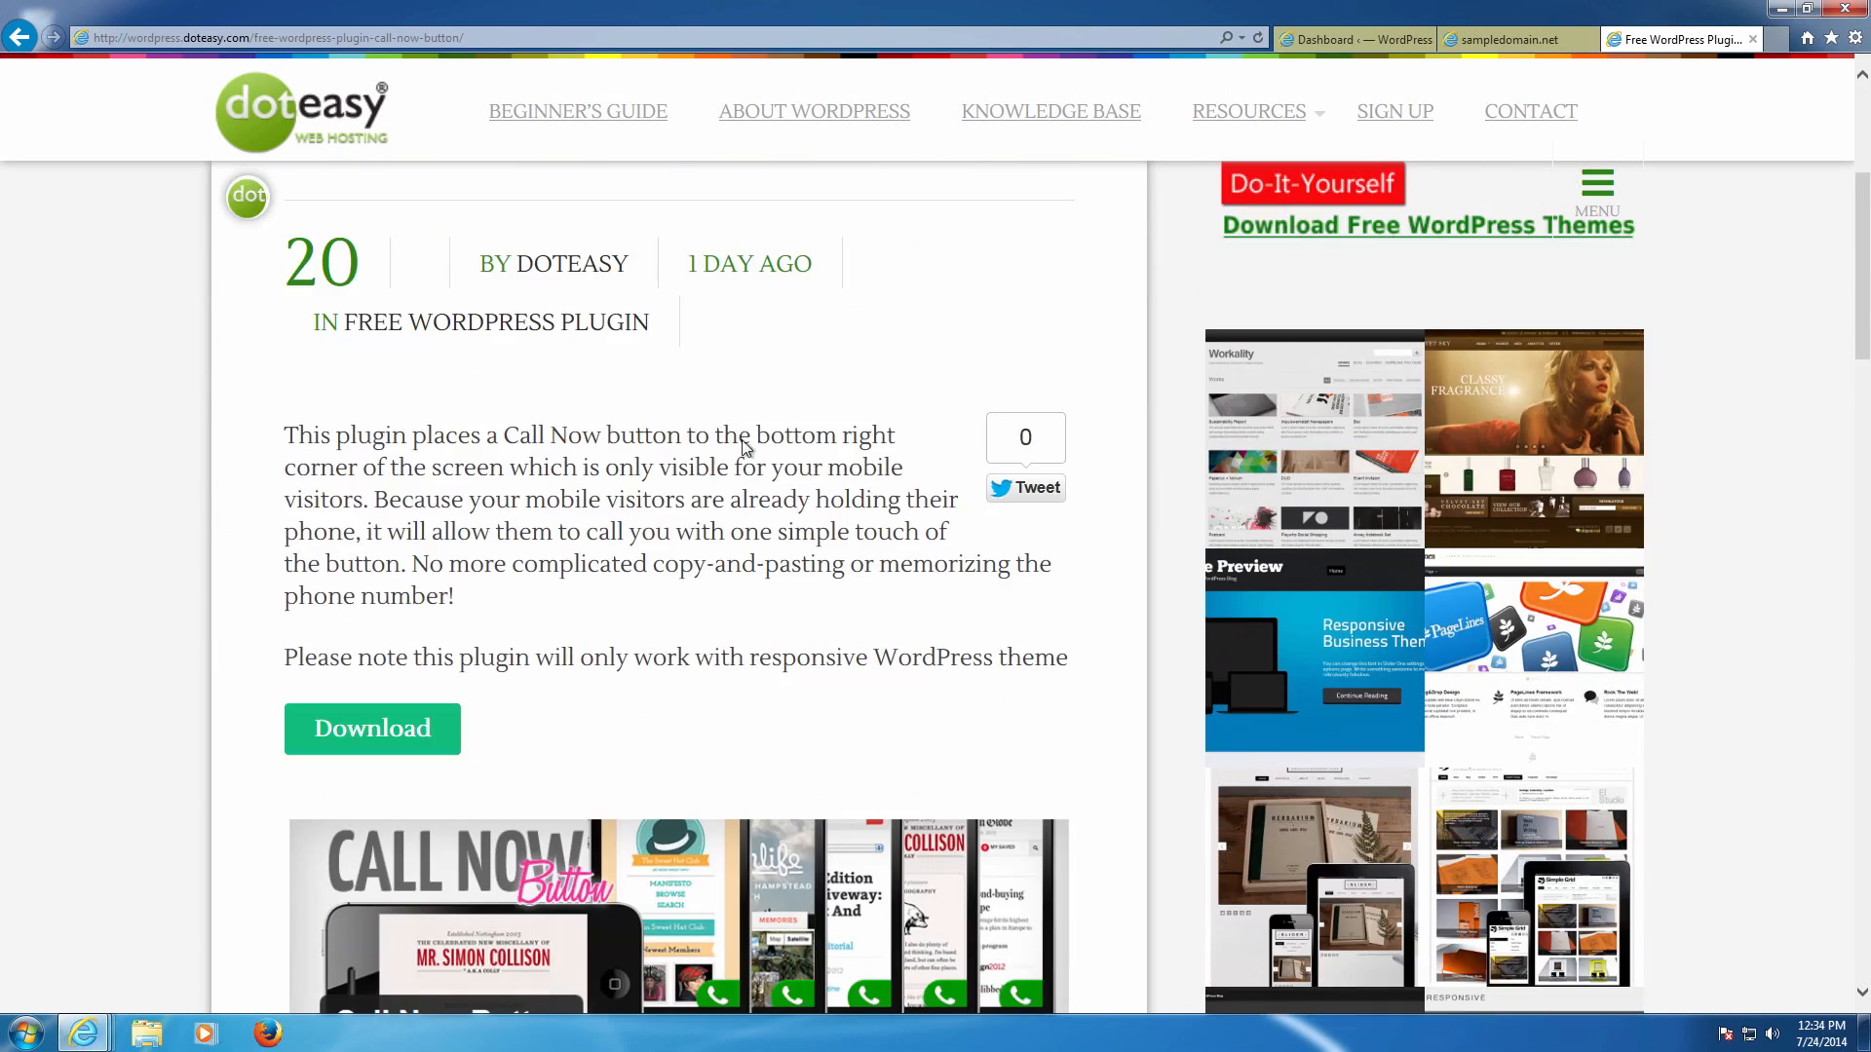
scroll("up", 3)
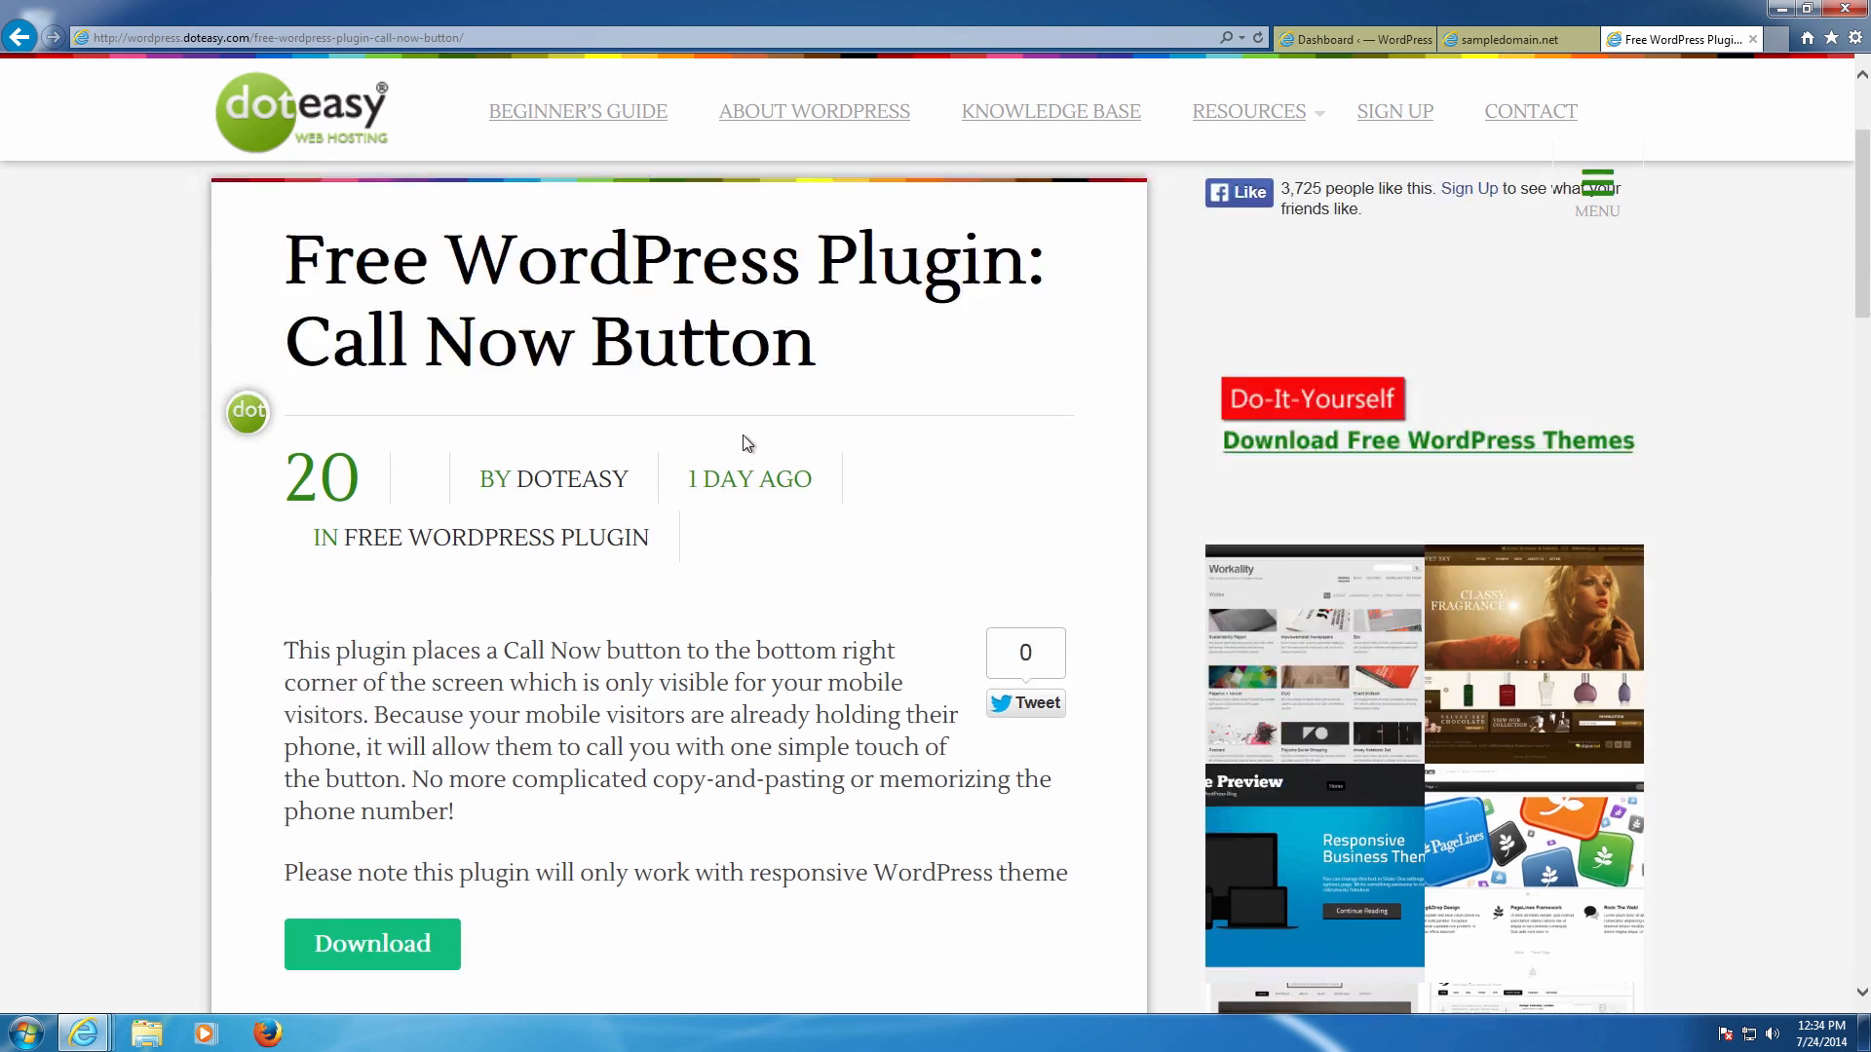
scroll("down", 3)
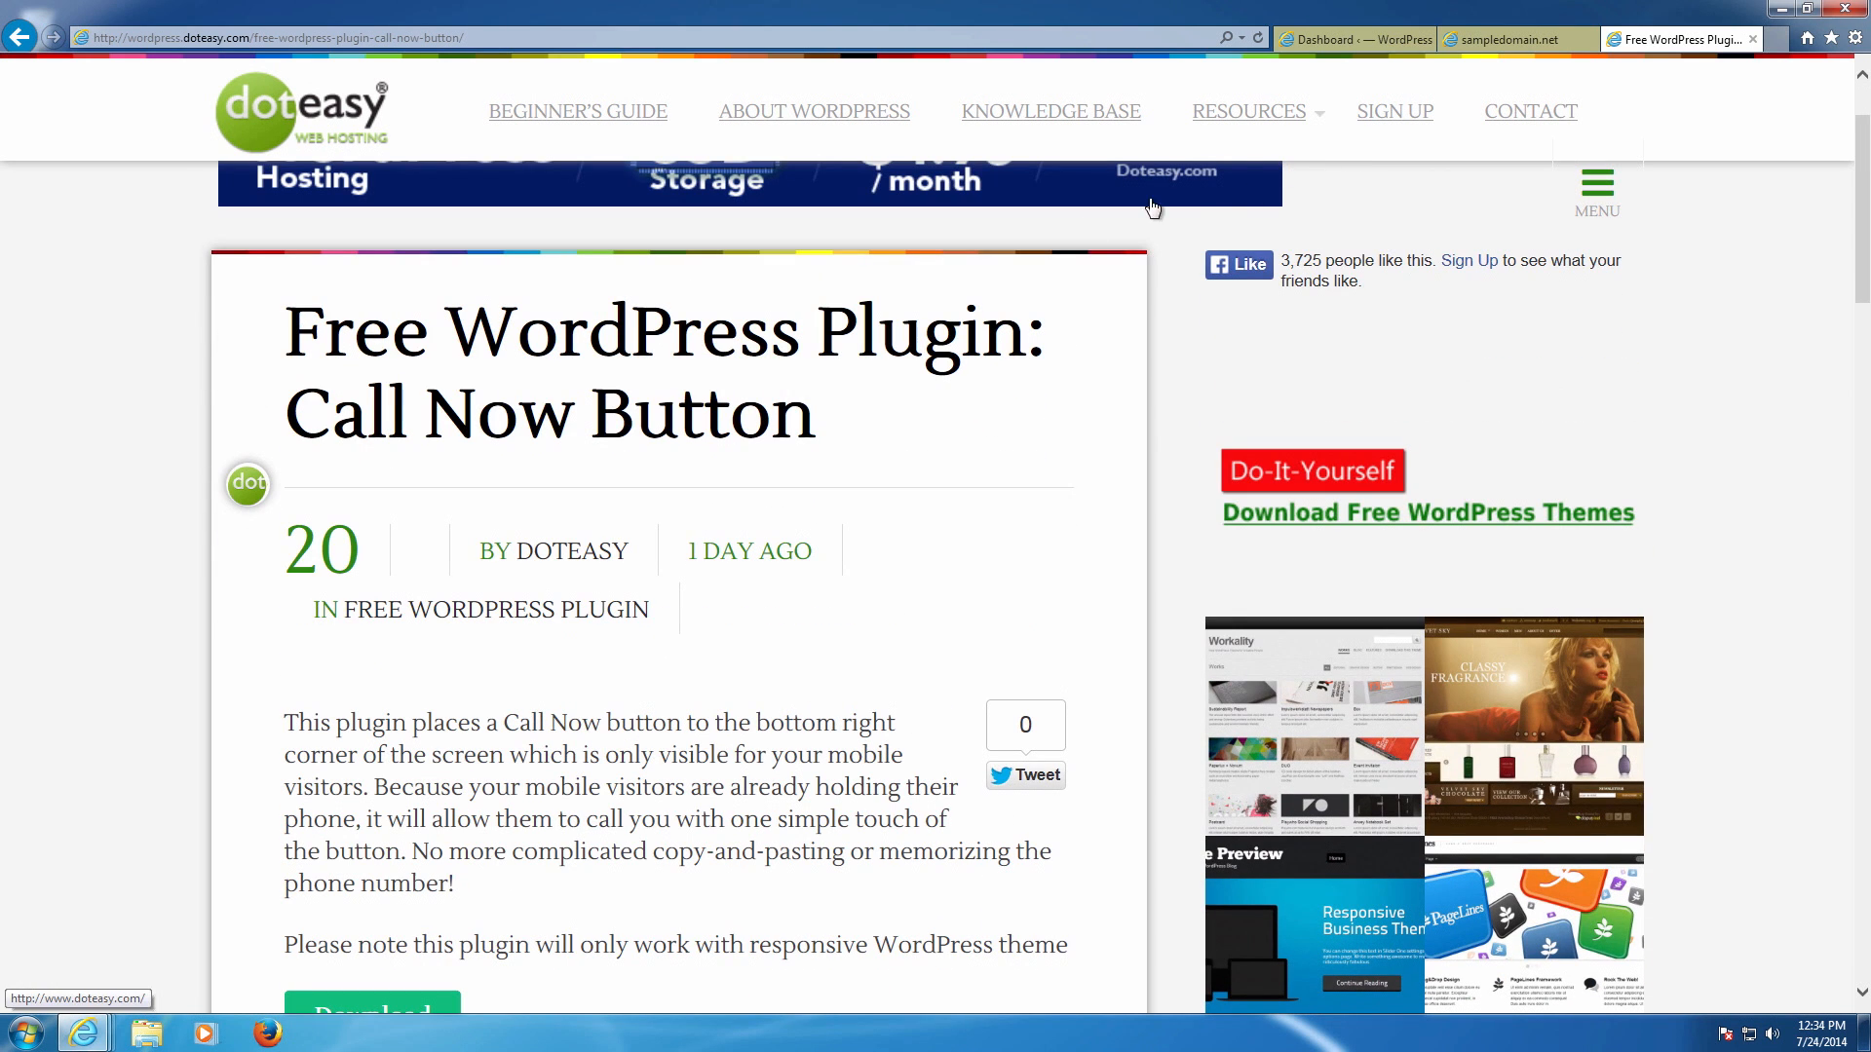
mouse_move(1354, 39)
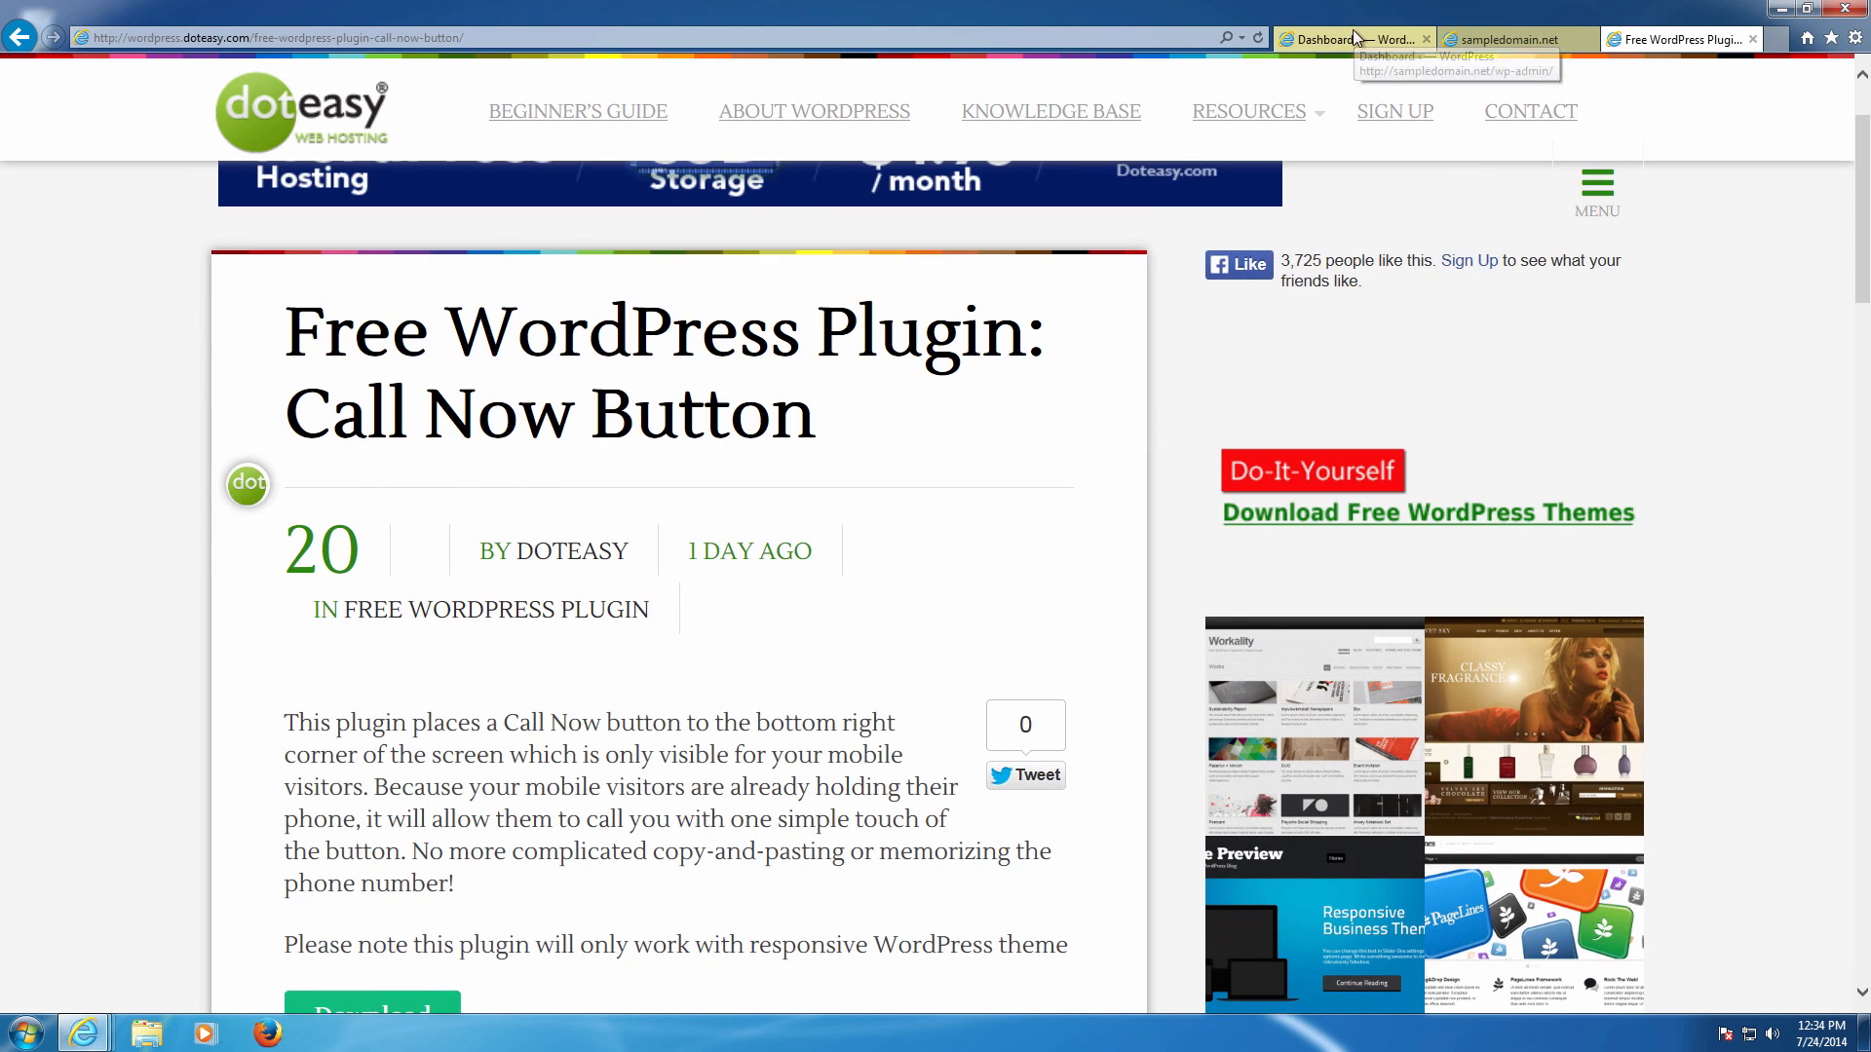
left_click(1349, 39)
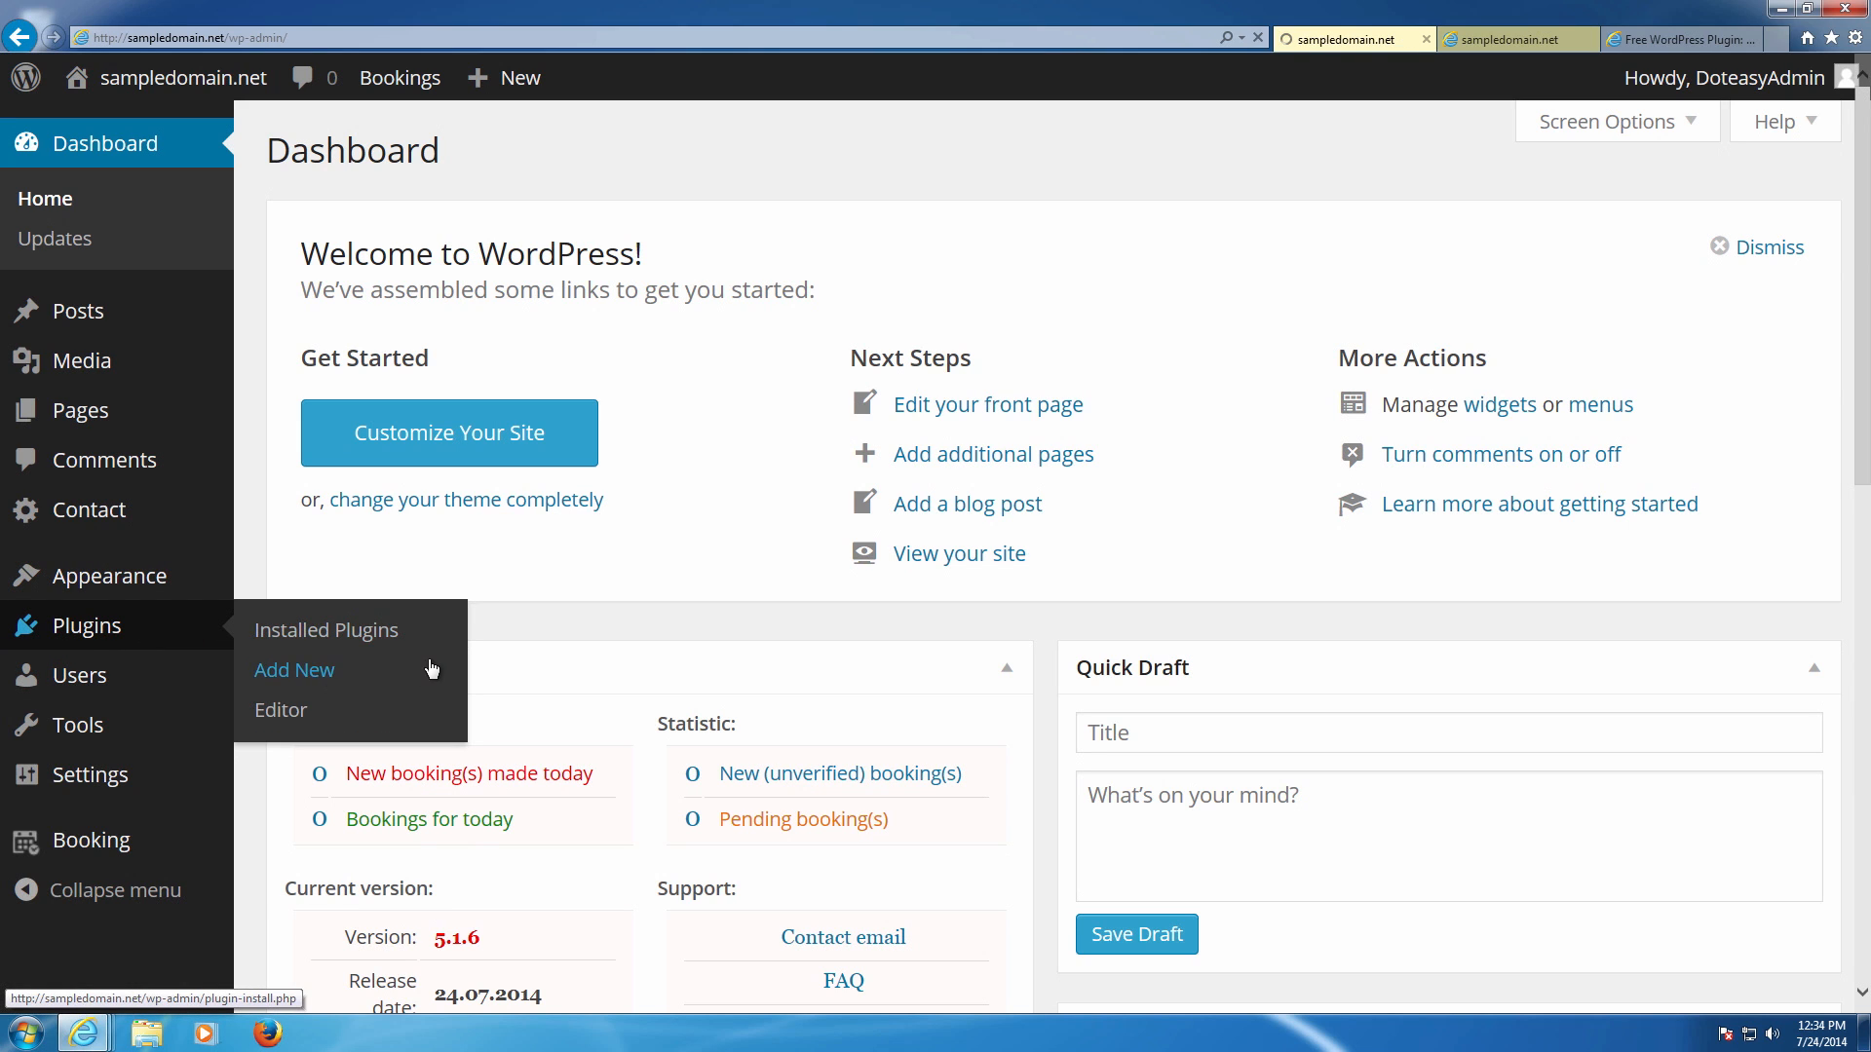
left_click(294, 669)
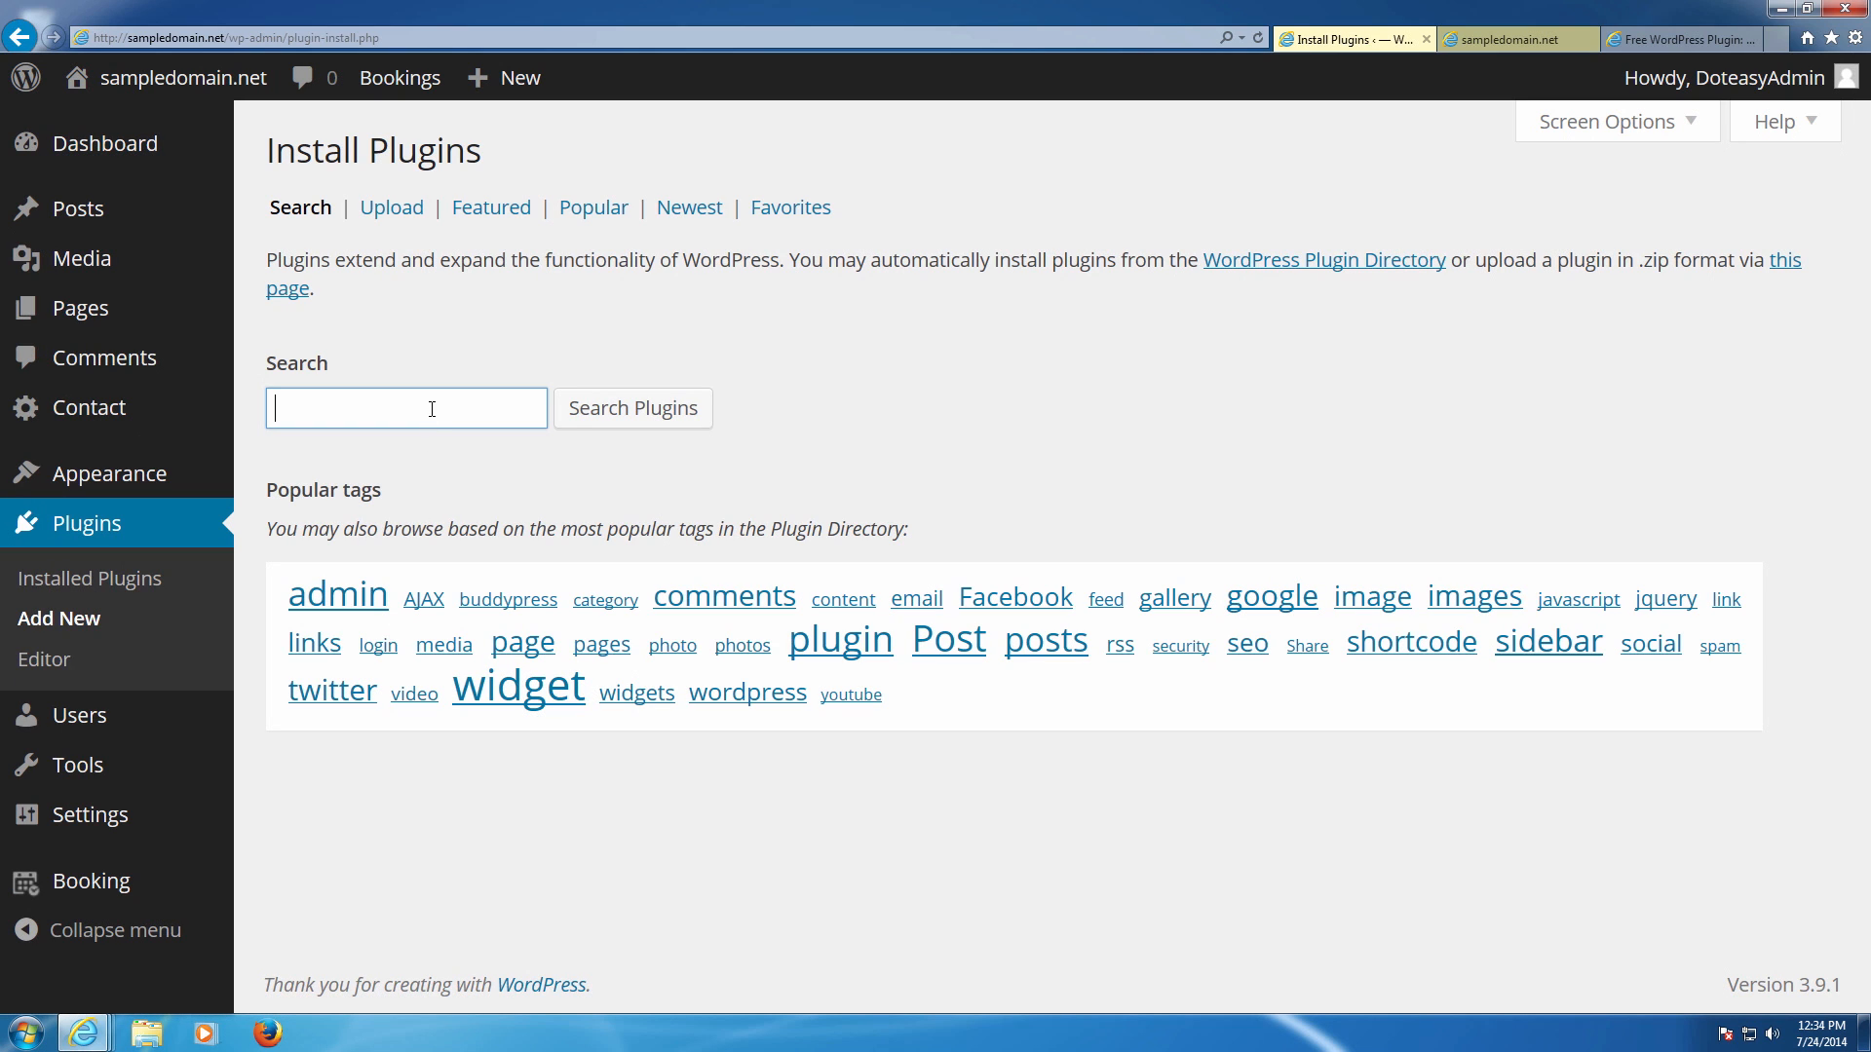
Search the plugin directory for 'call now button'.
type("call")
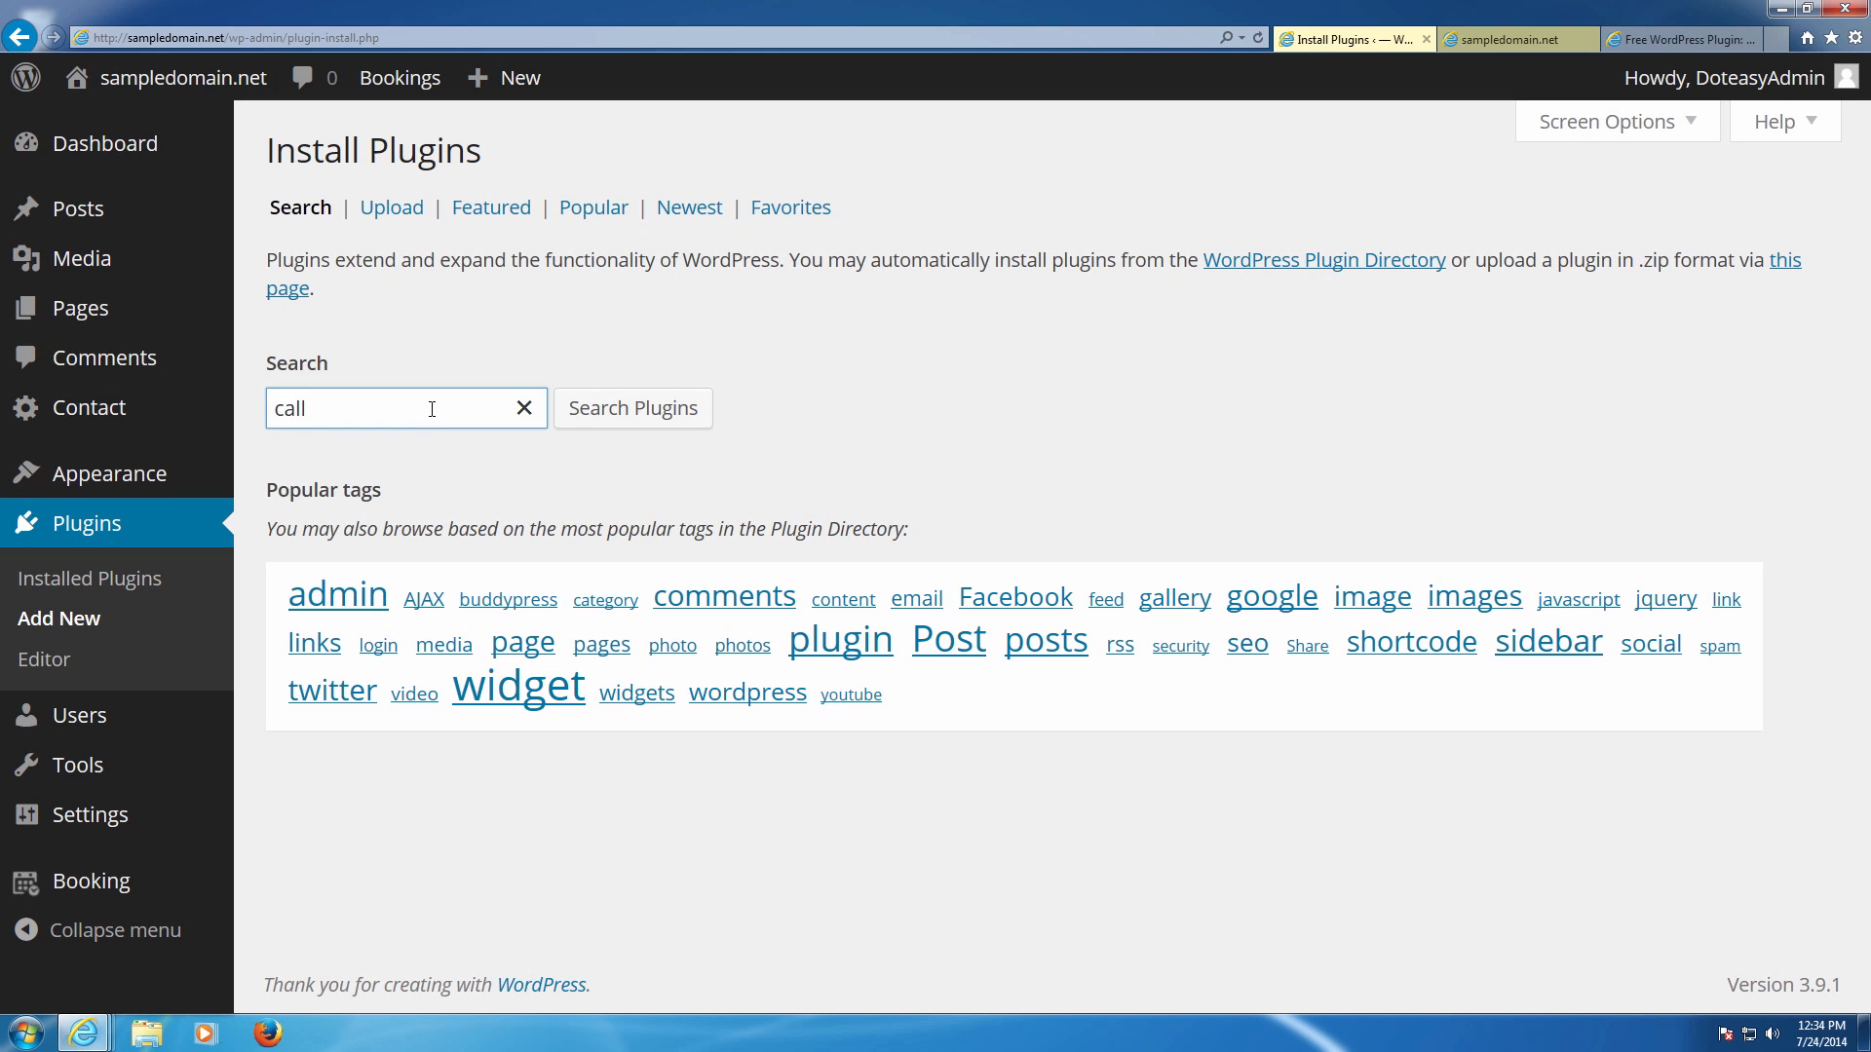
type("now")
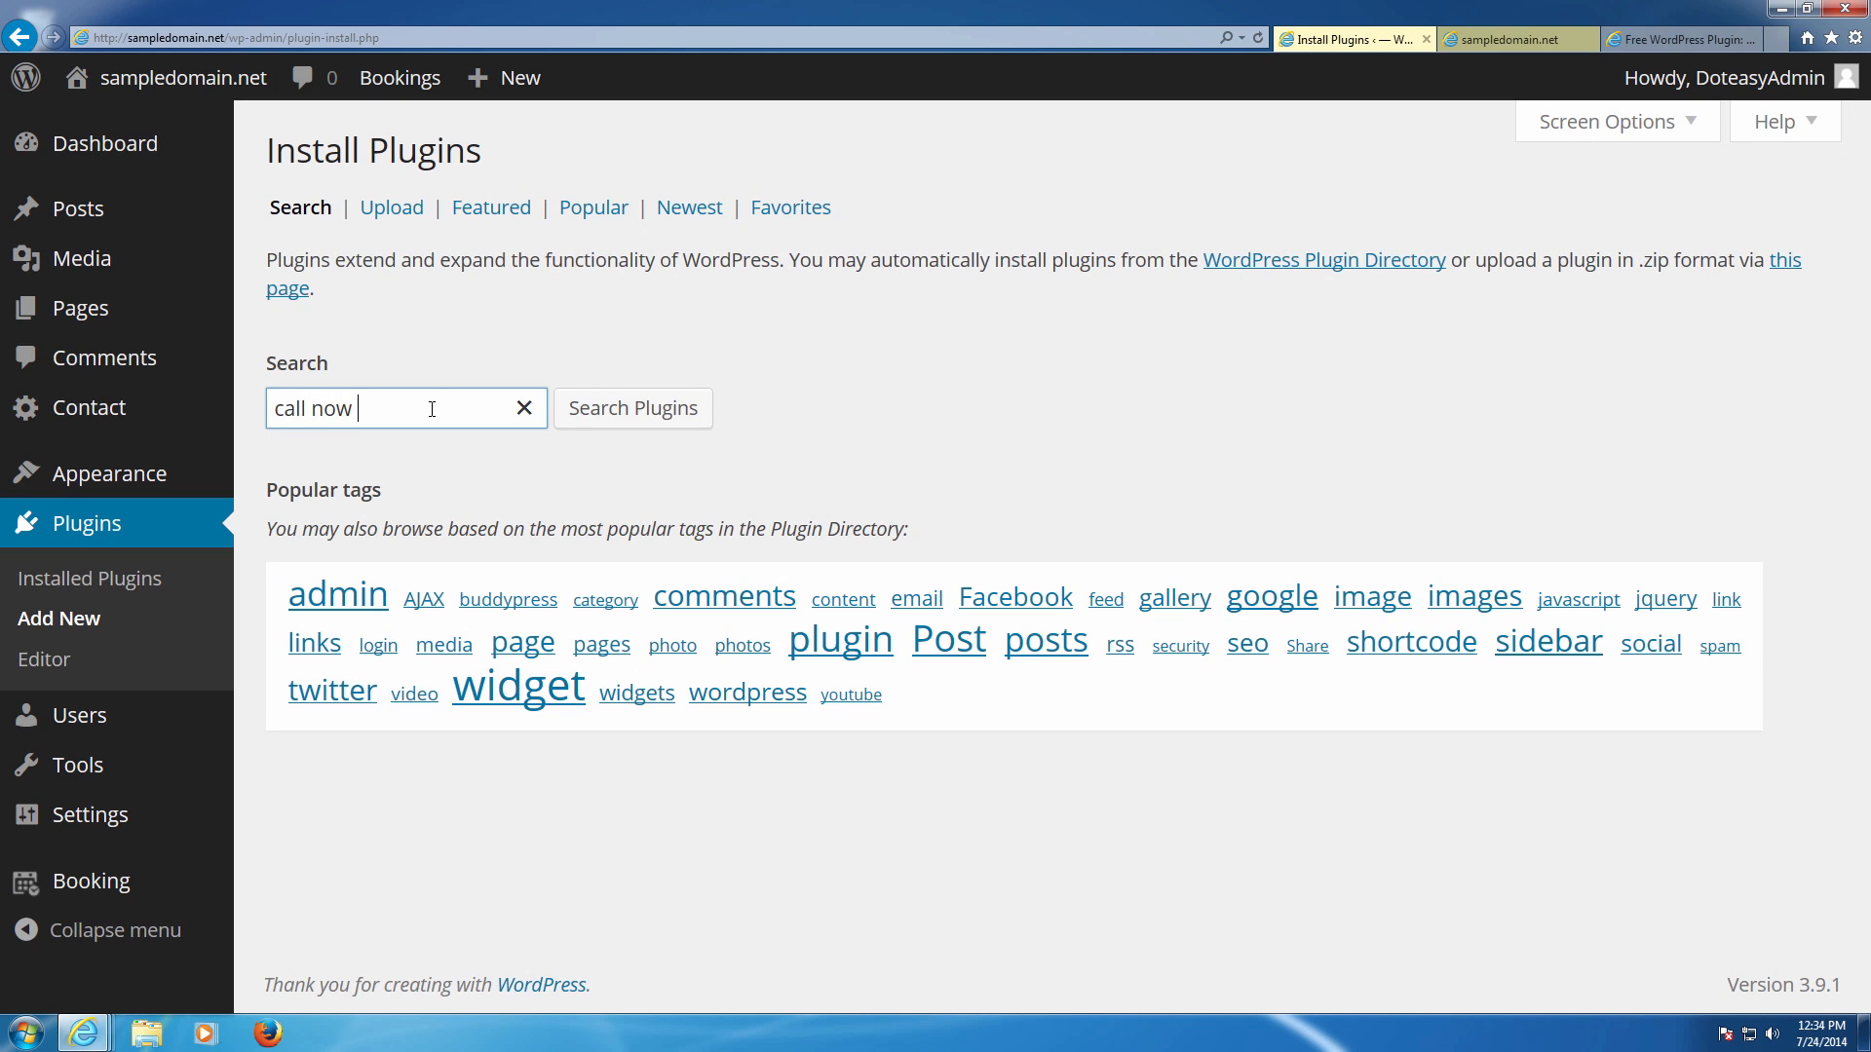
type("button")
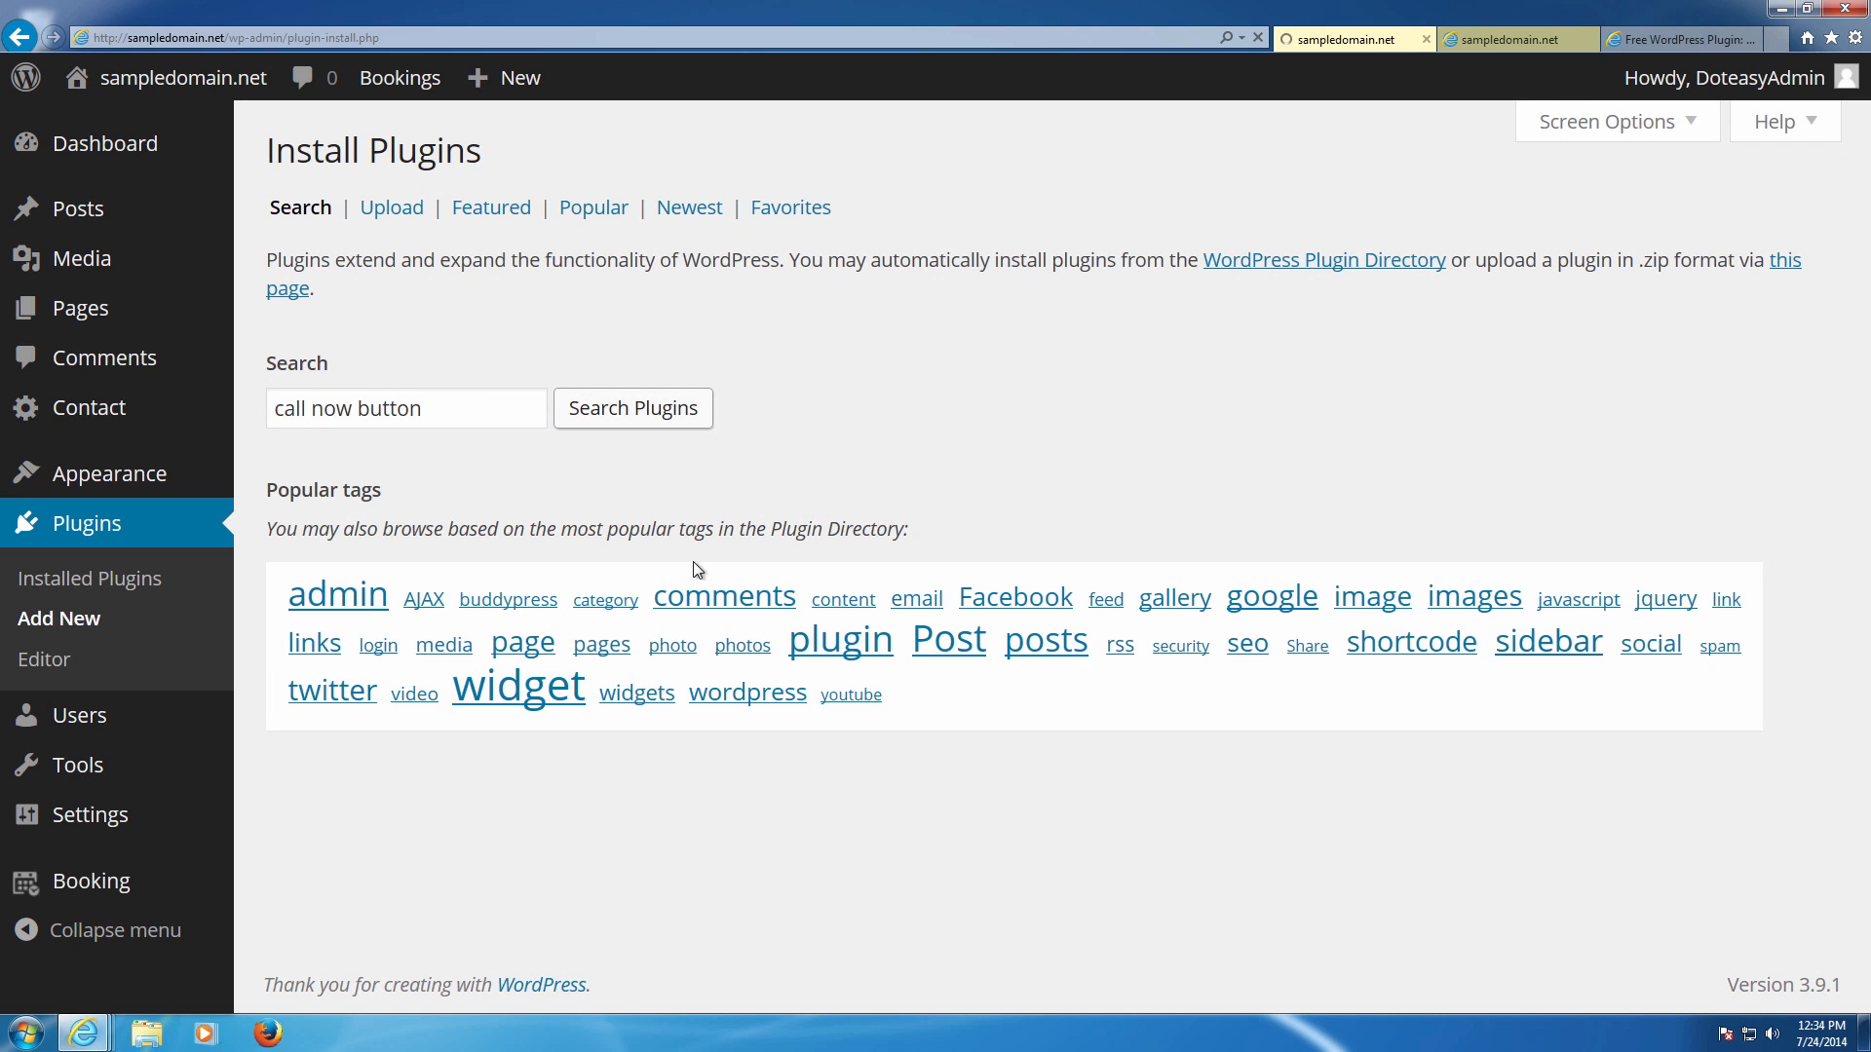
left_click(632, 407)
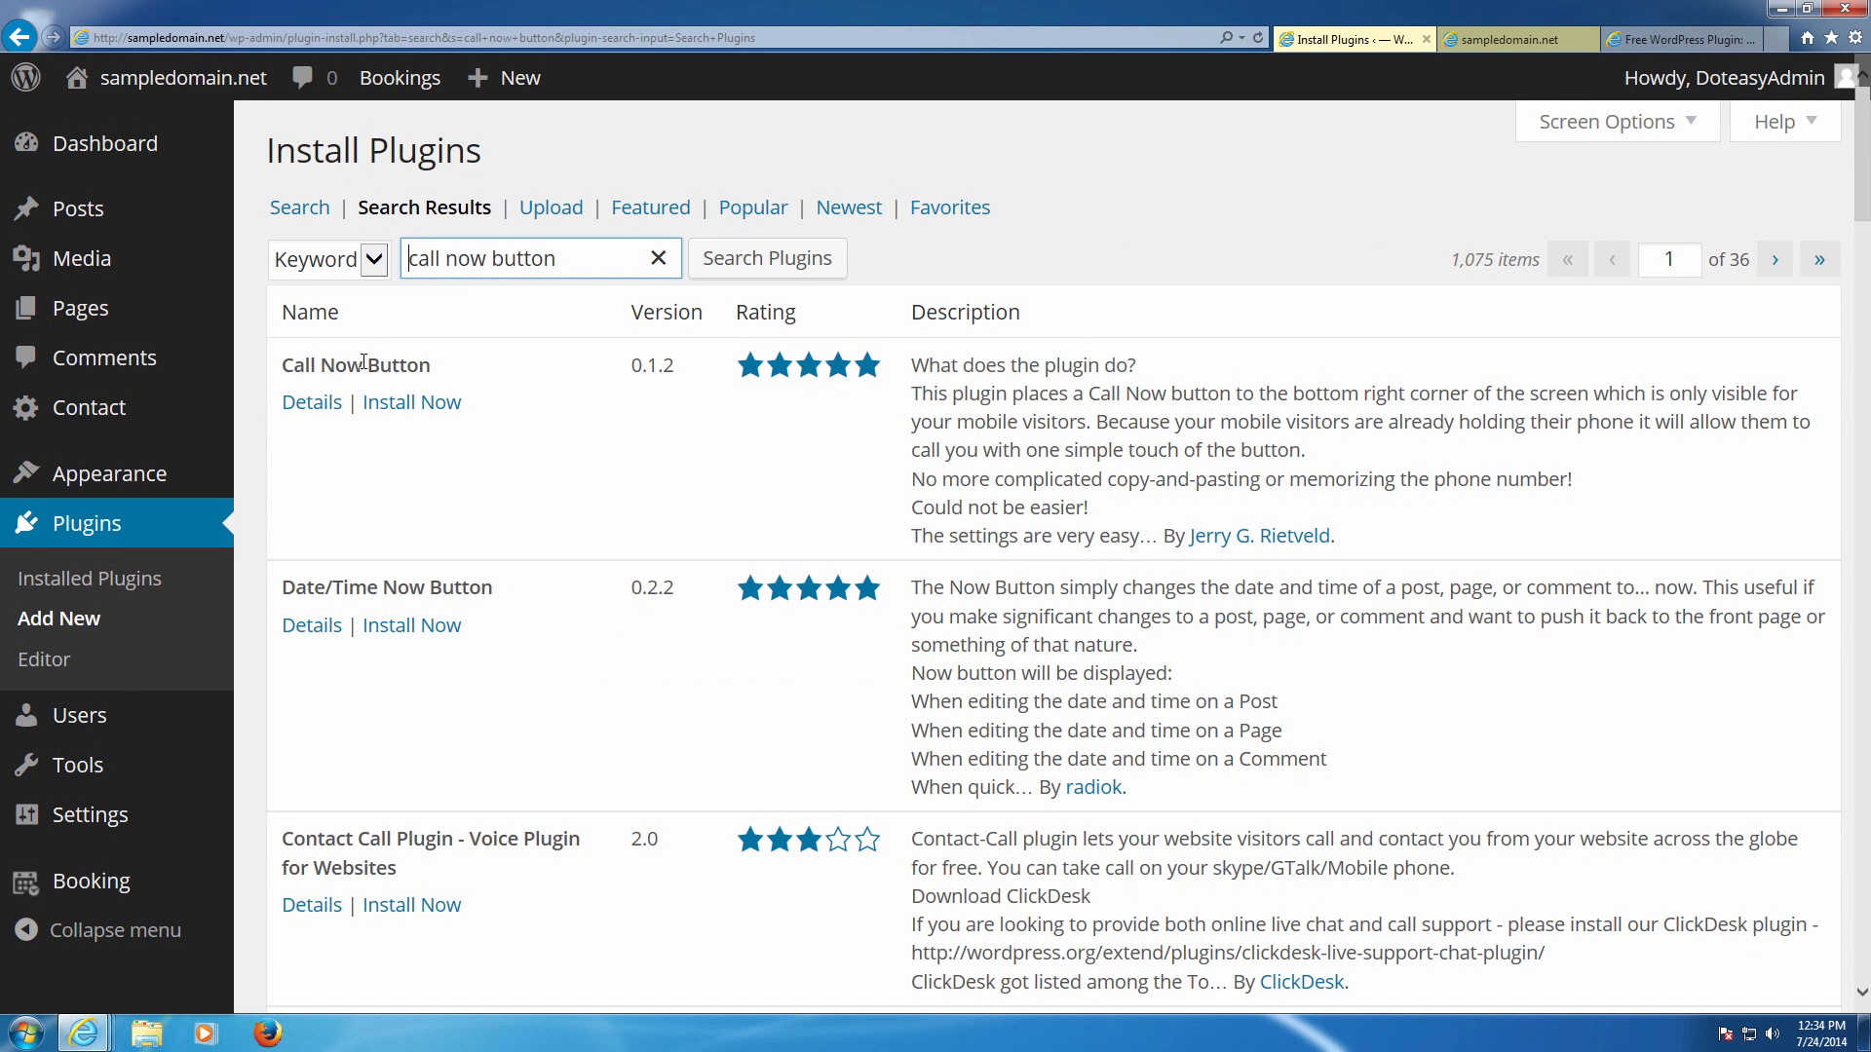
mouse_move(412, 401)
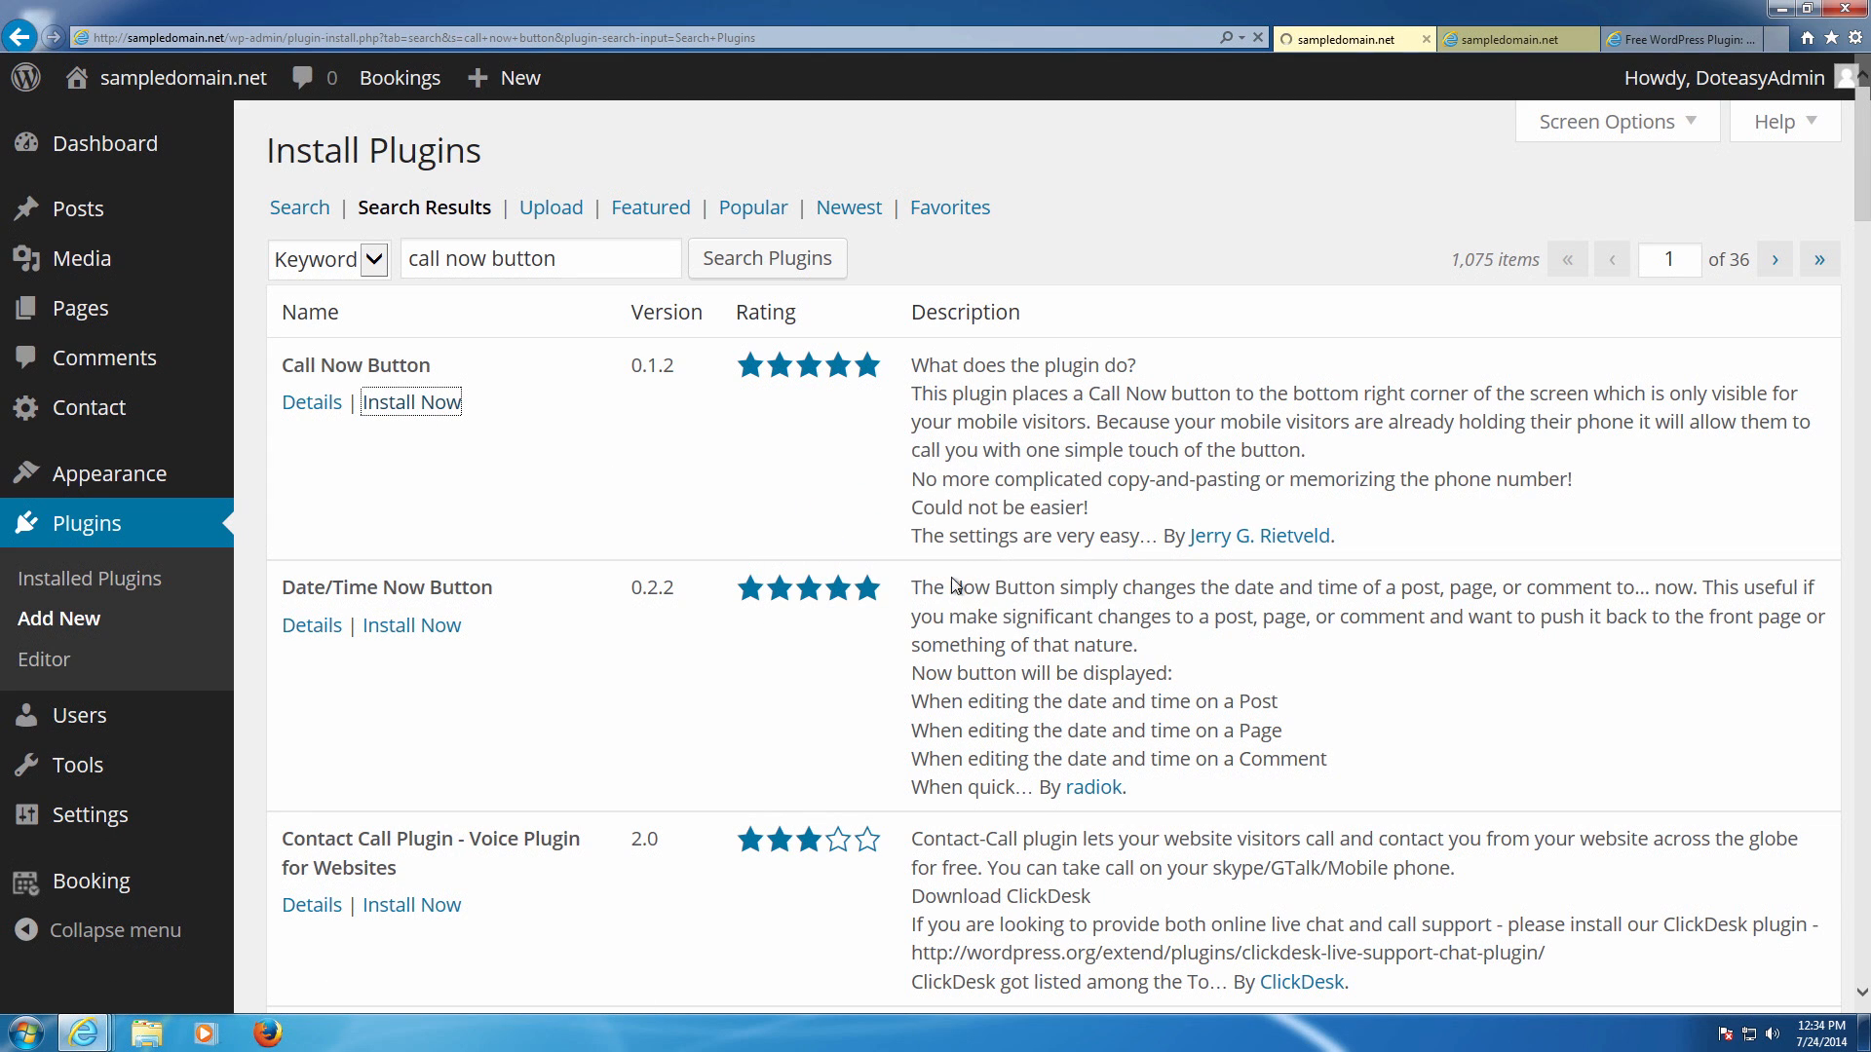
Install and activate Call Now Button 0.1.2, then view it among the installed plugins and Settings entries.
left_click(411, 402)
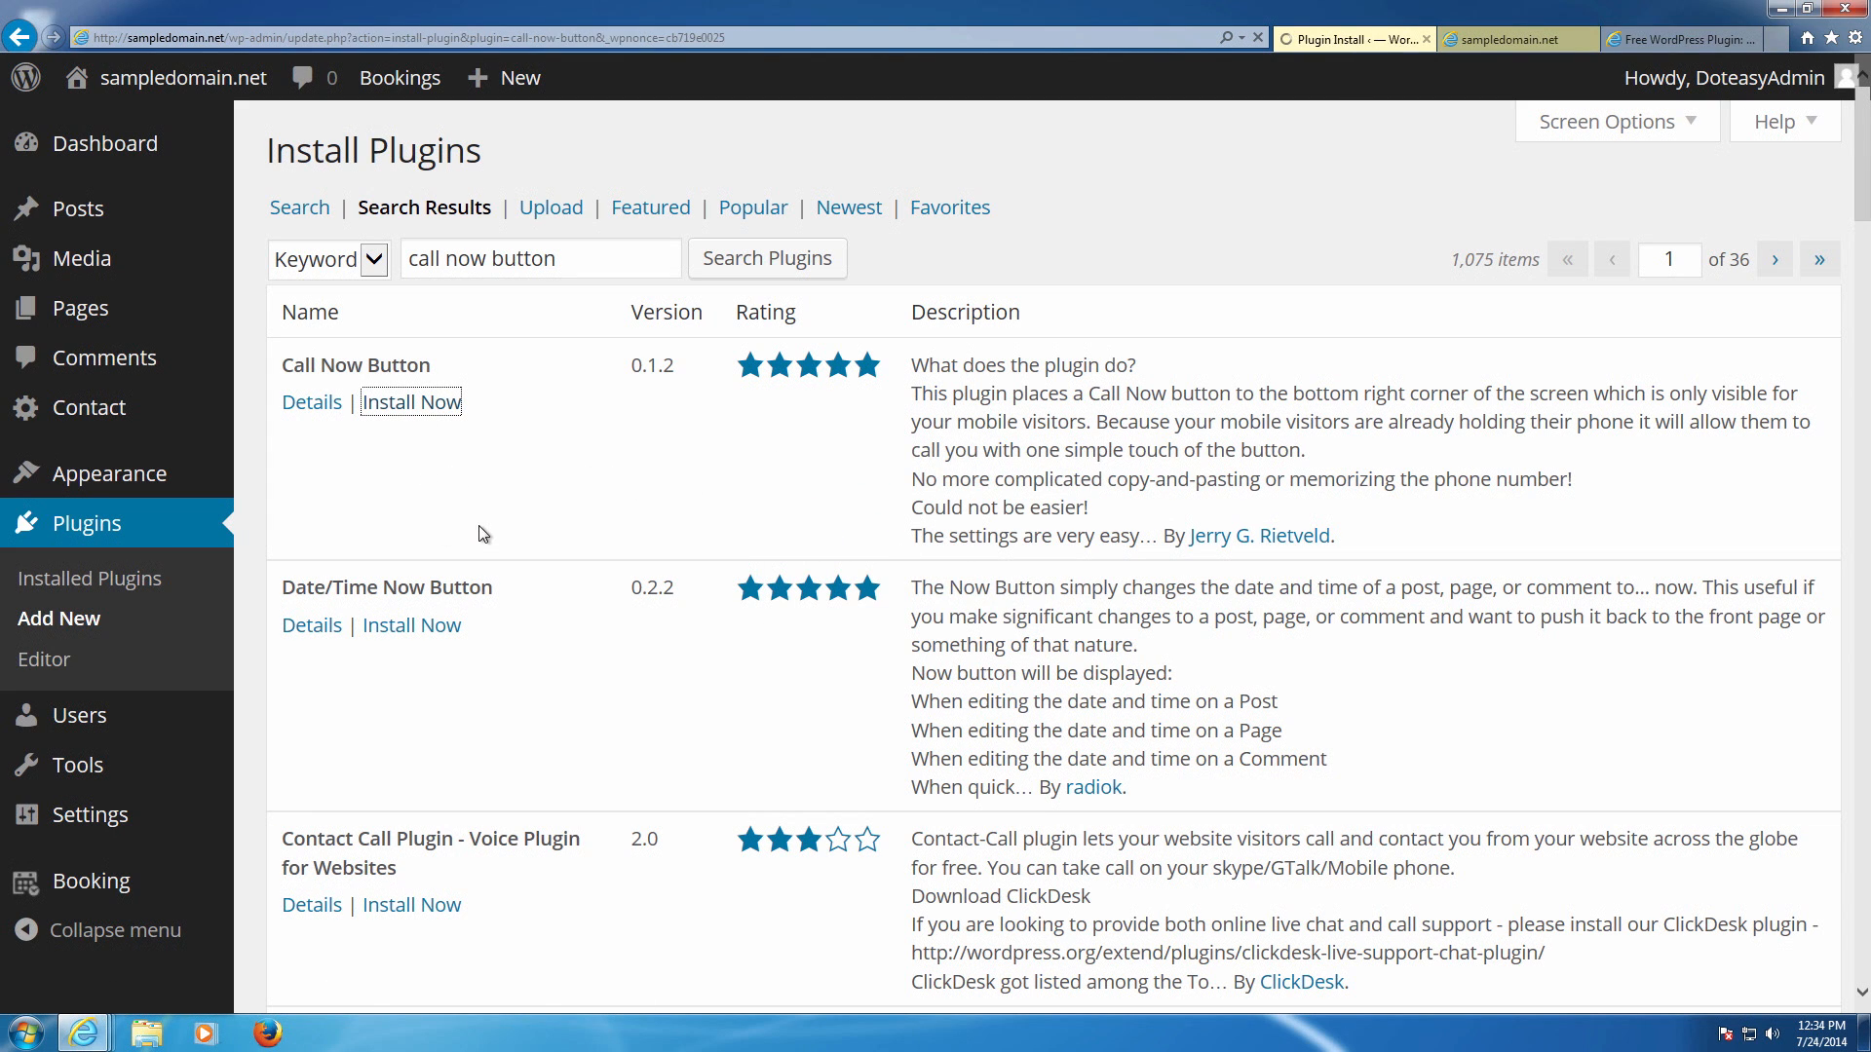
left_click(411, 401)
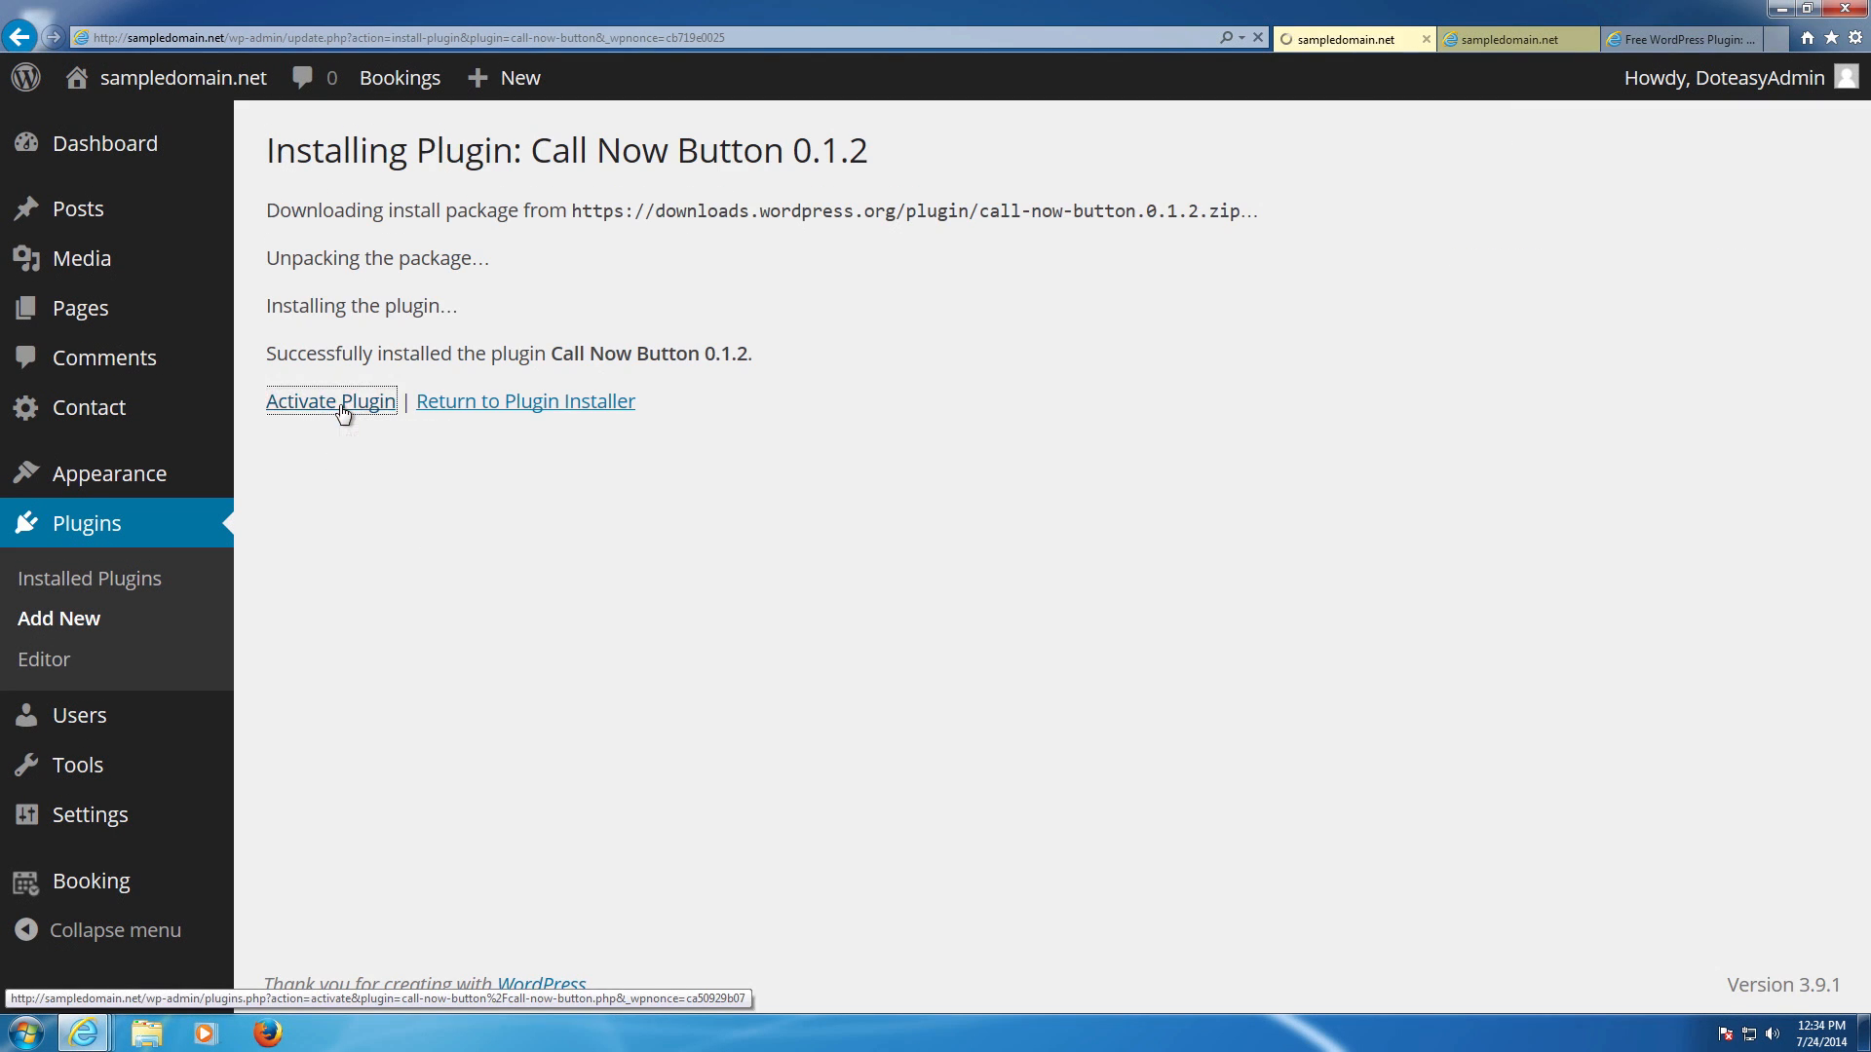
left_click(331, 401)
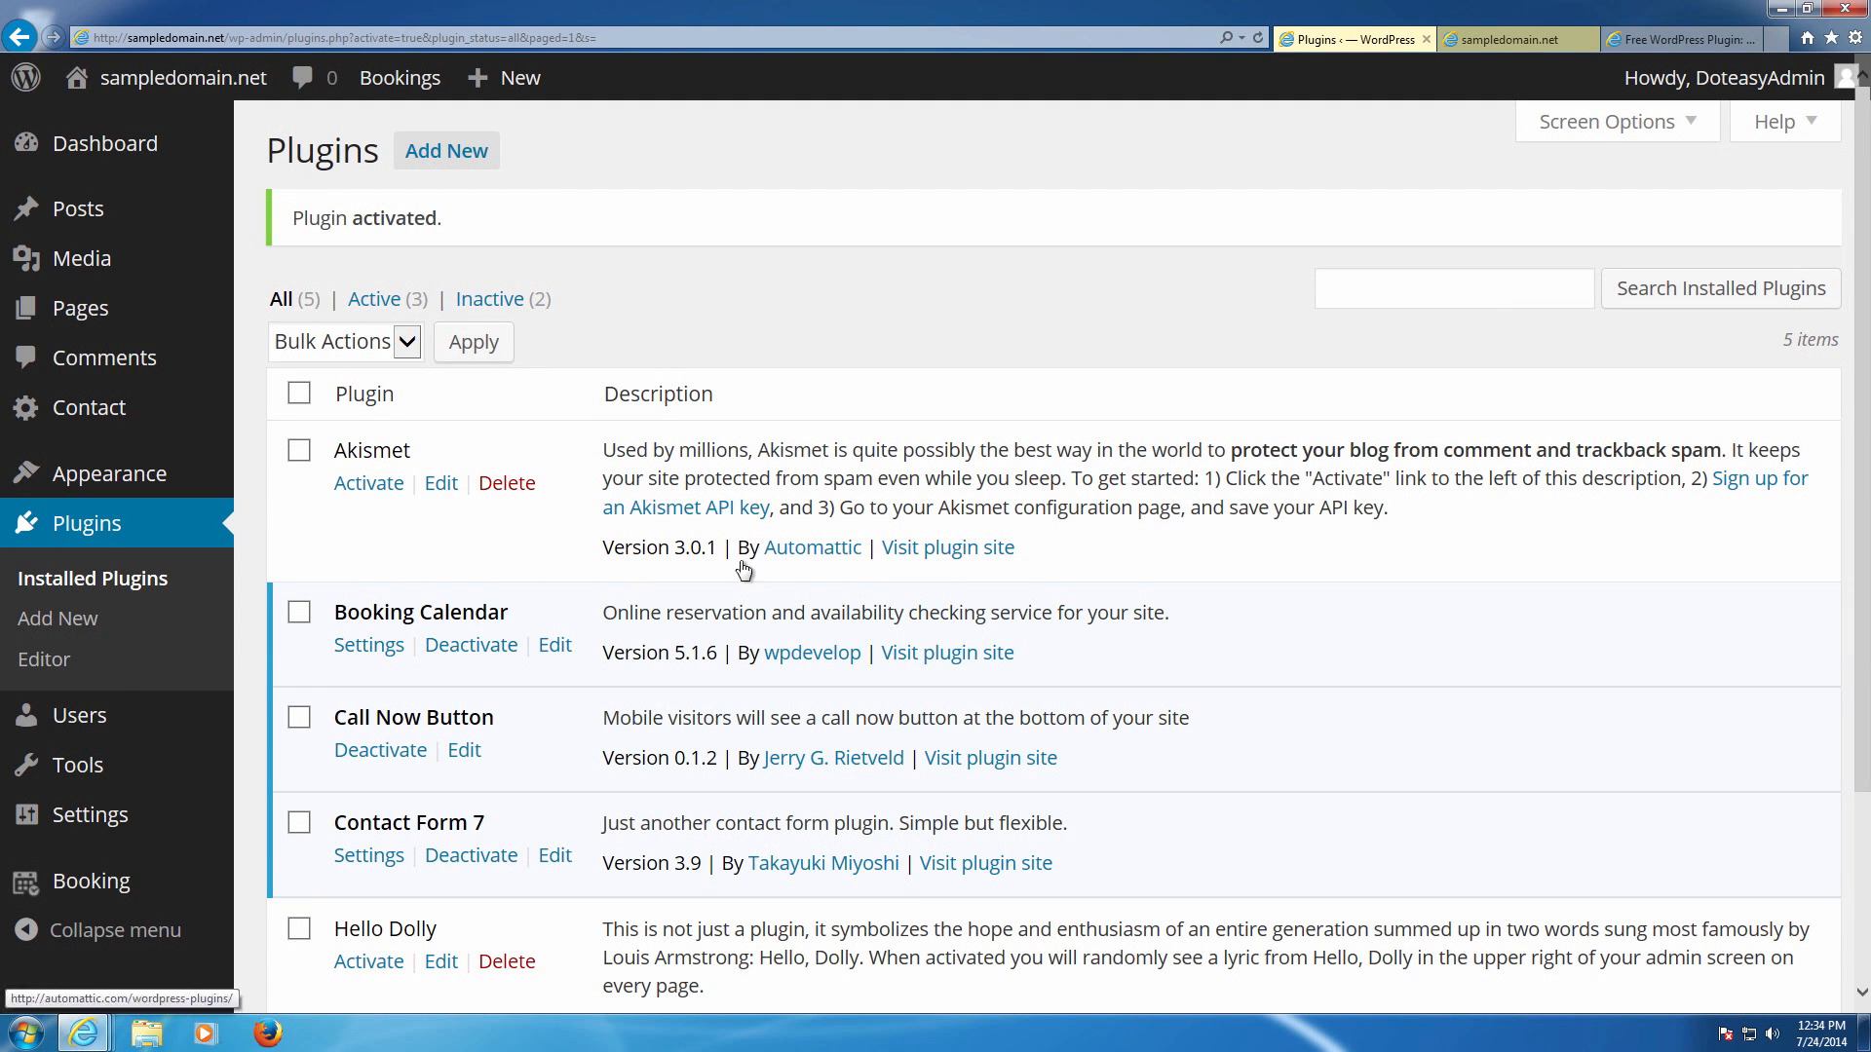
scroll("down", 3)
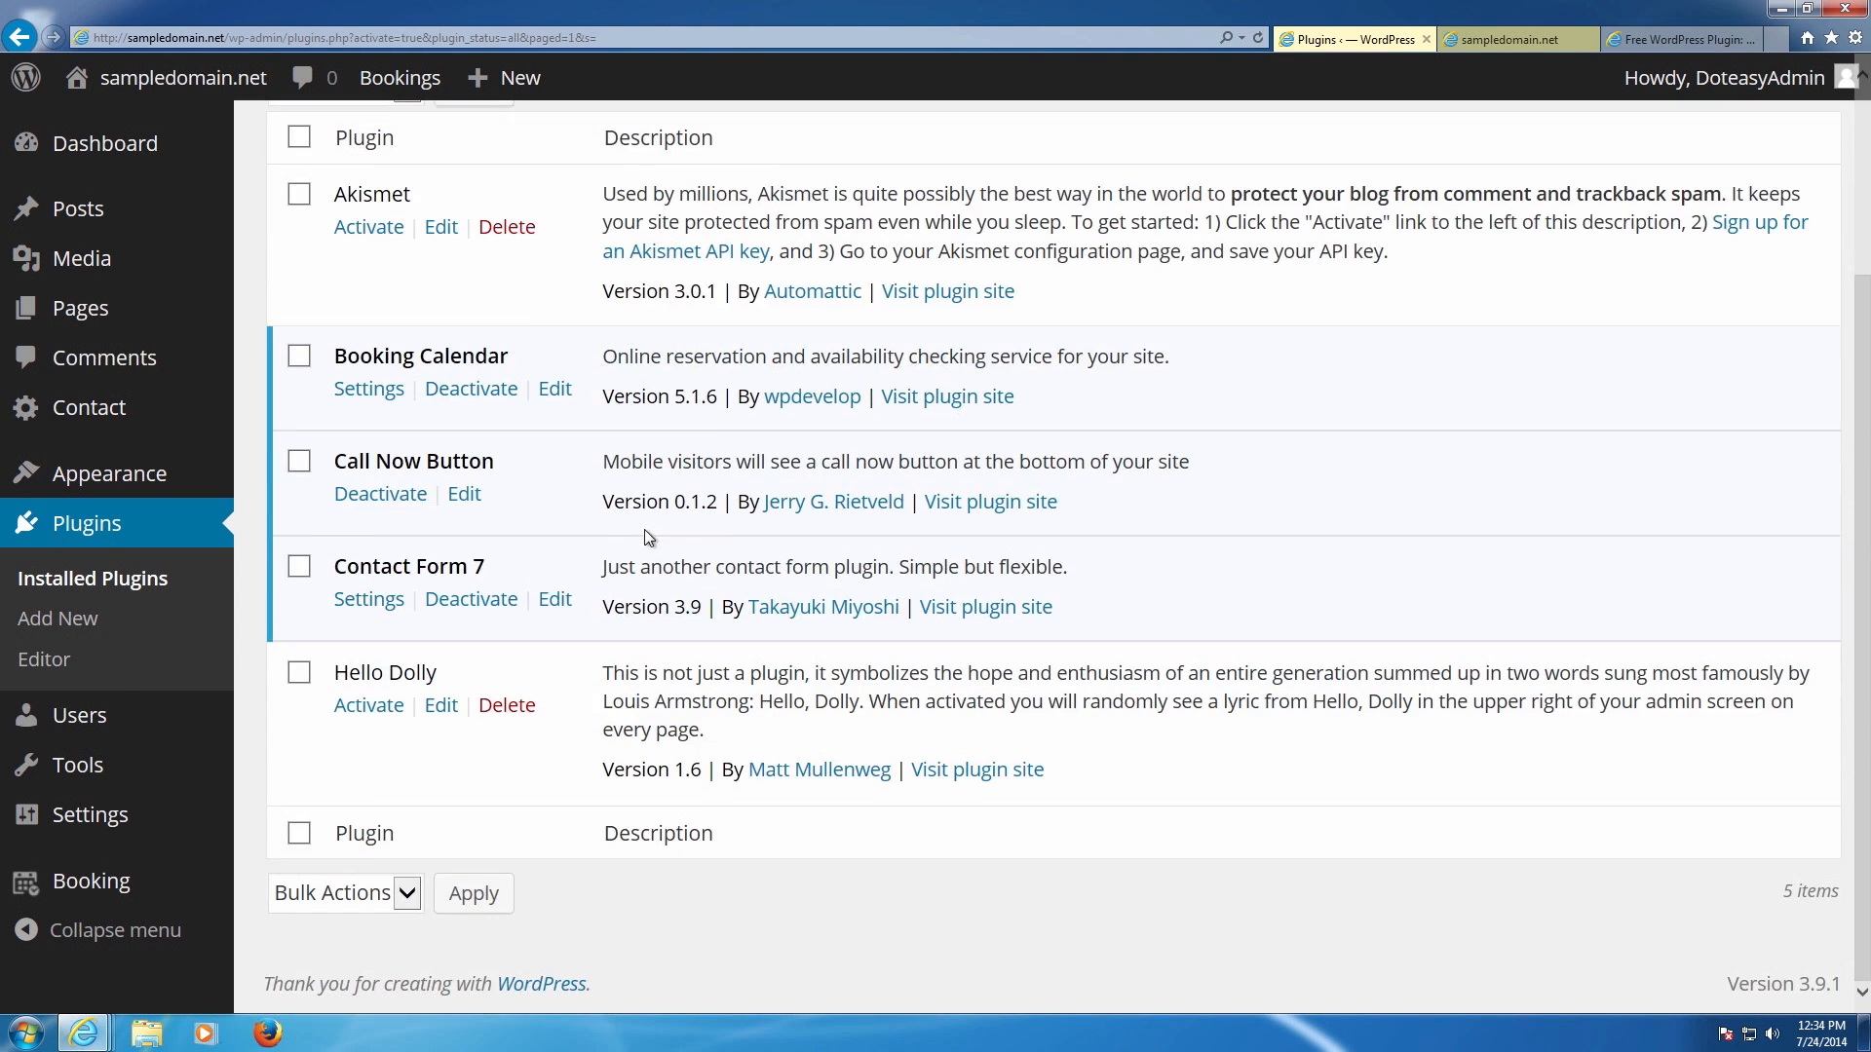
scroll("up", 3)
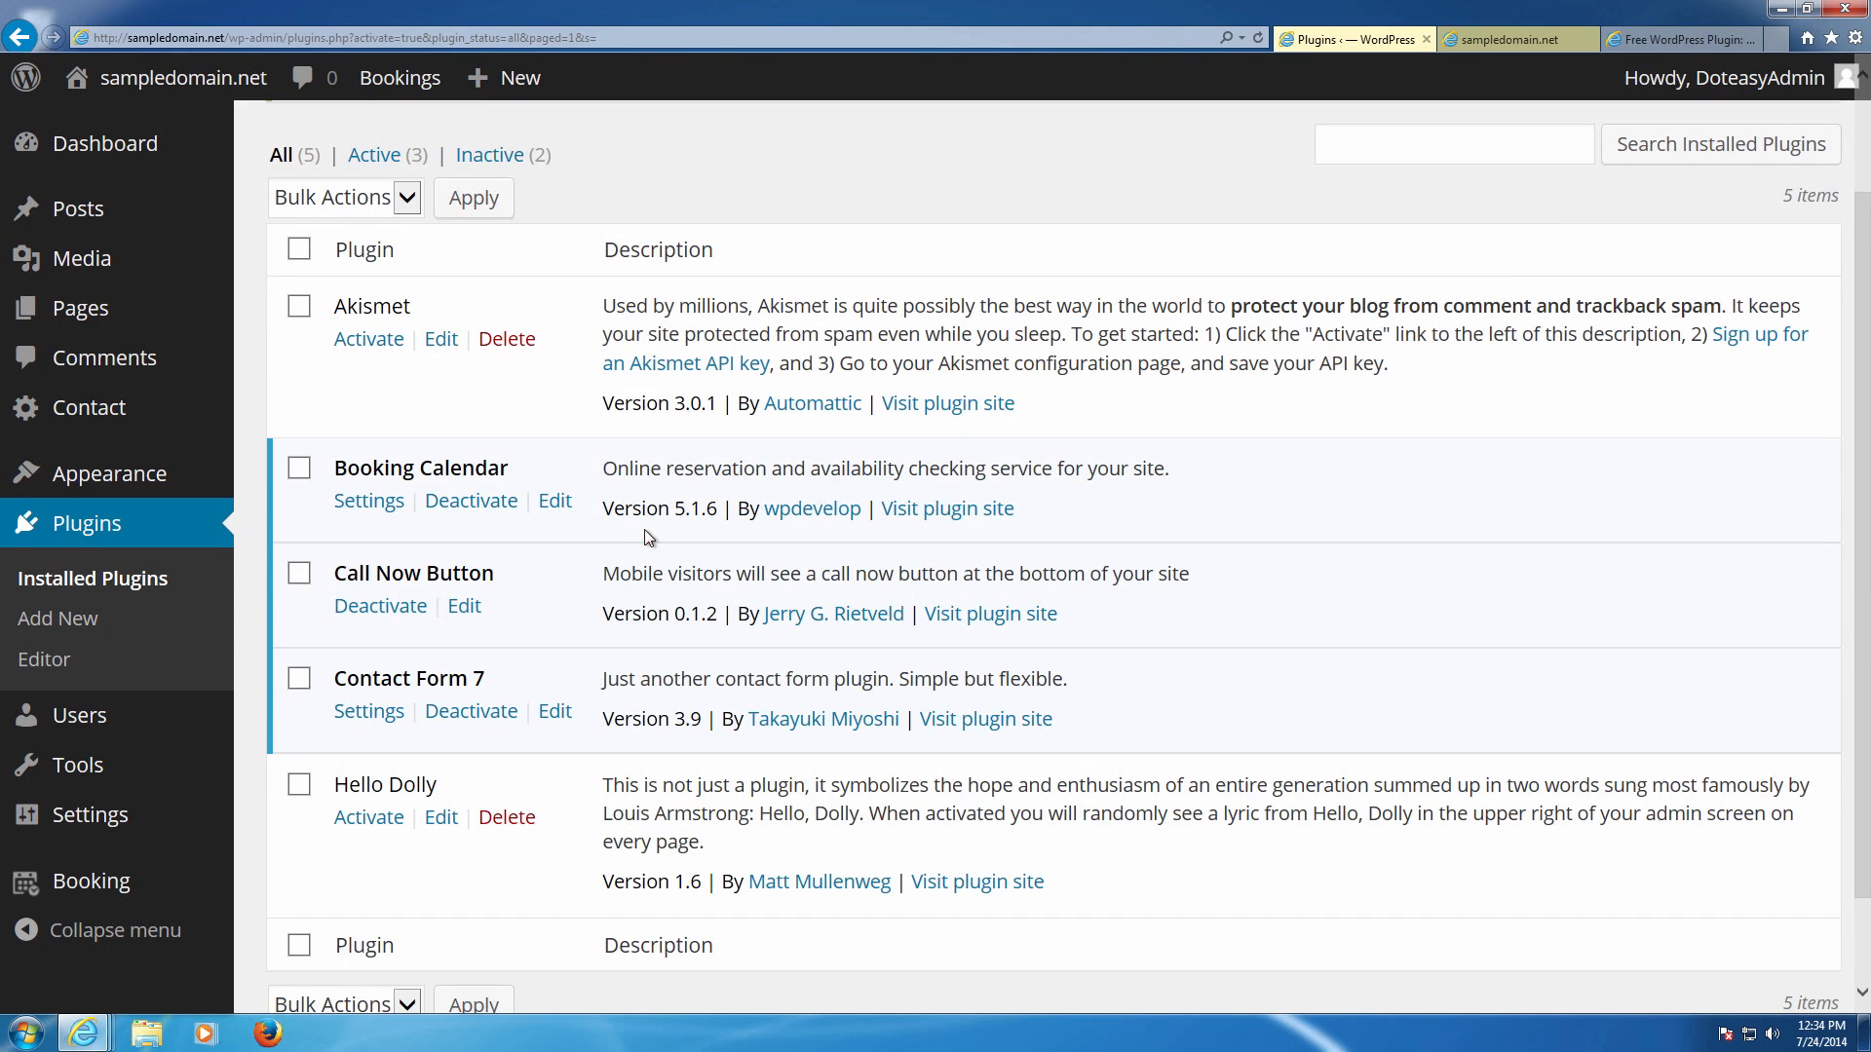
mouse_move(80, 308)
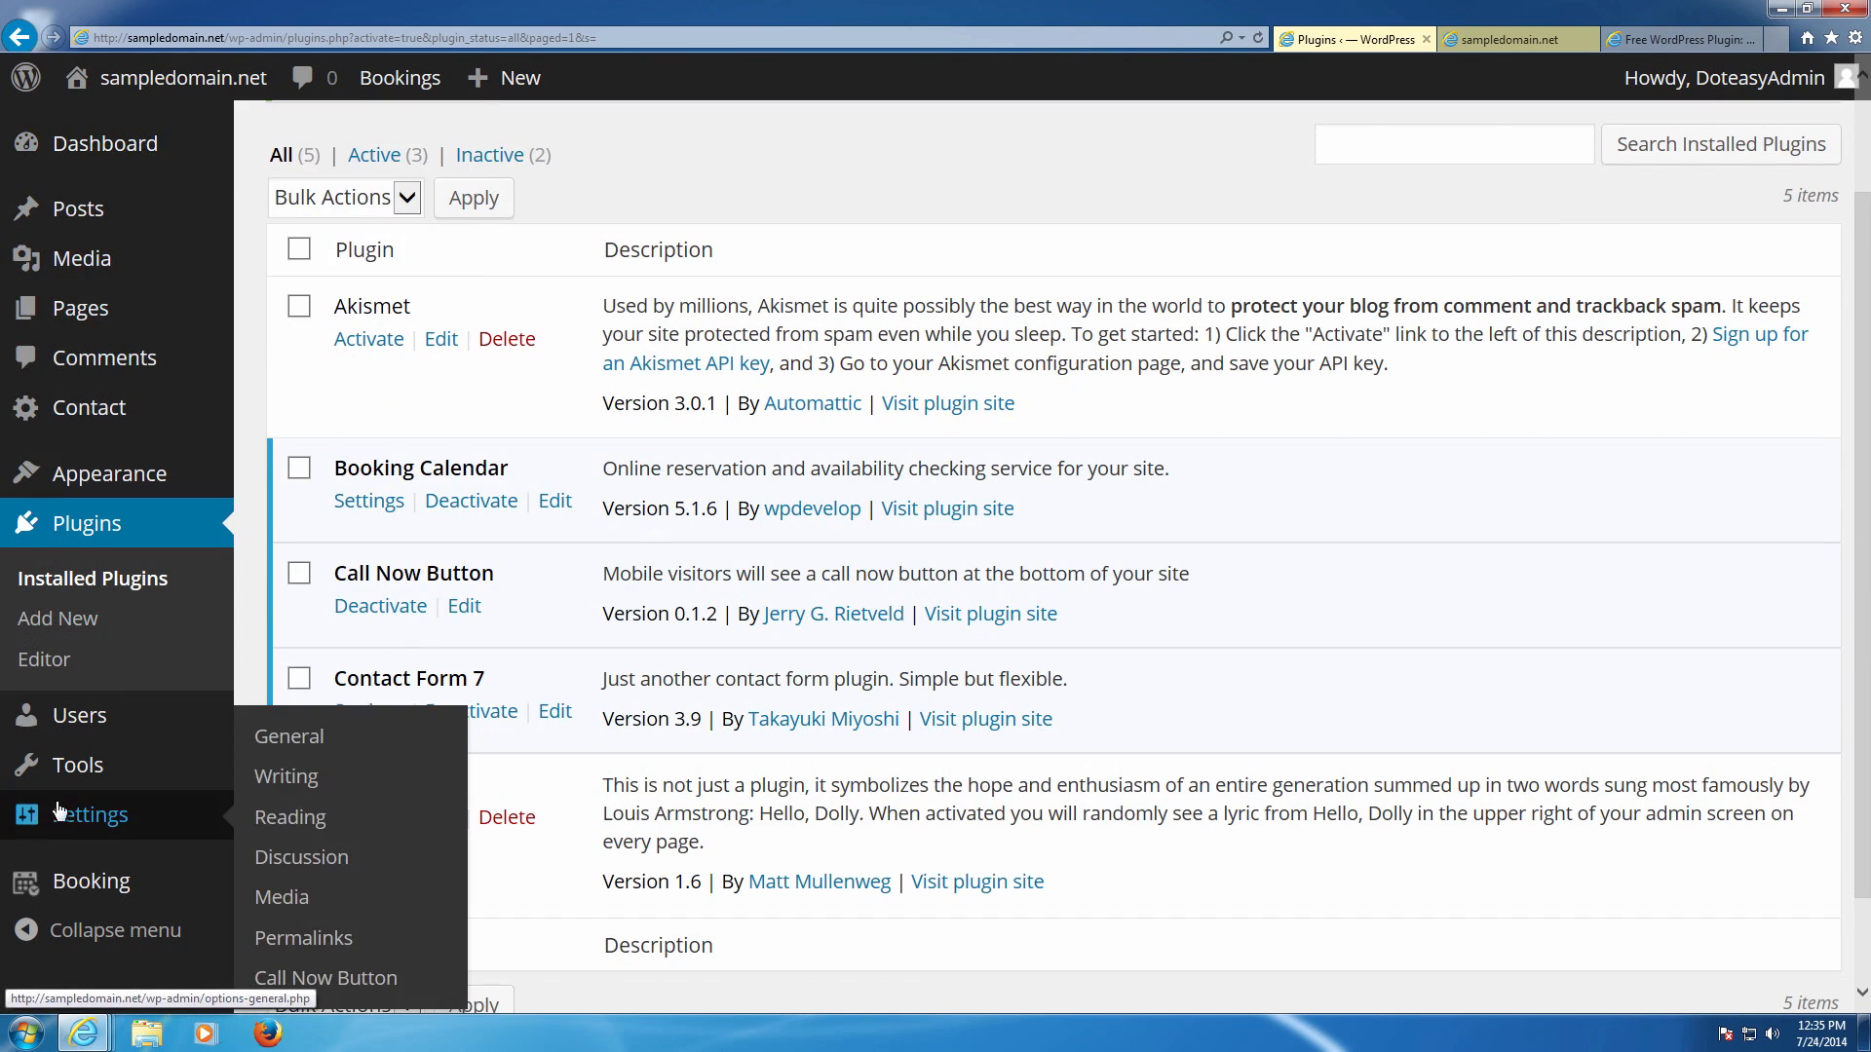
scroll("down", 3)
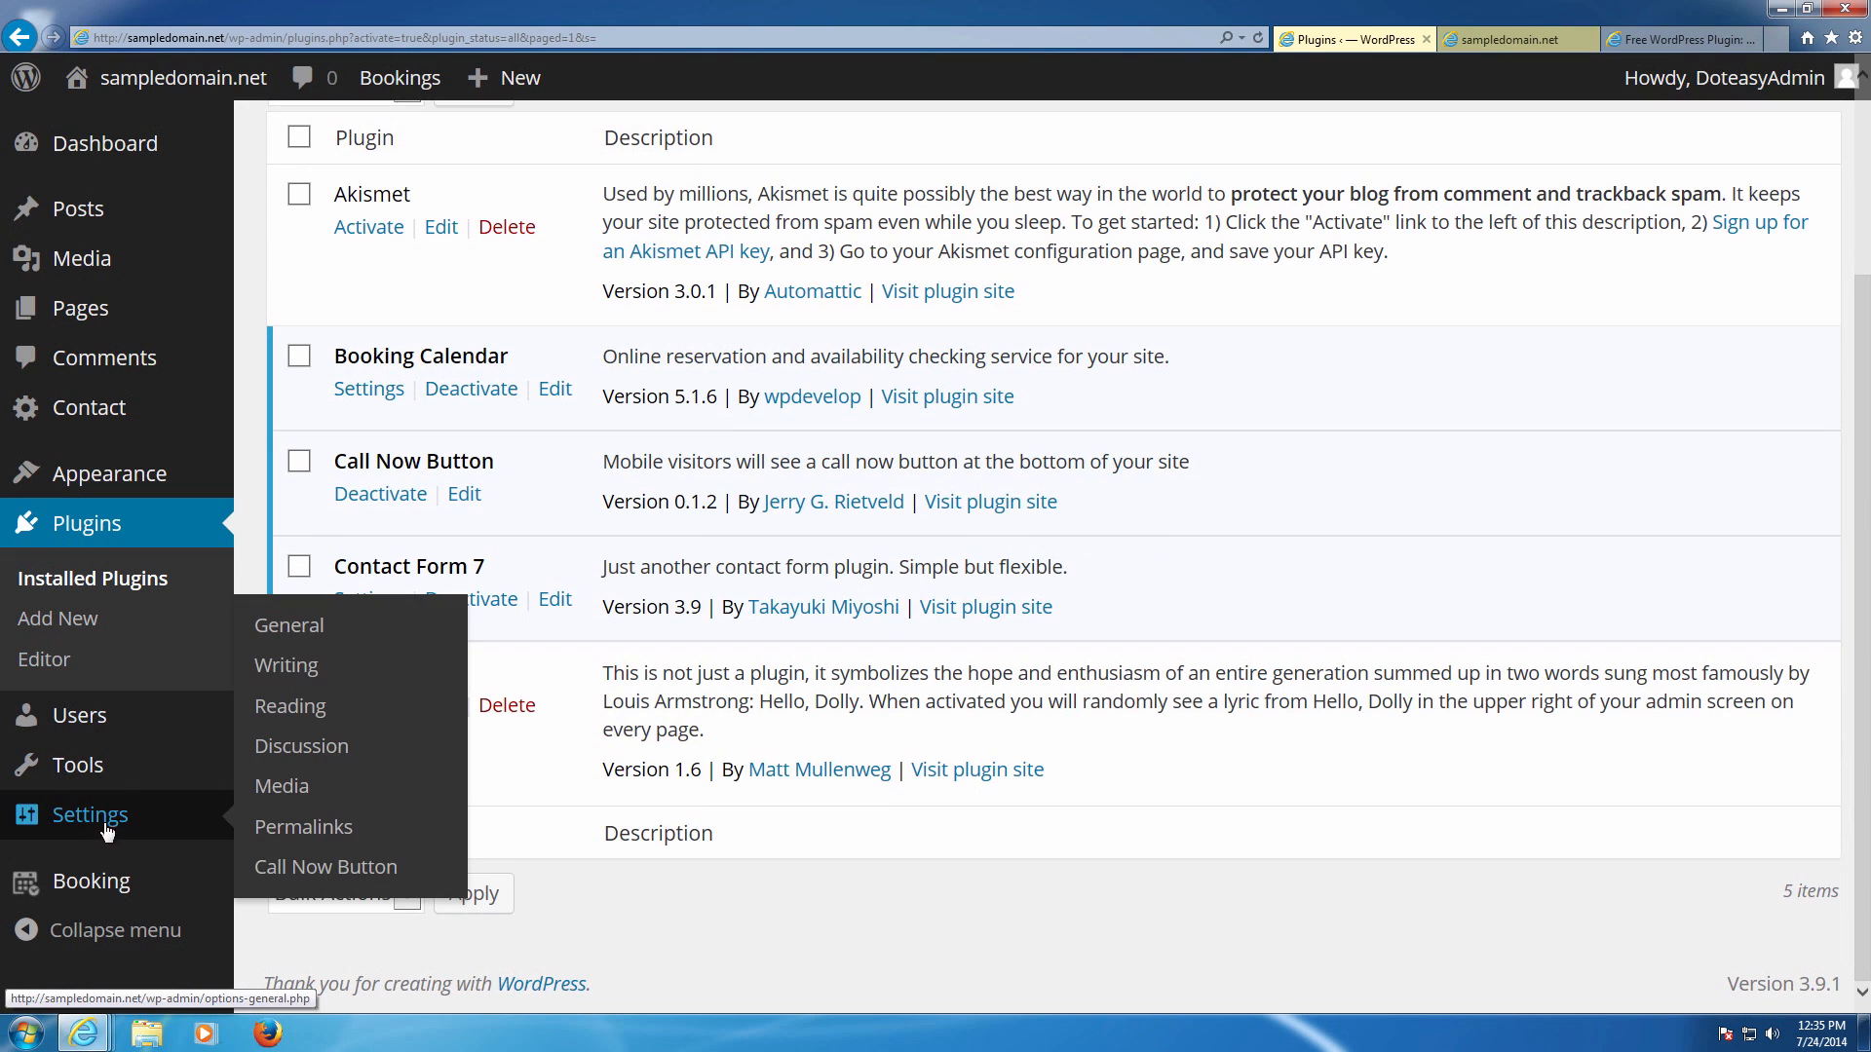
mouse_move(326, 865)
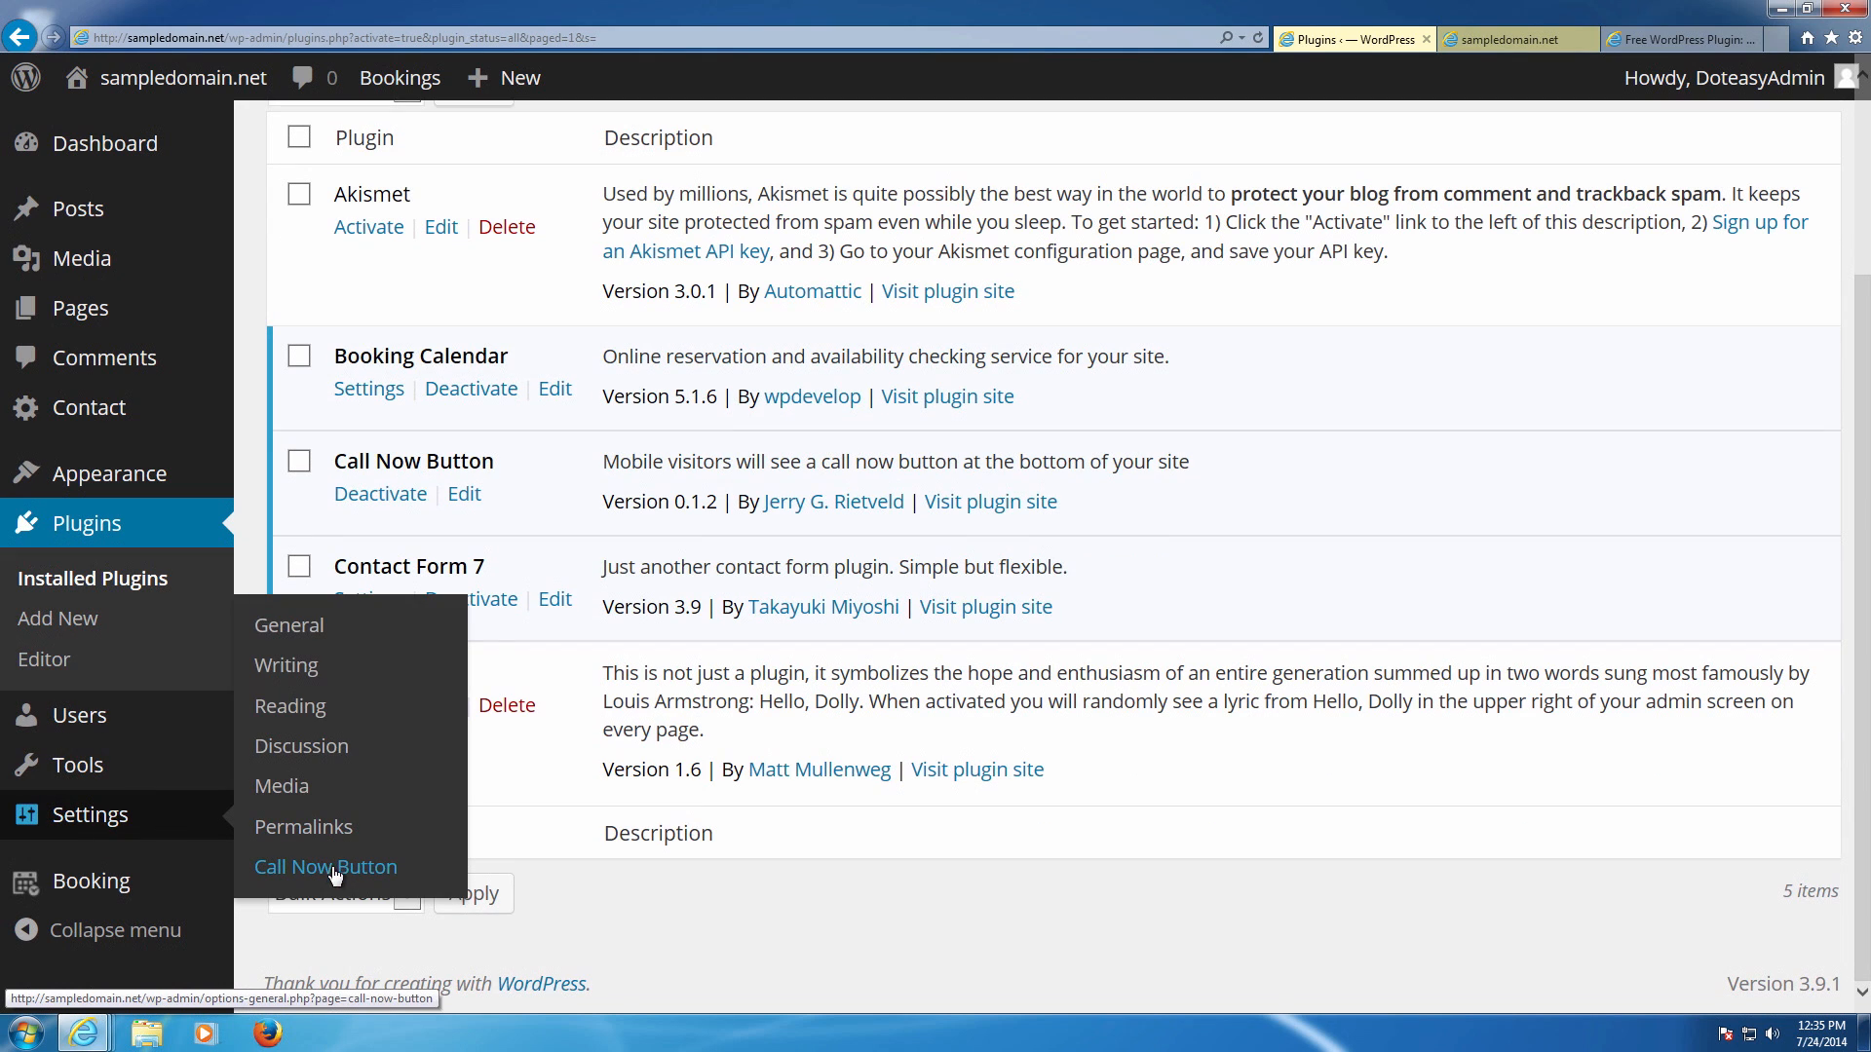
left_click(326, 867)
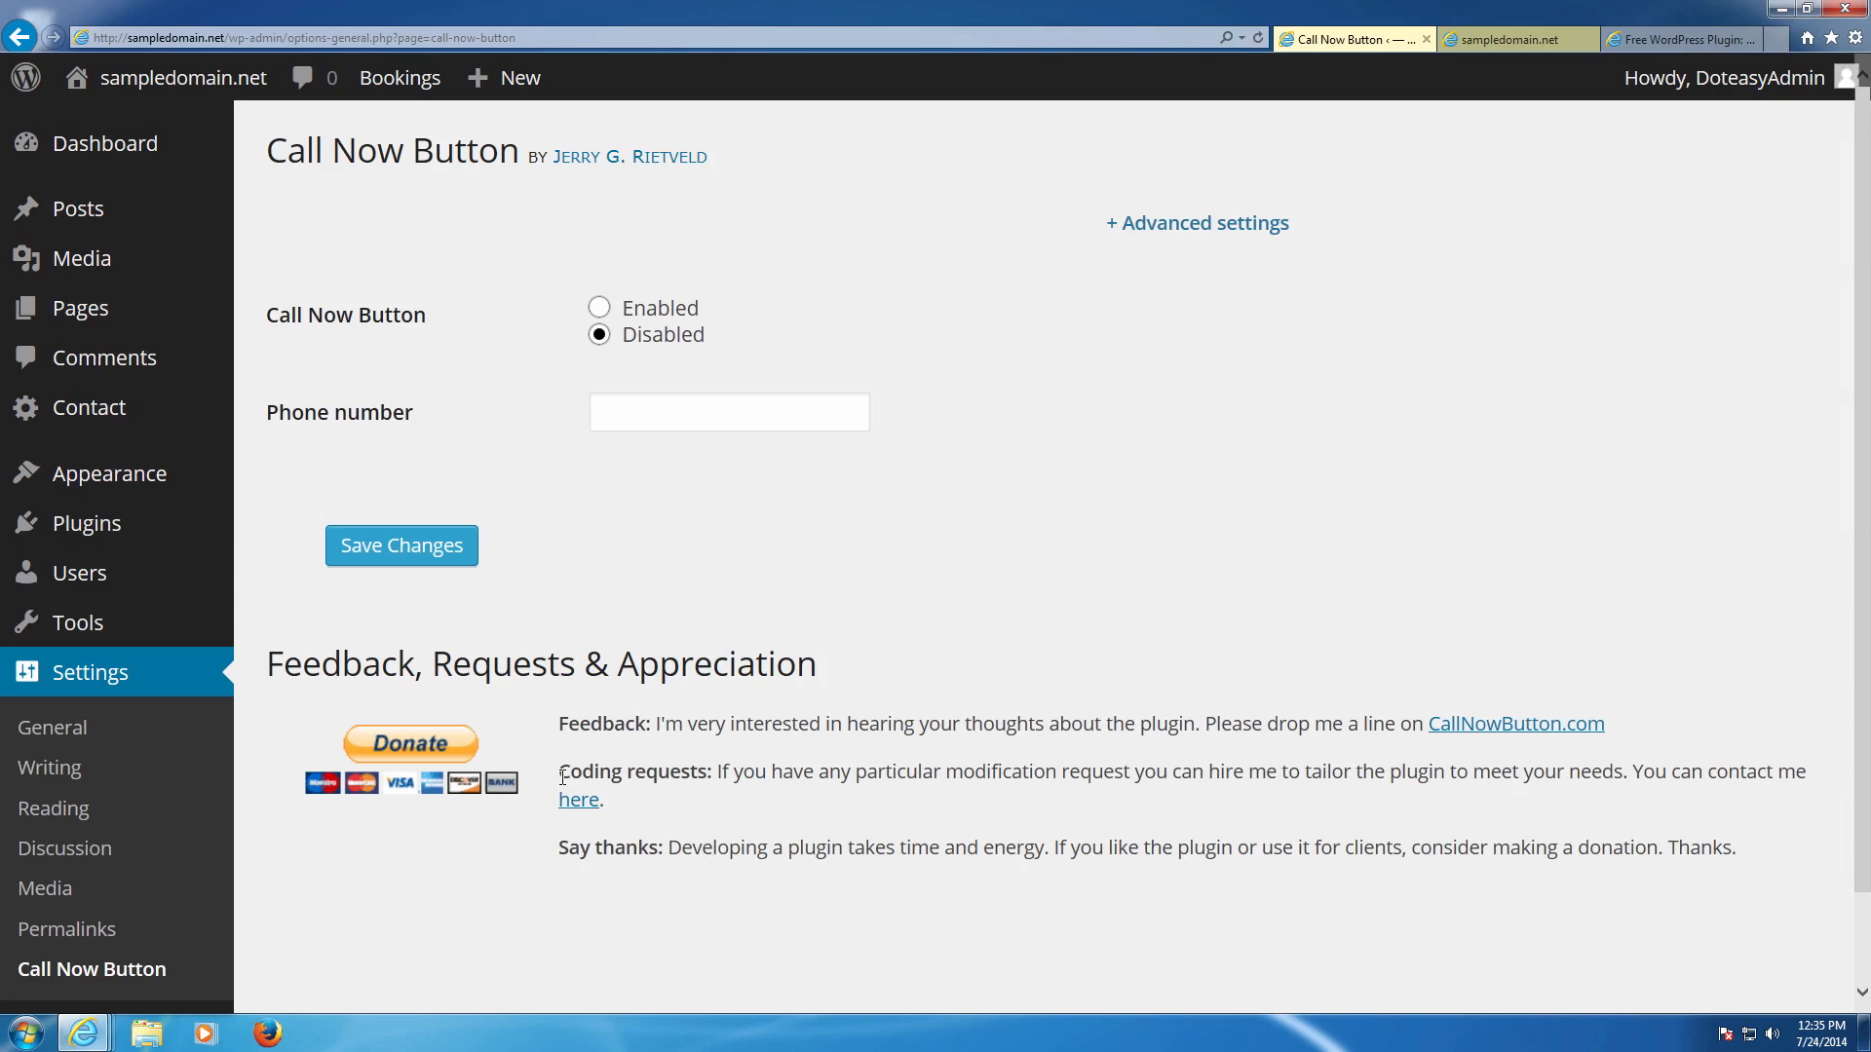
mouse_move(423, 308)
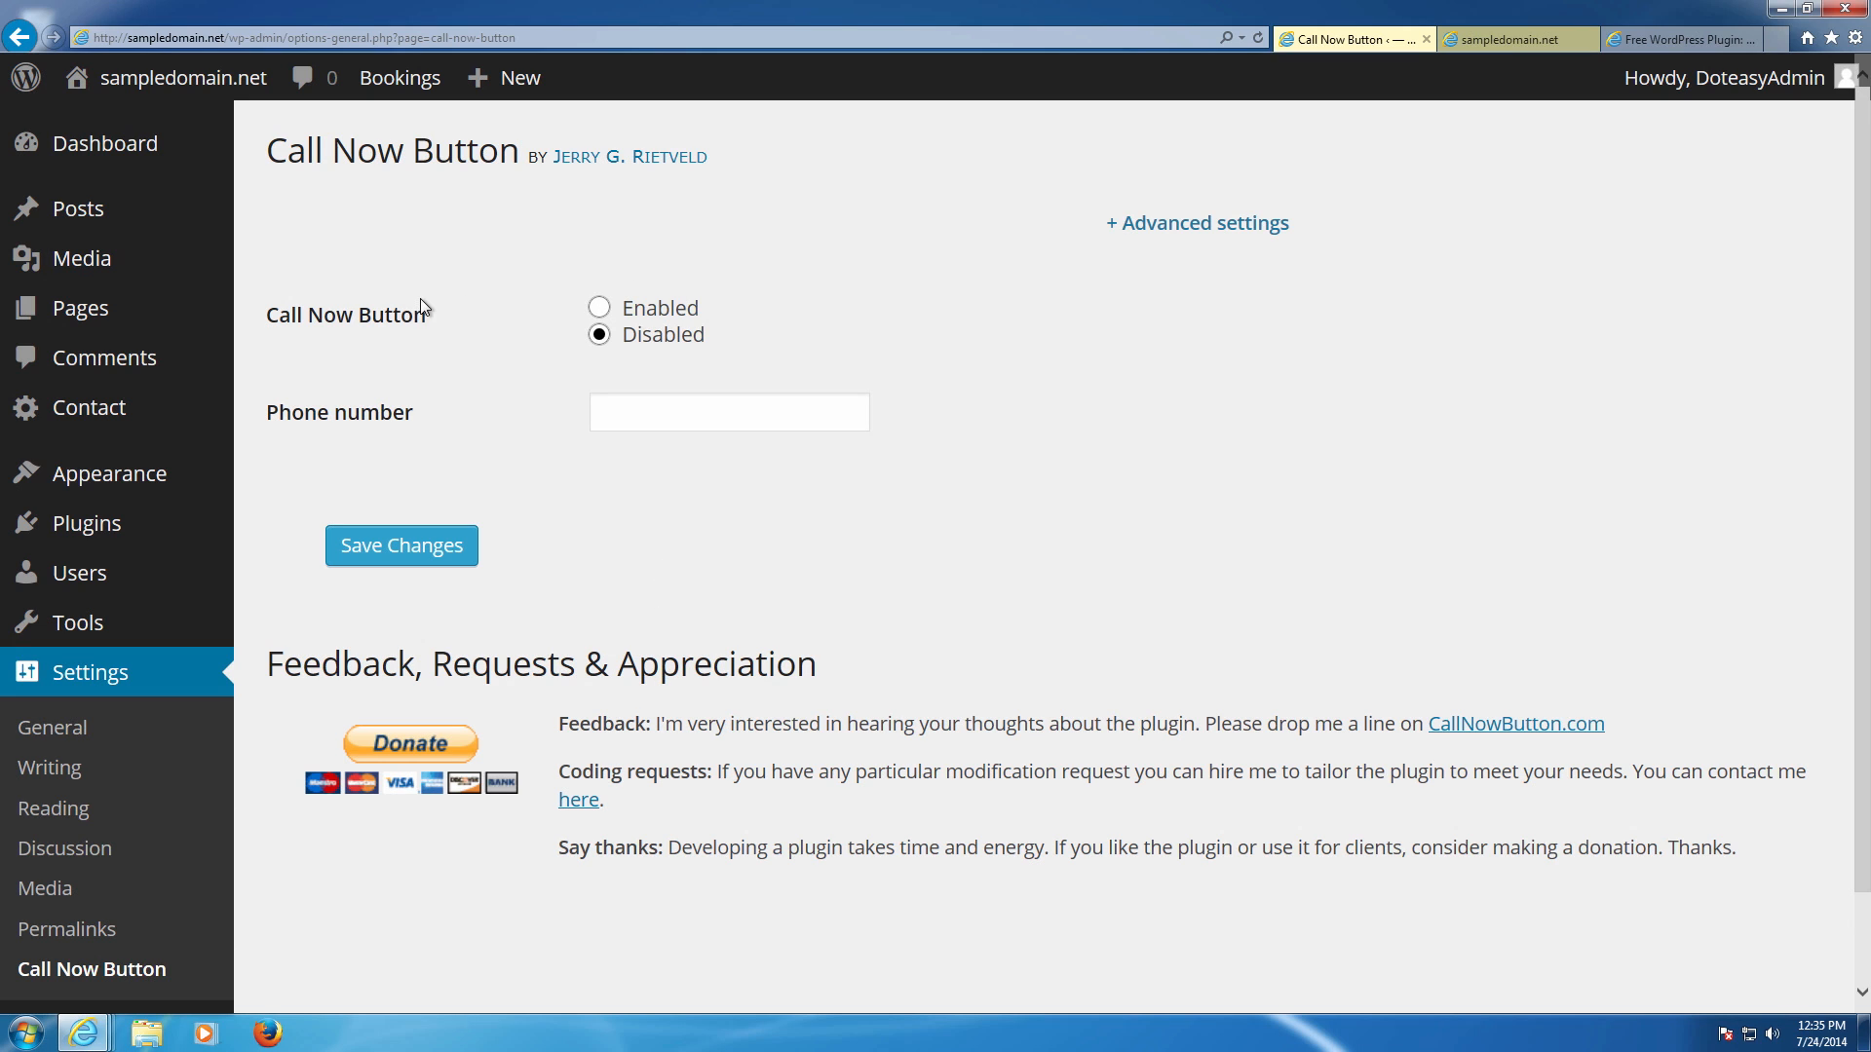
left_click(598, 308)
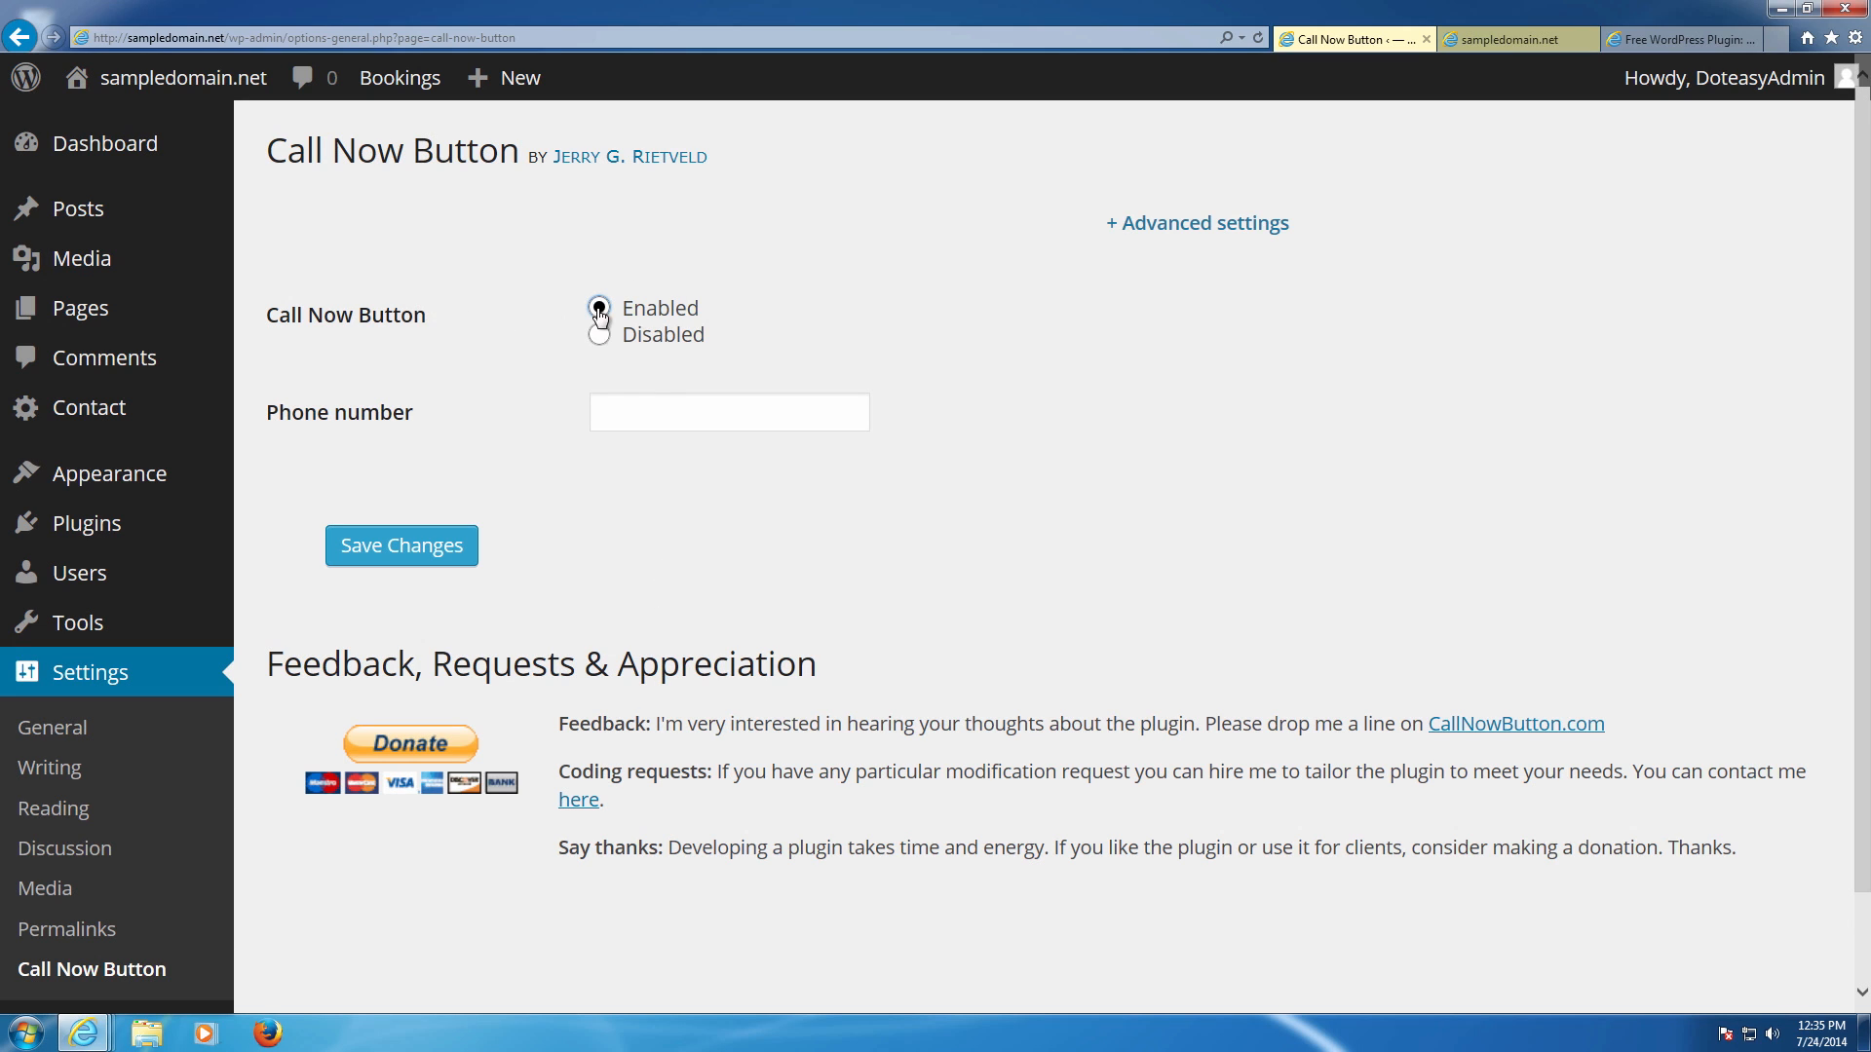
left_click(727, 411)
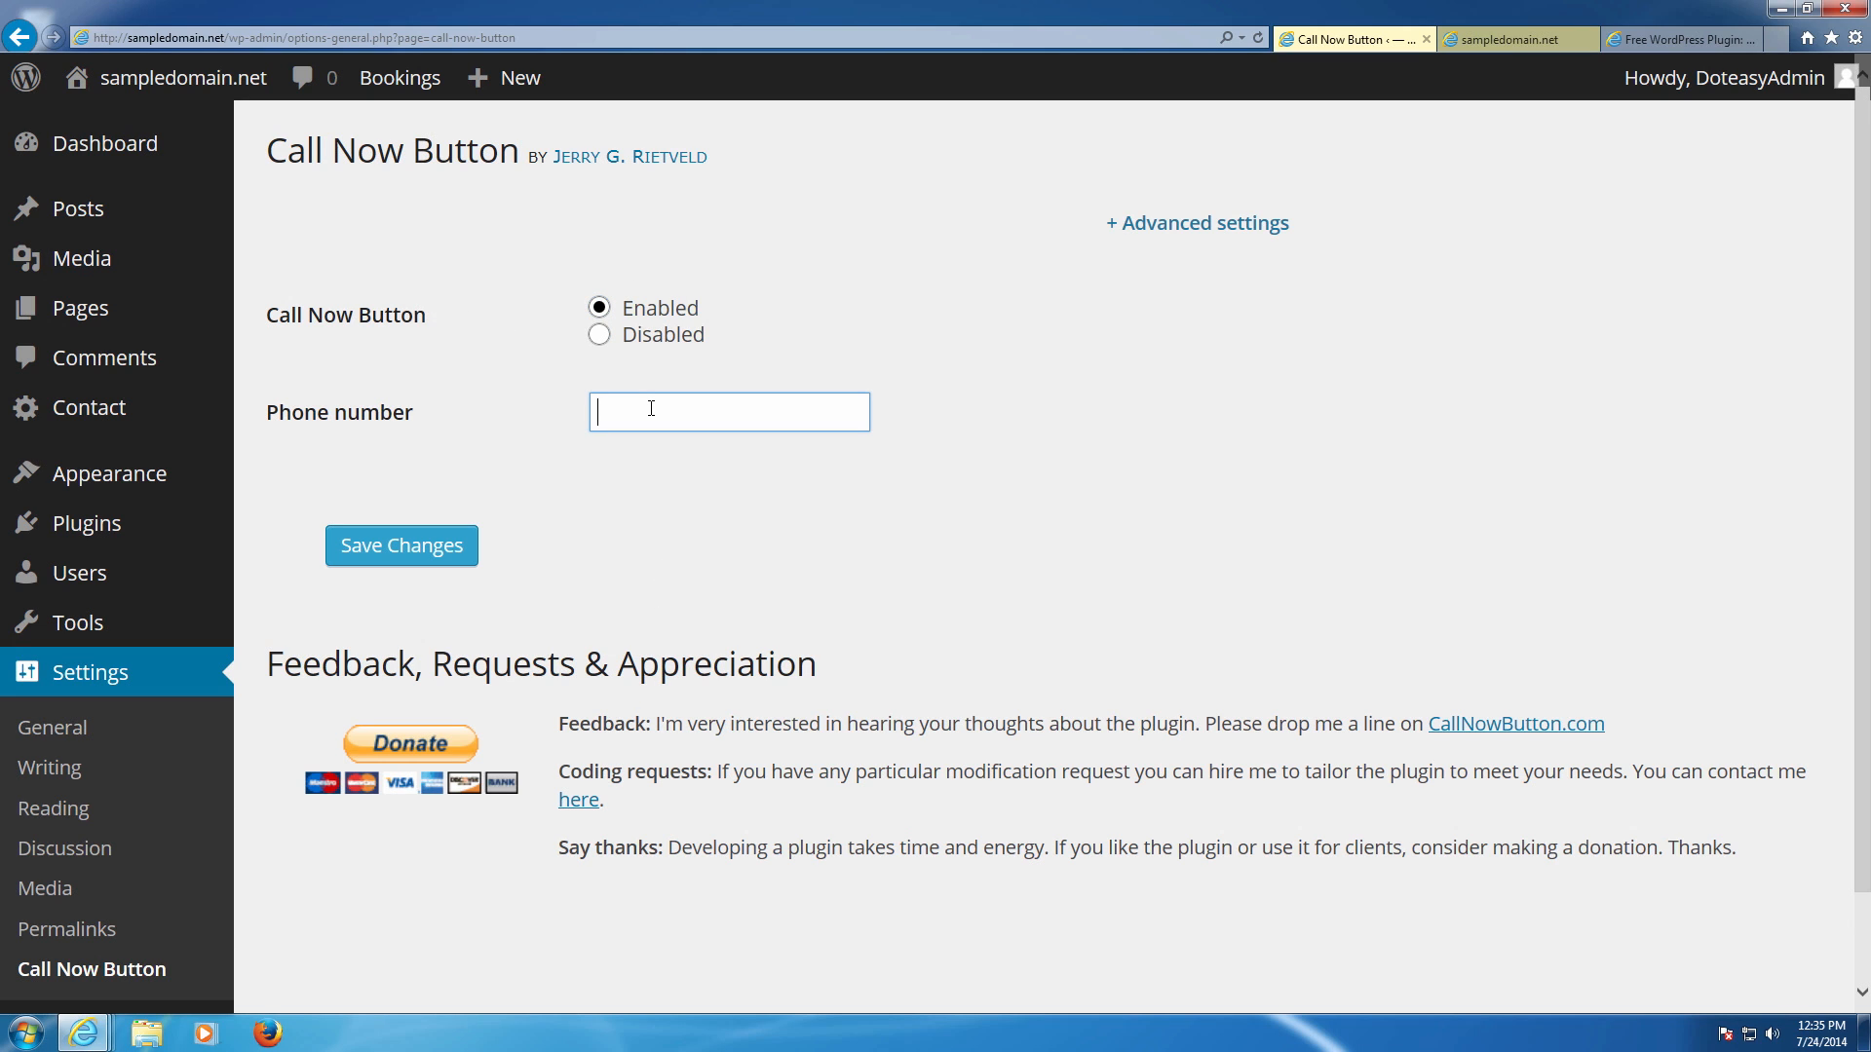
type("1604")
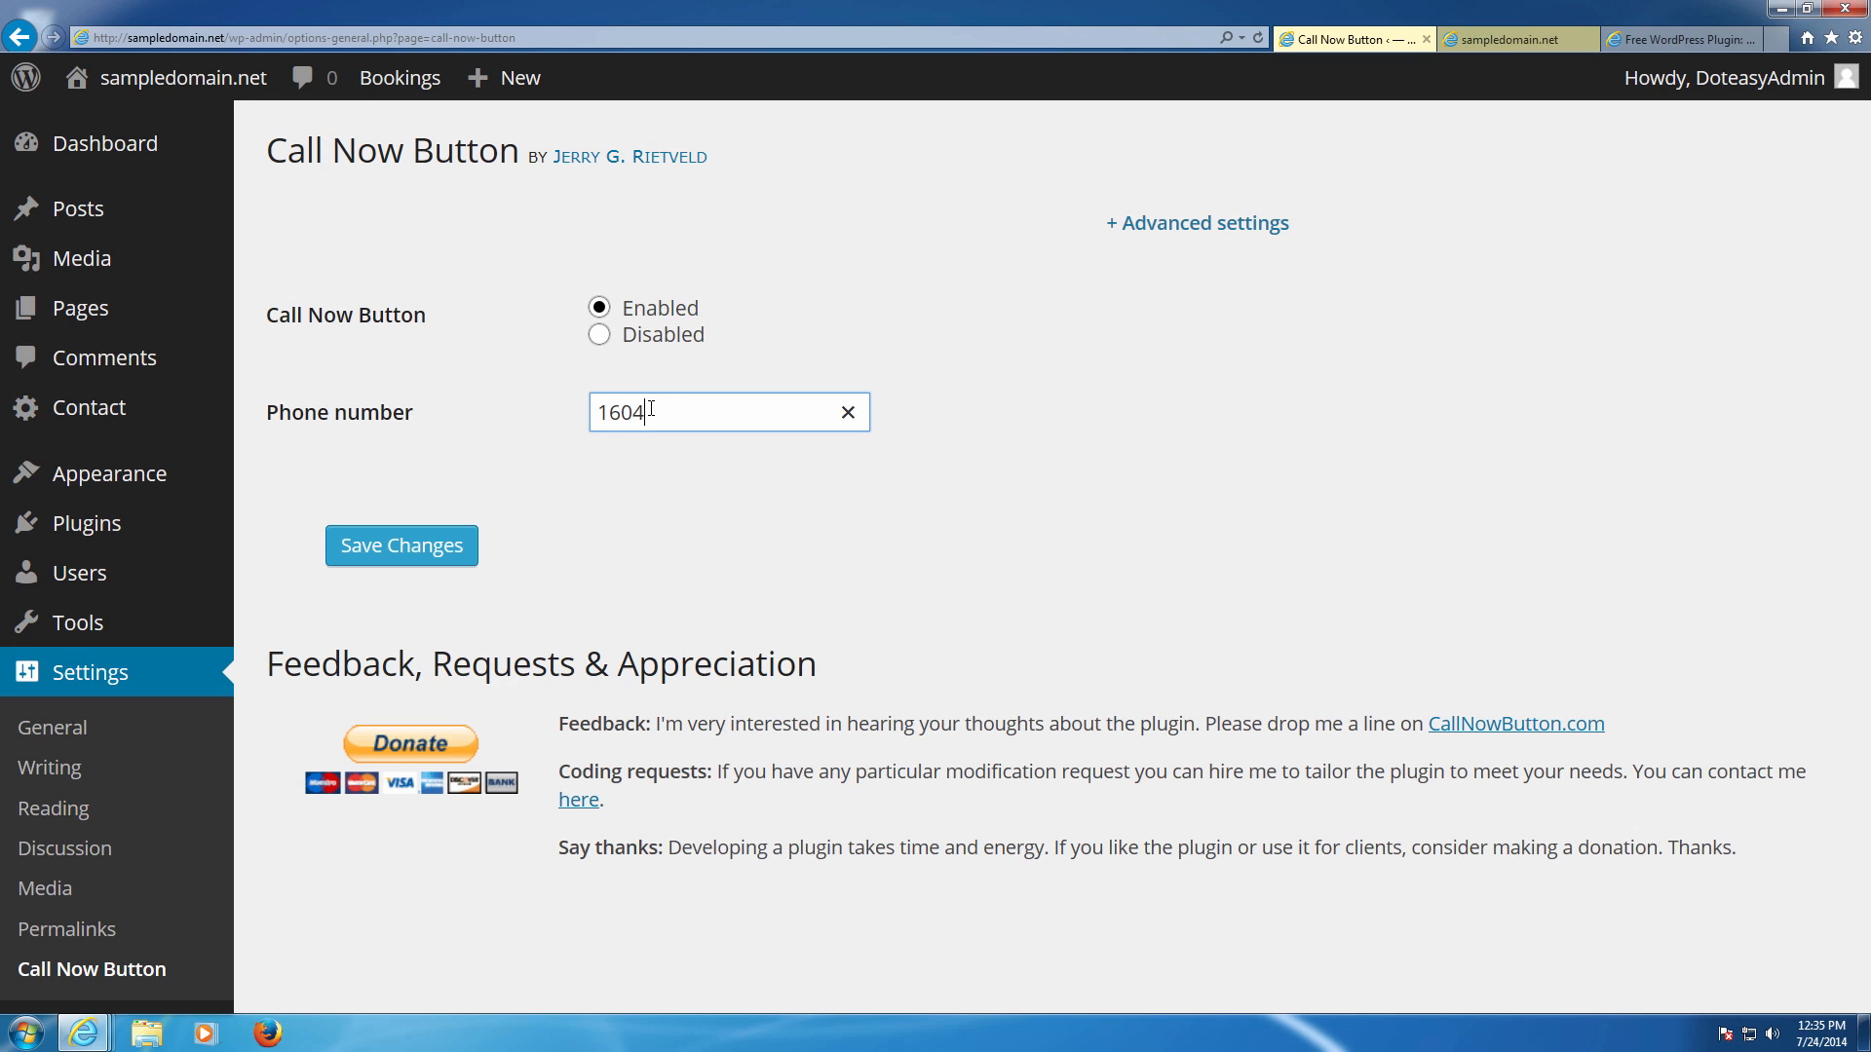
type("434430")
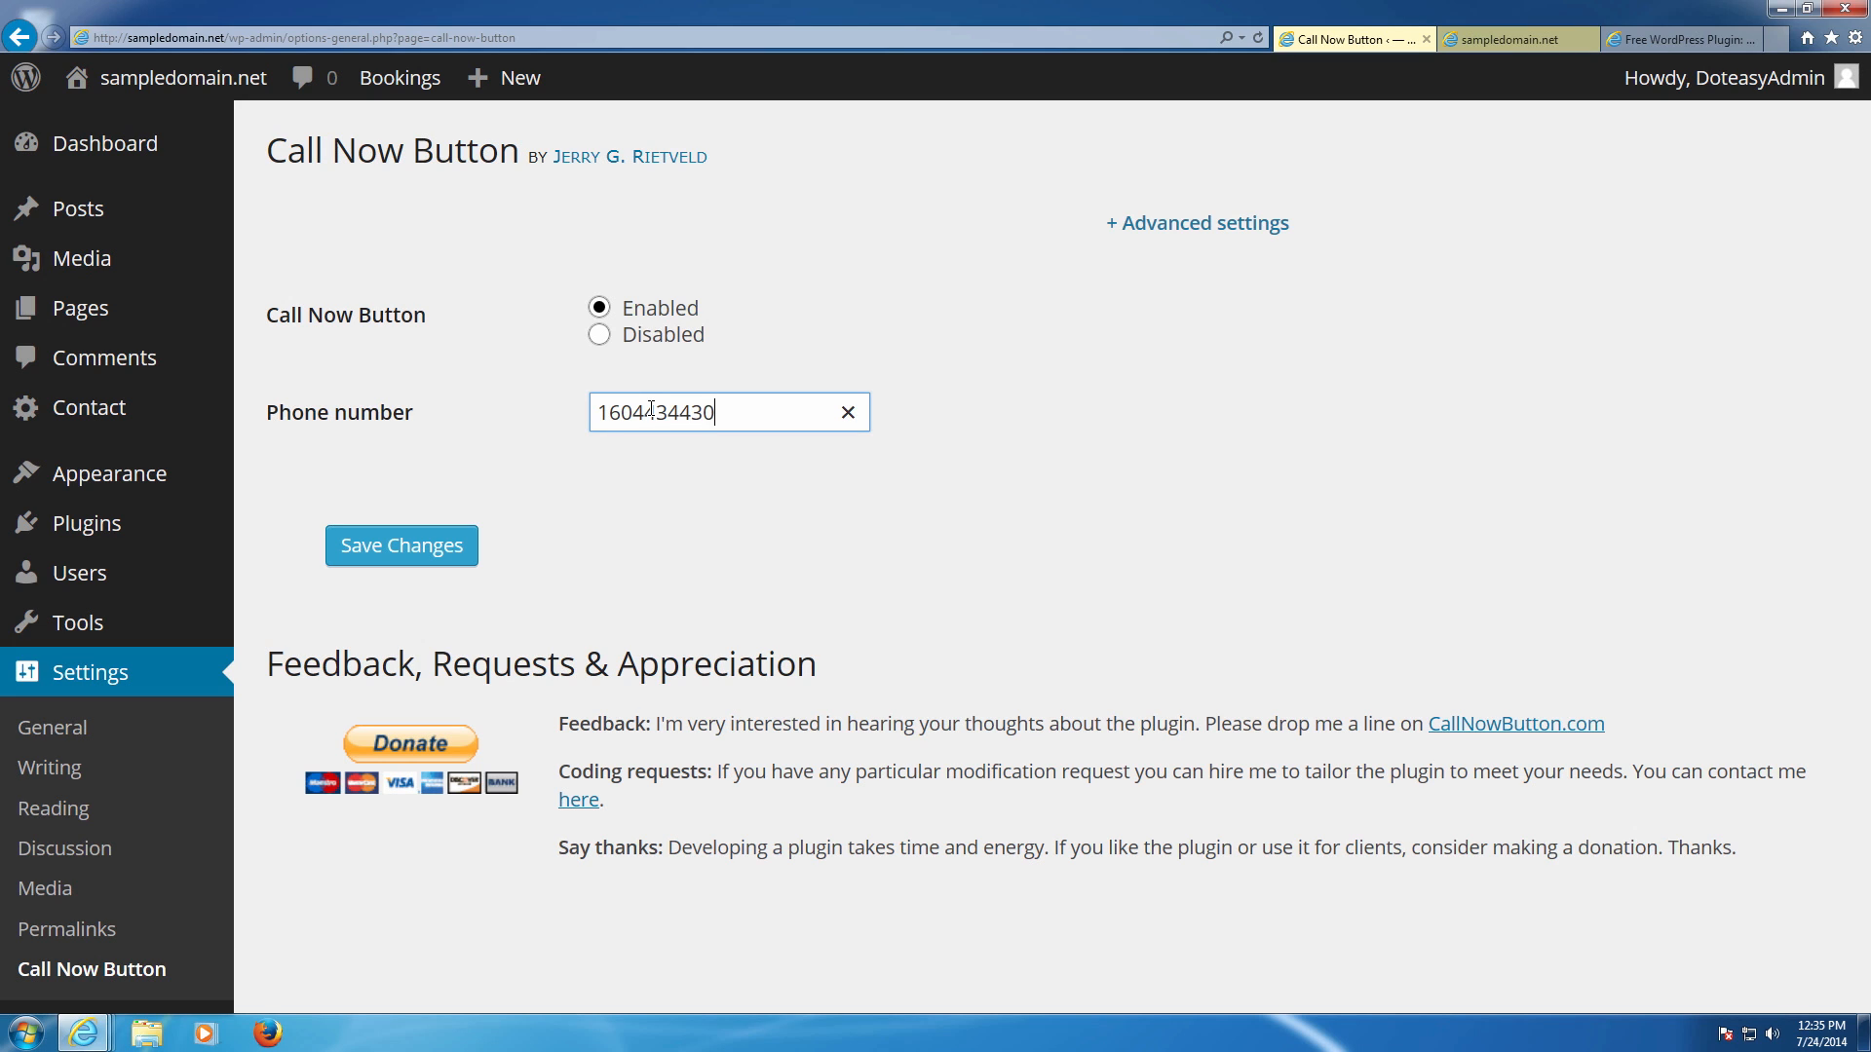
type("7")
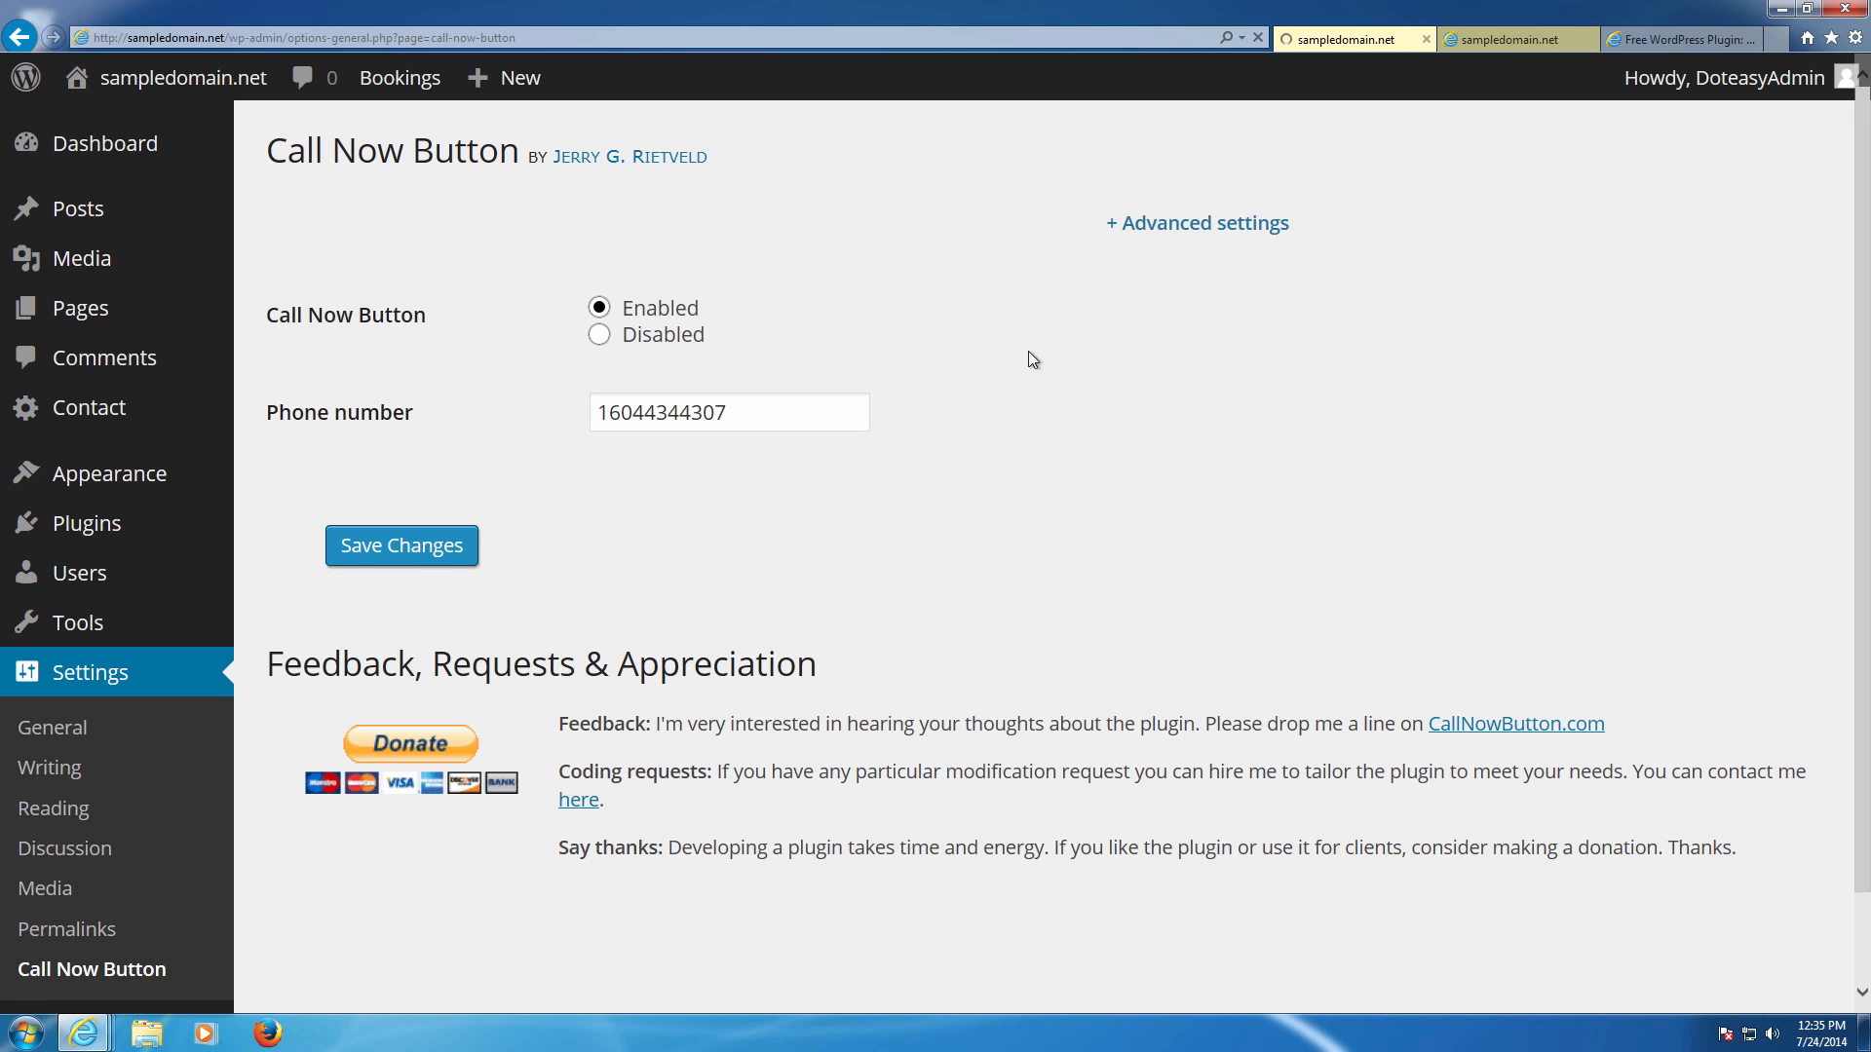
left_click(401, 546)
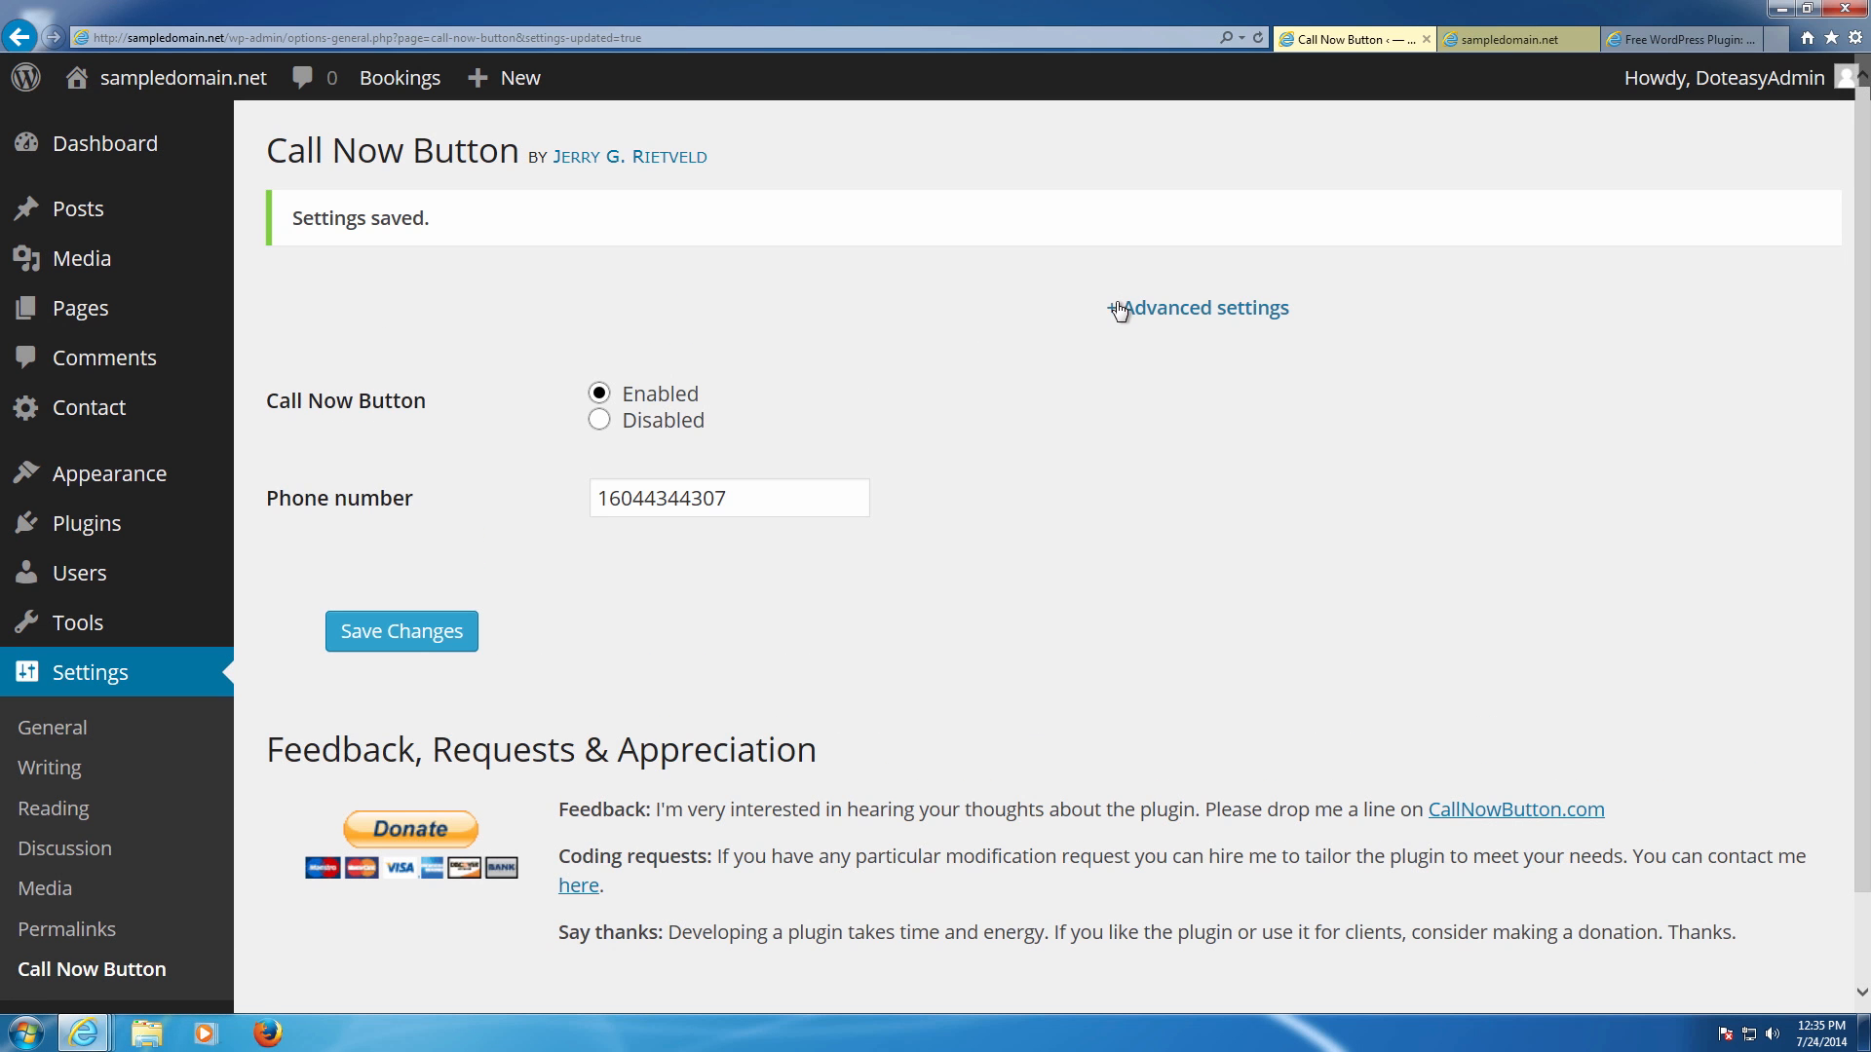
left_click(1206, 308)
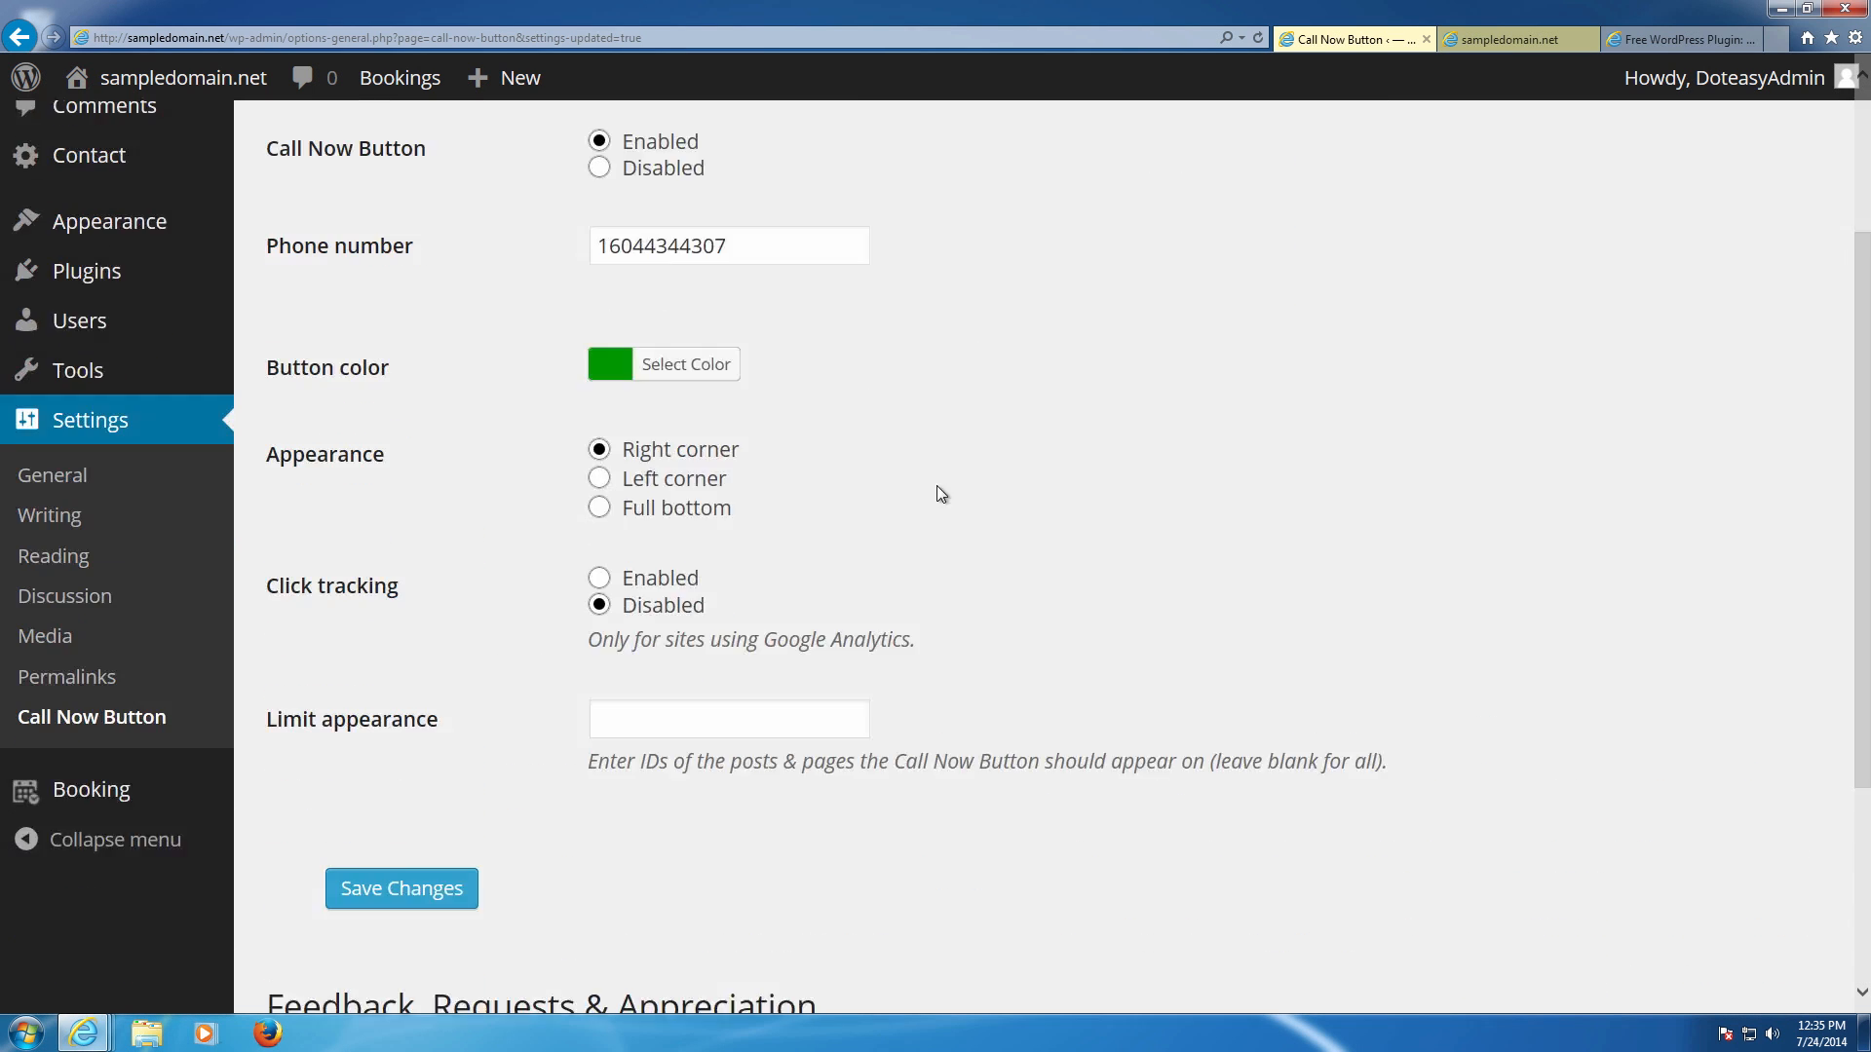
left_click(610, 364)
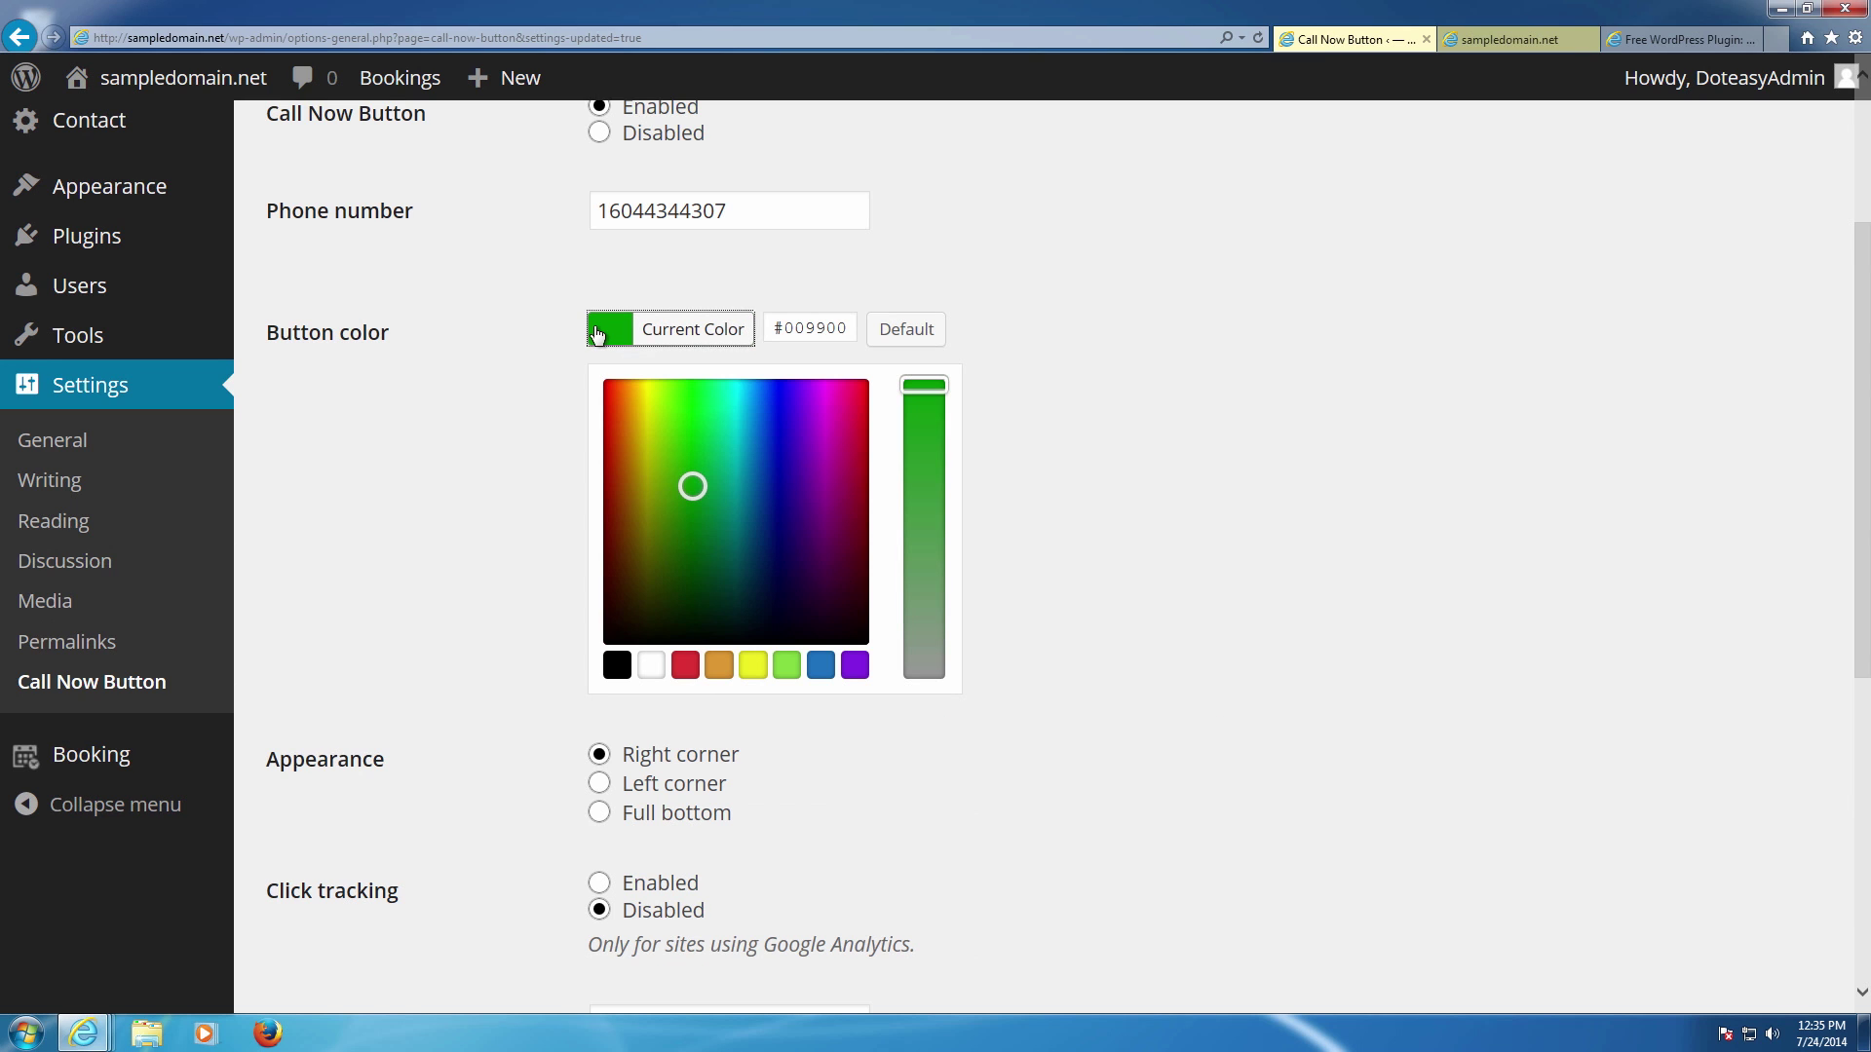
left_click(616, 327)
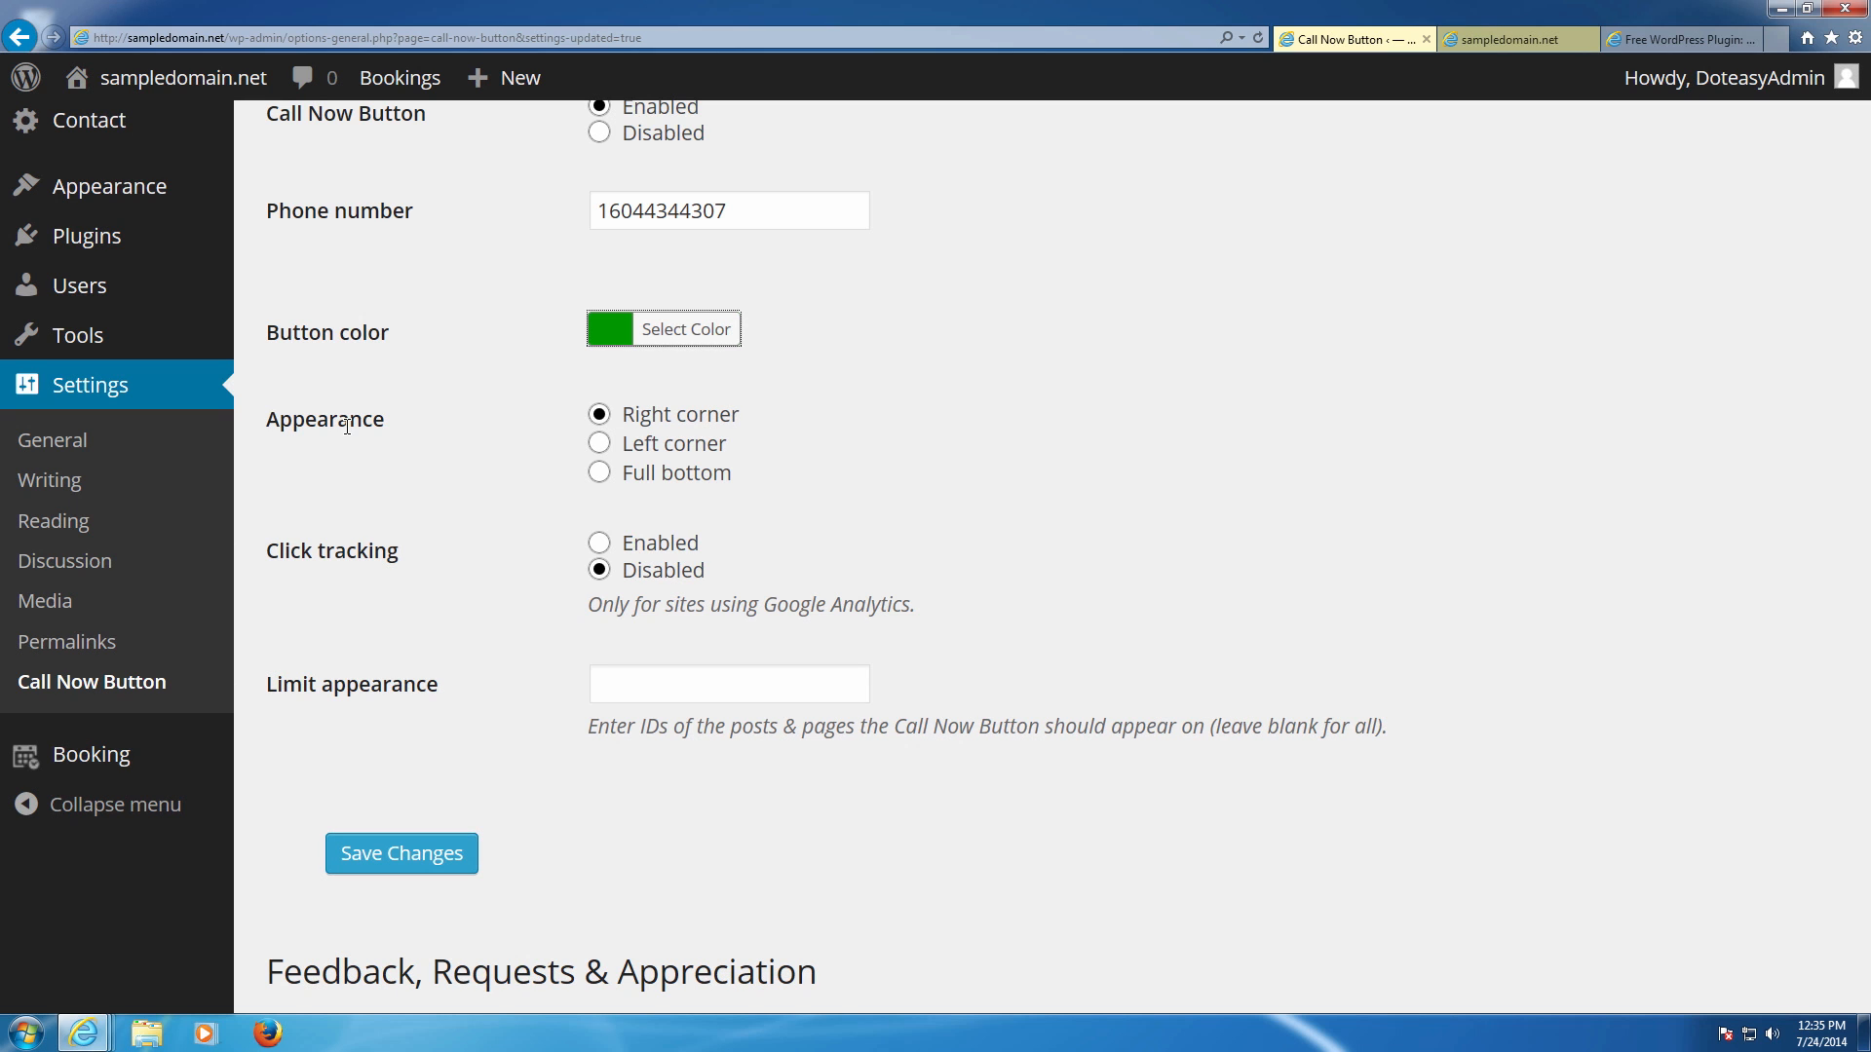
scroll("down", 3)
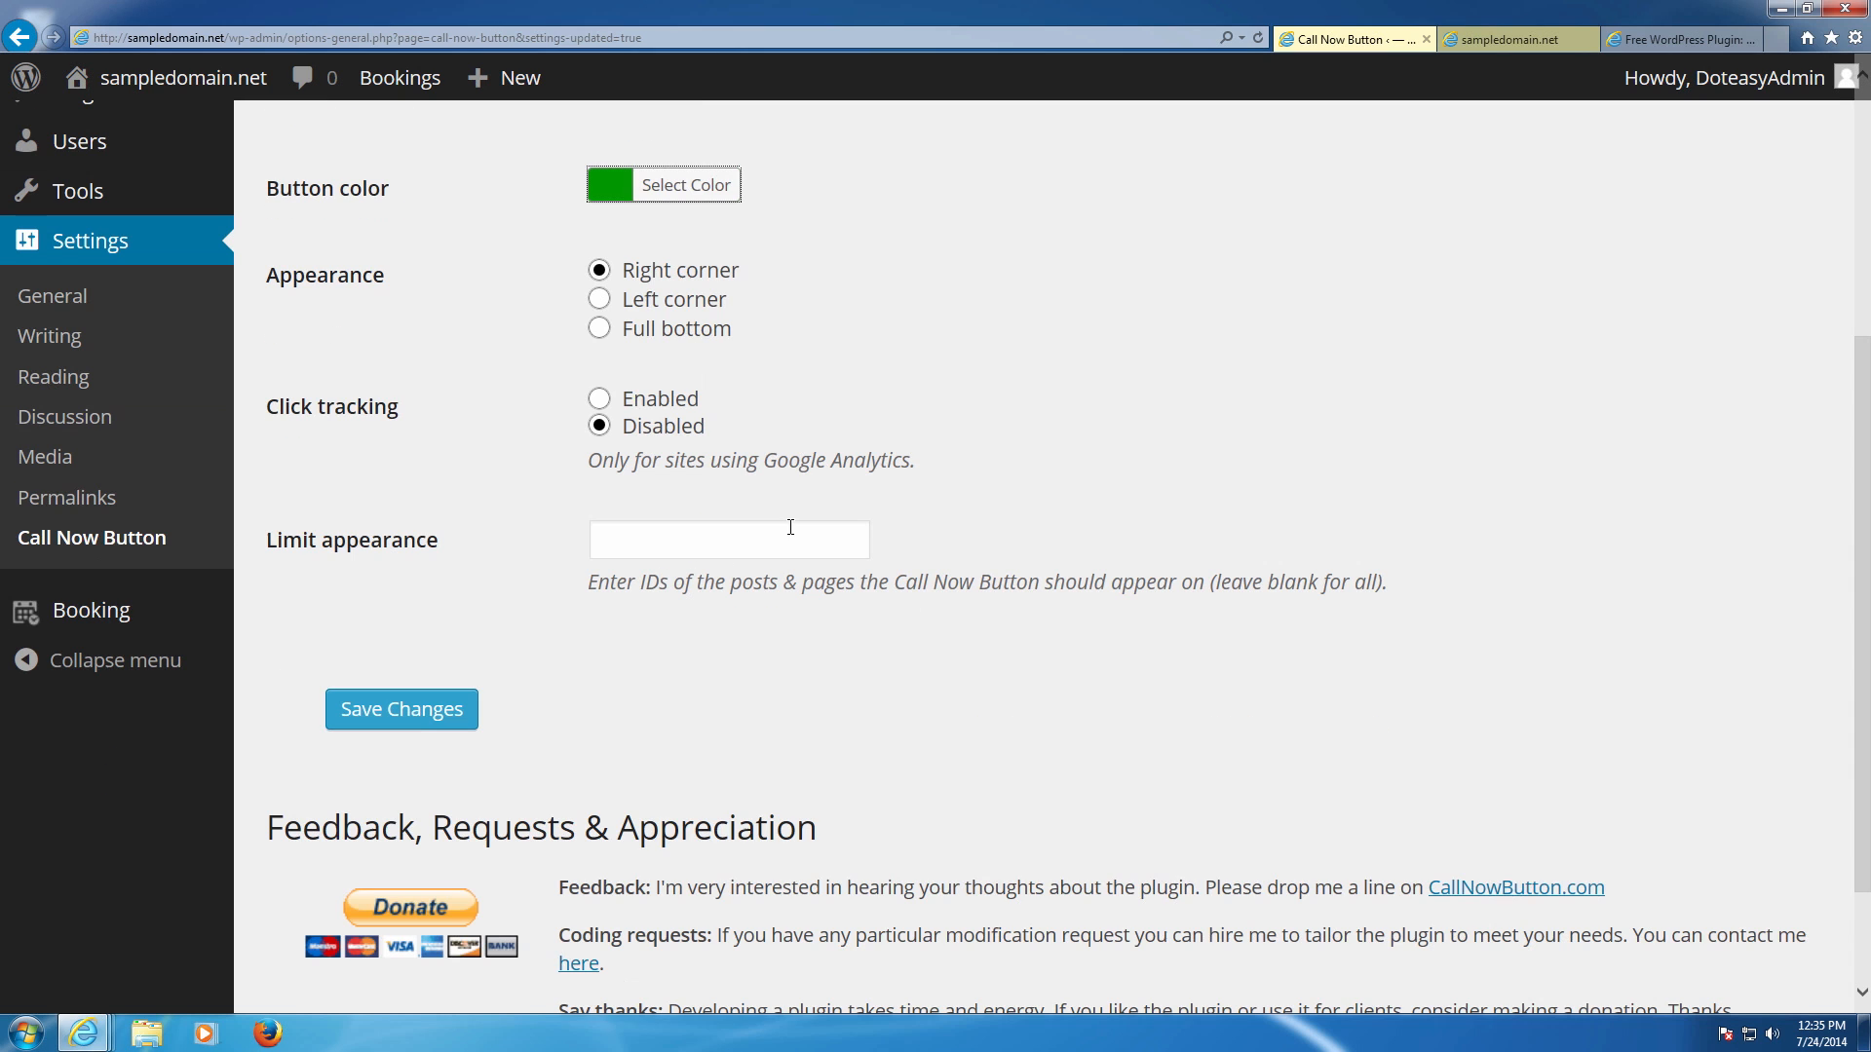
mouse_move(450, 423)
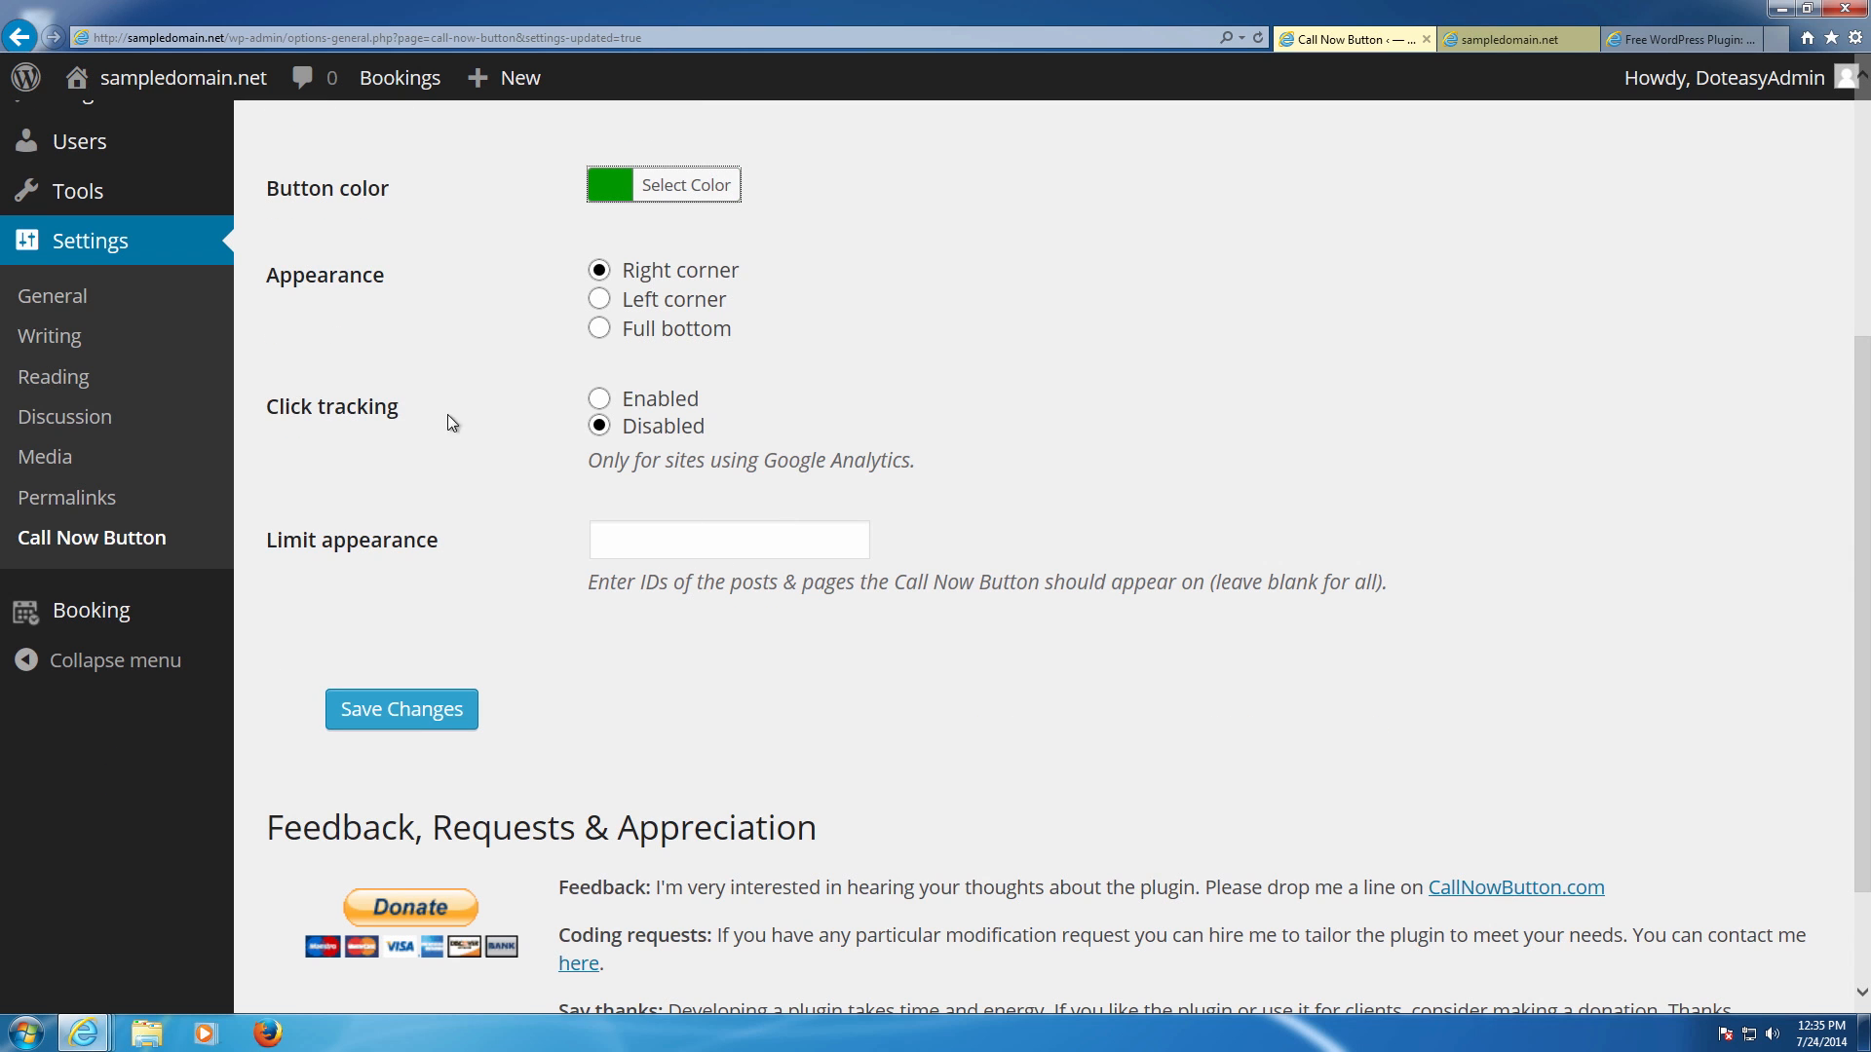
mouse_move(597, 444)
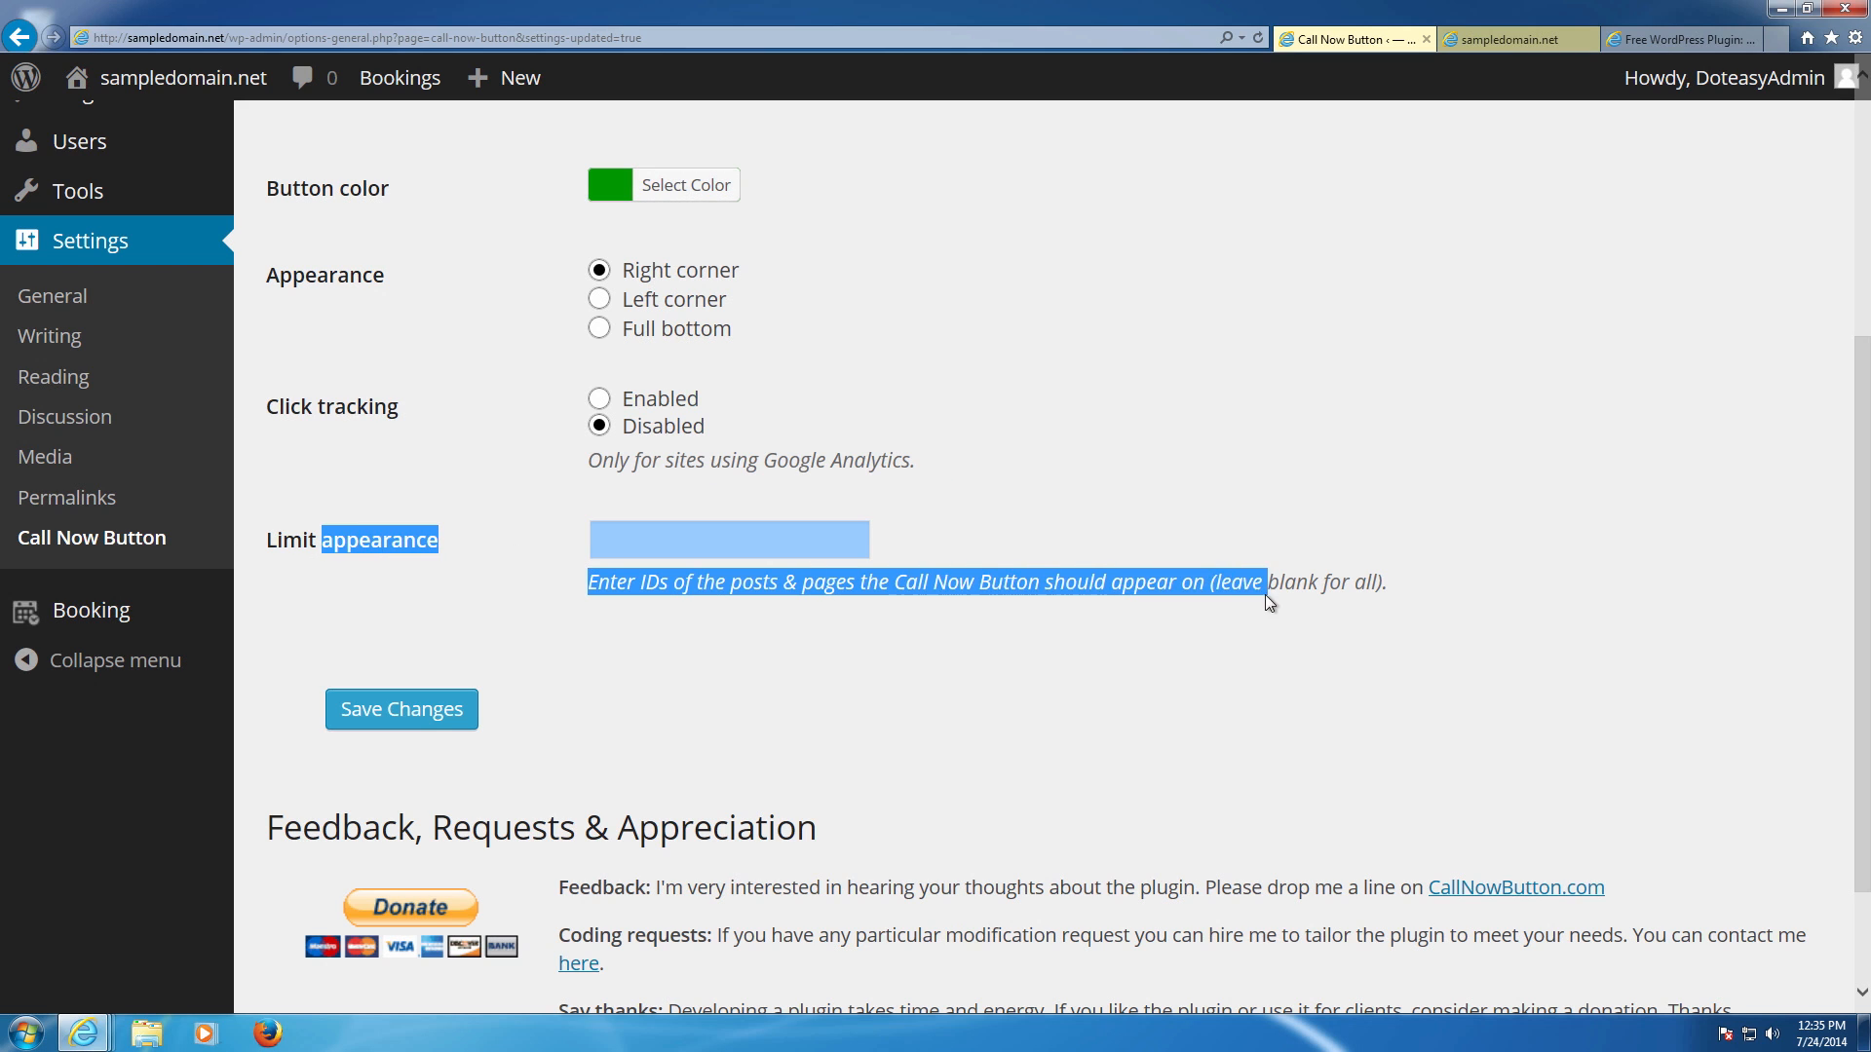
left_click(1247, 598)
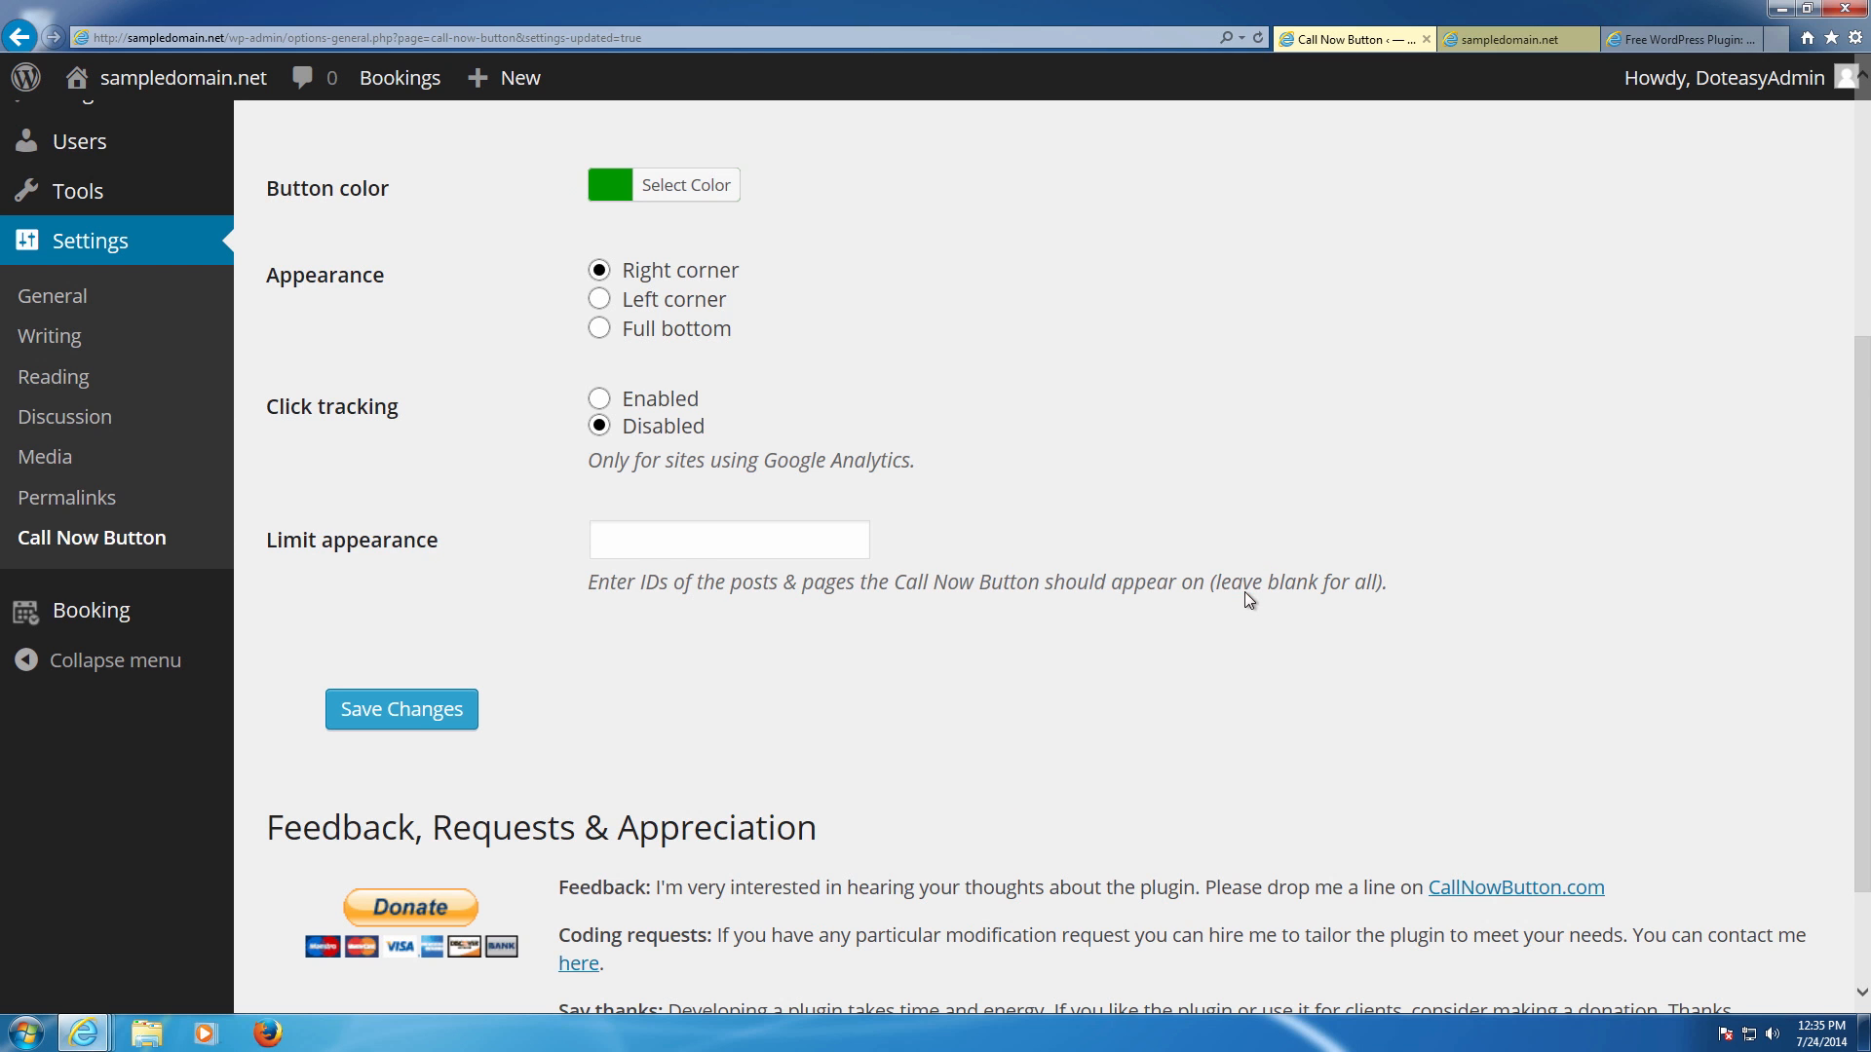
scroll("up", 3)
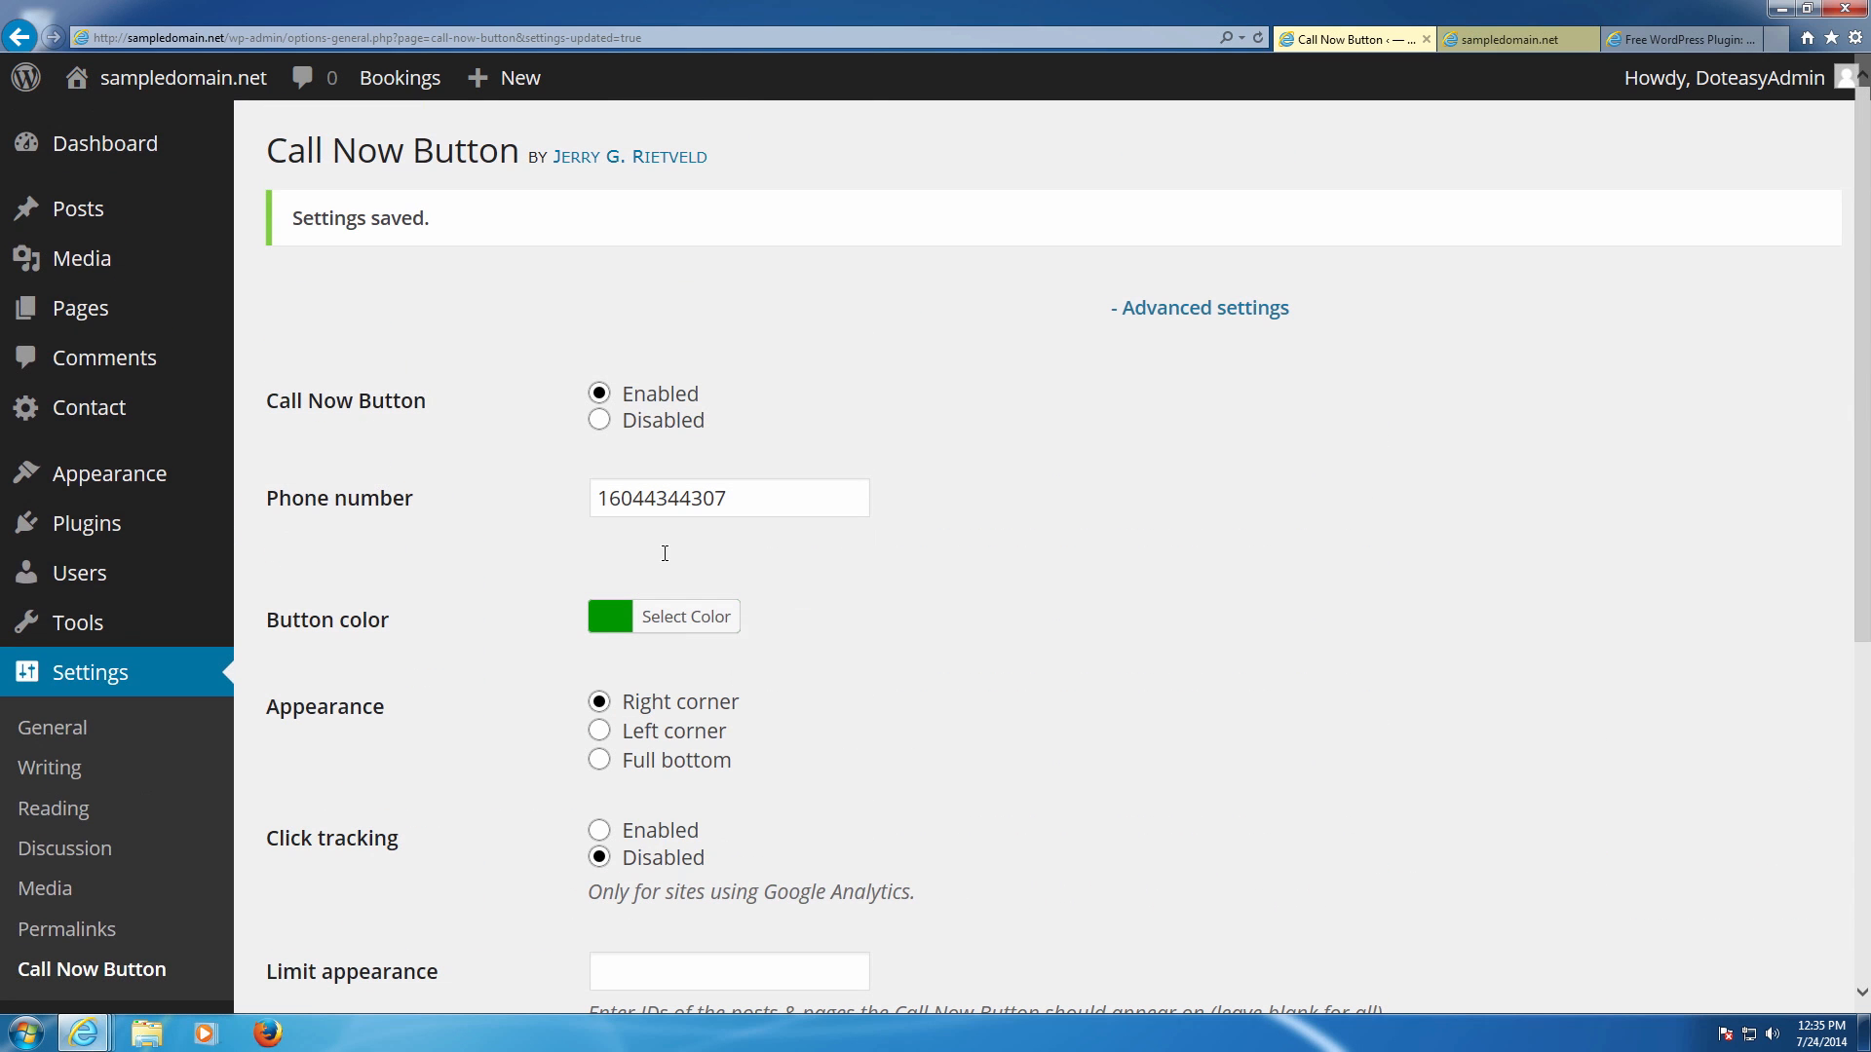
mouse_move(1197, 338)
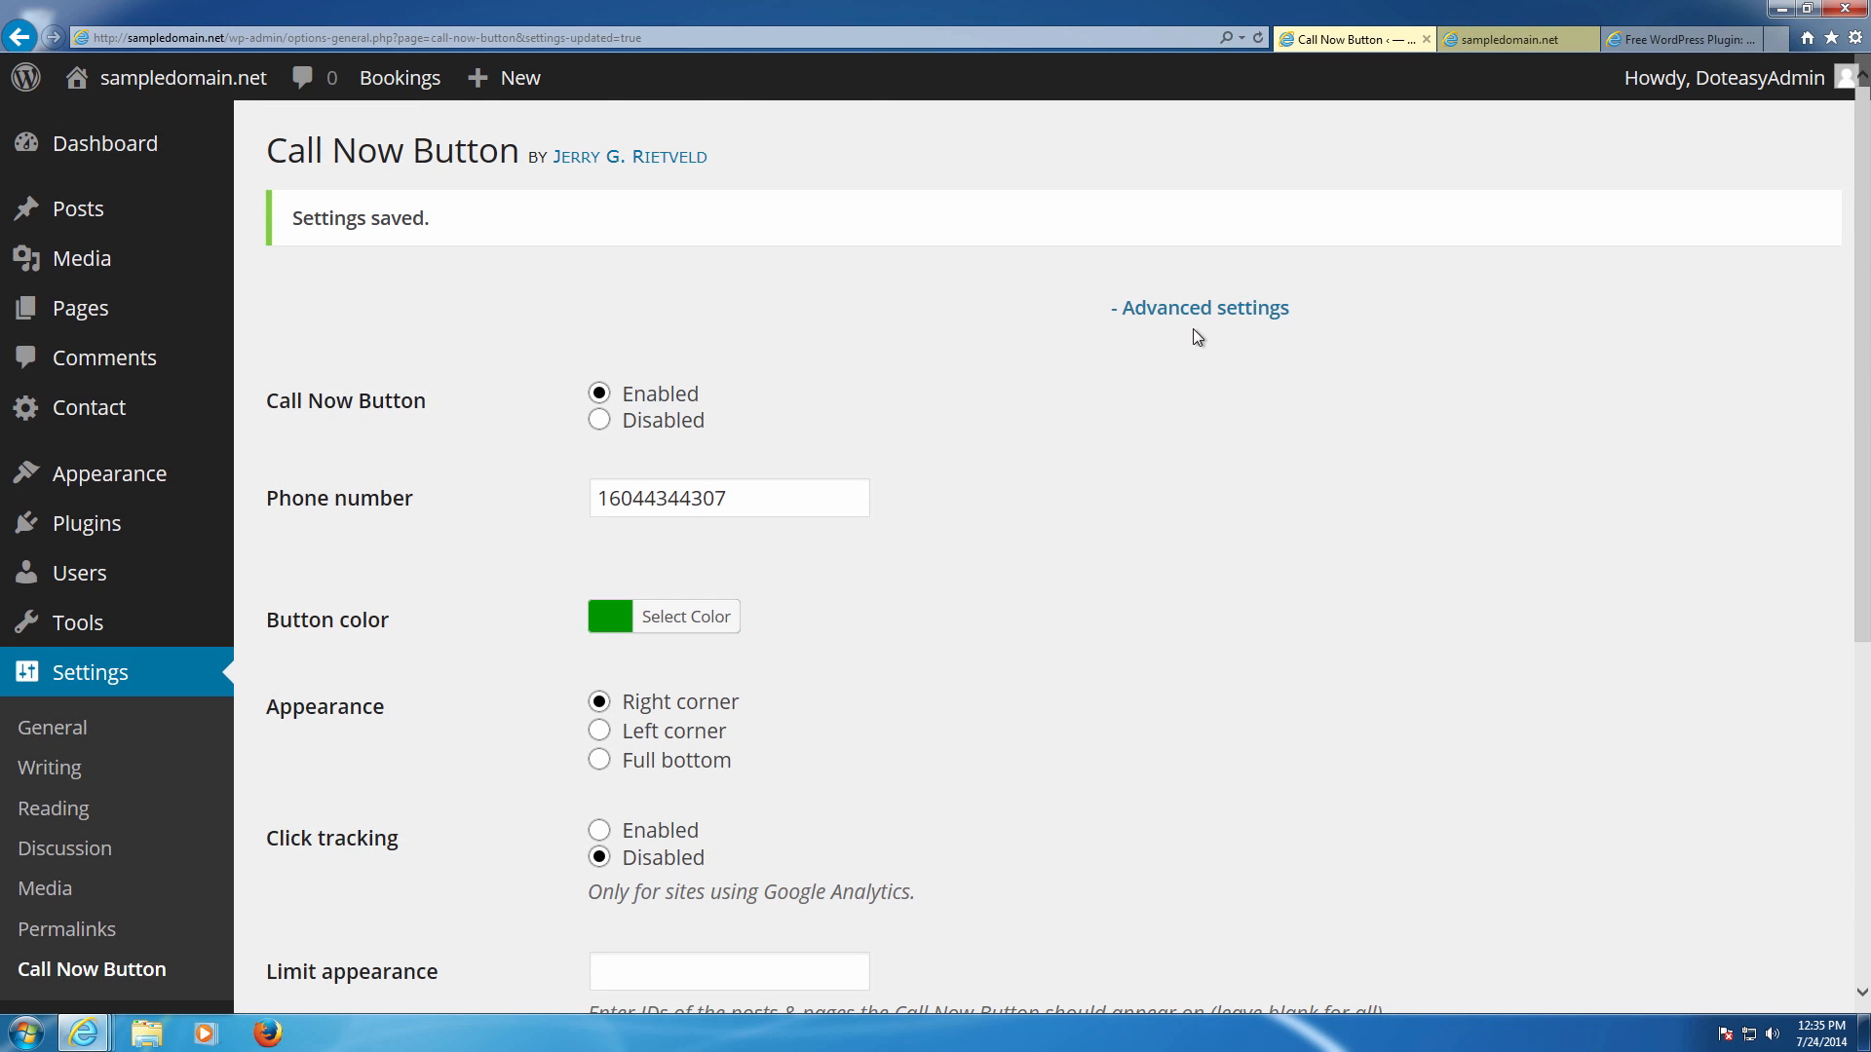
left_click(1198, 308)
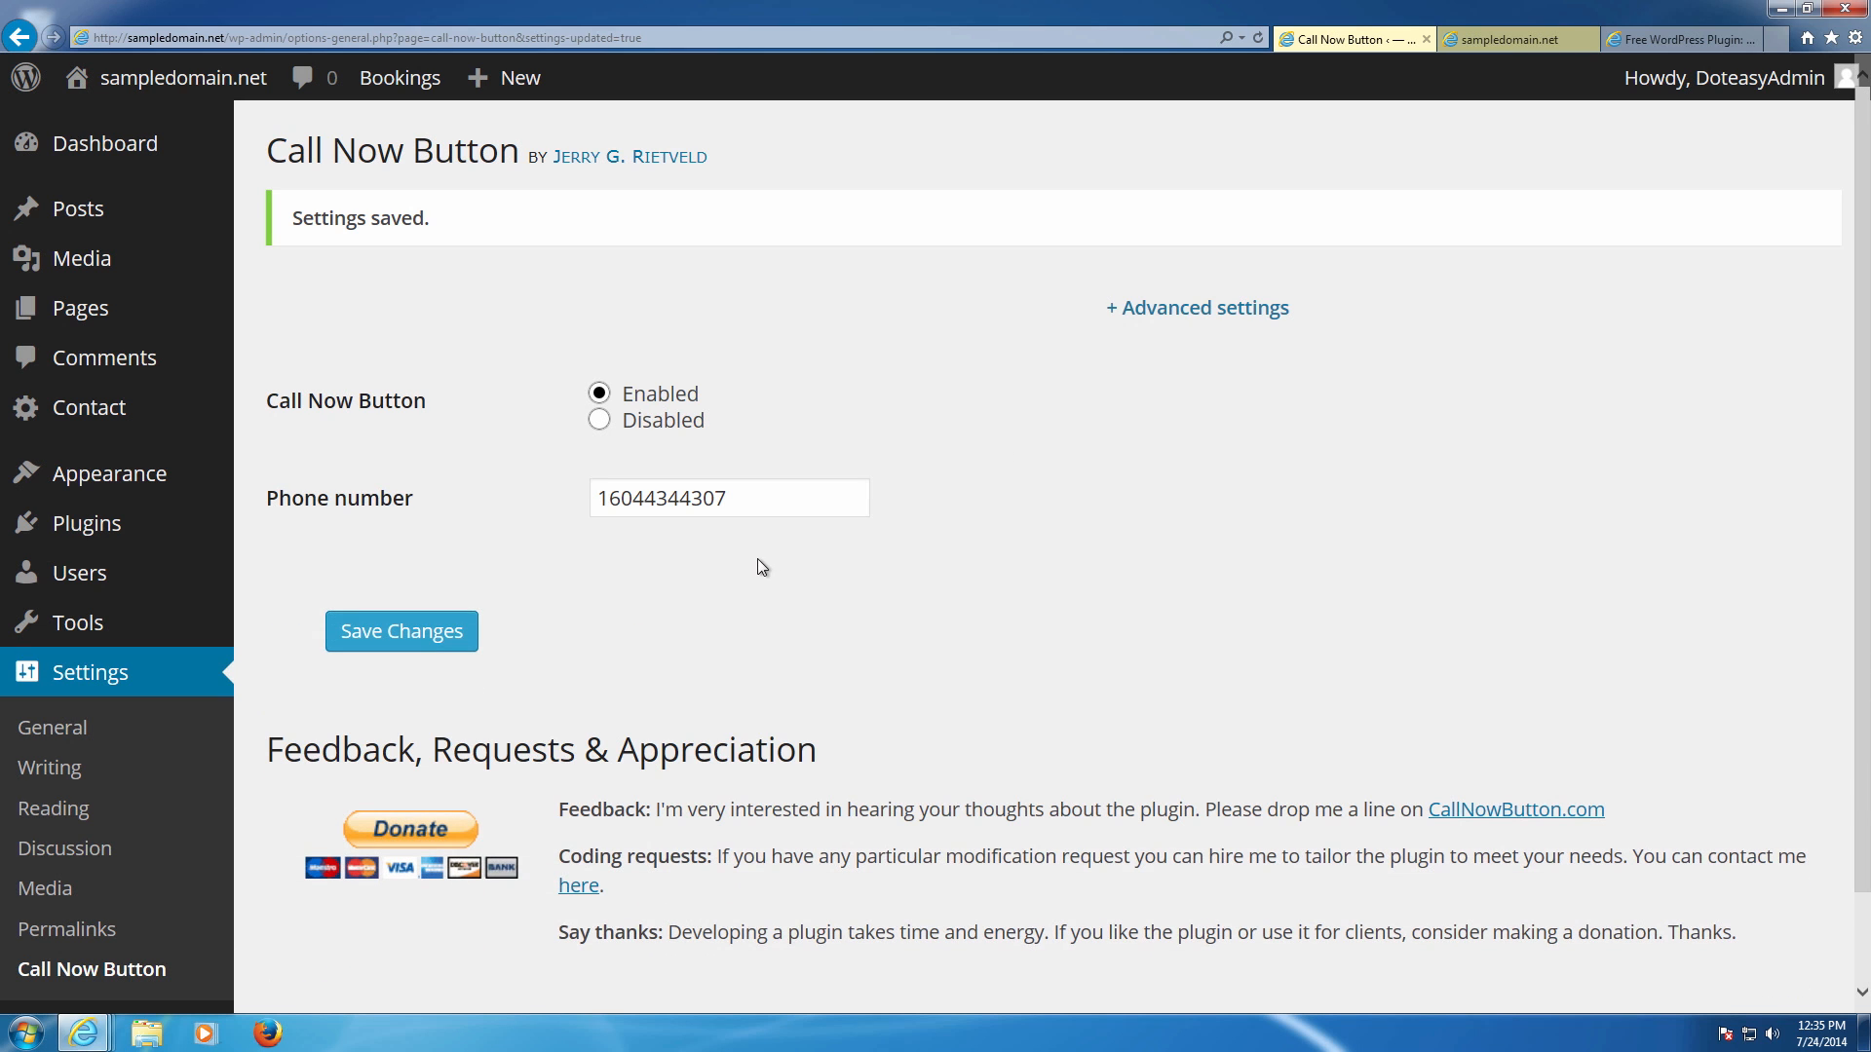
mouse_move(401, 631)
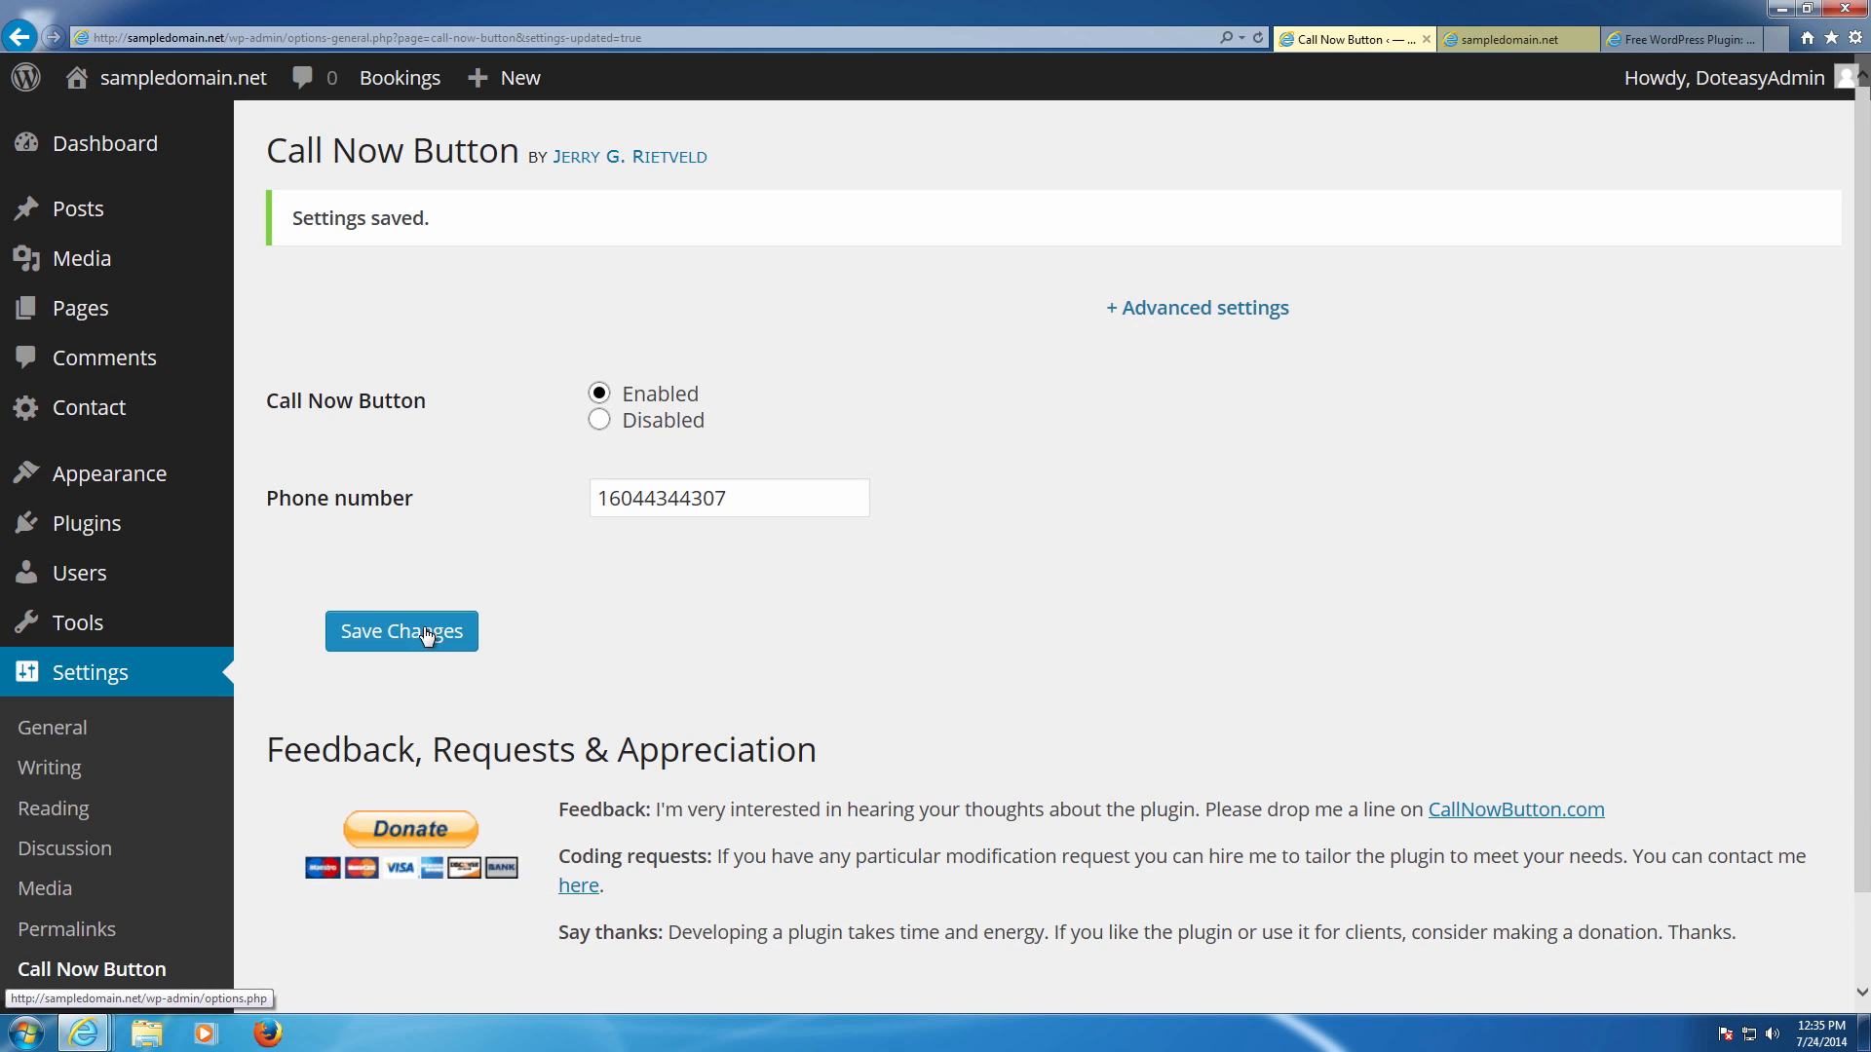
mouse_move(433, 477)
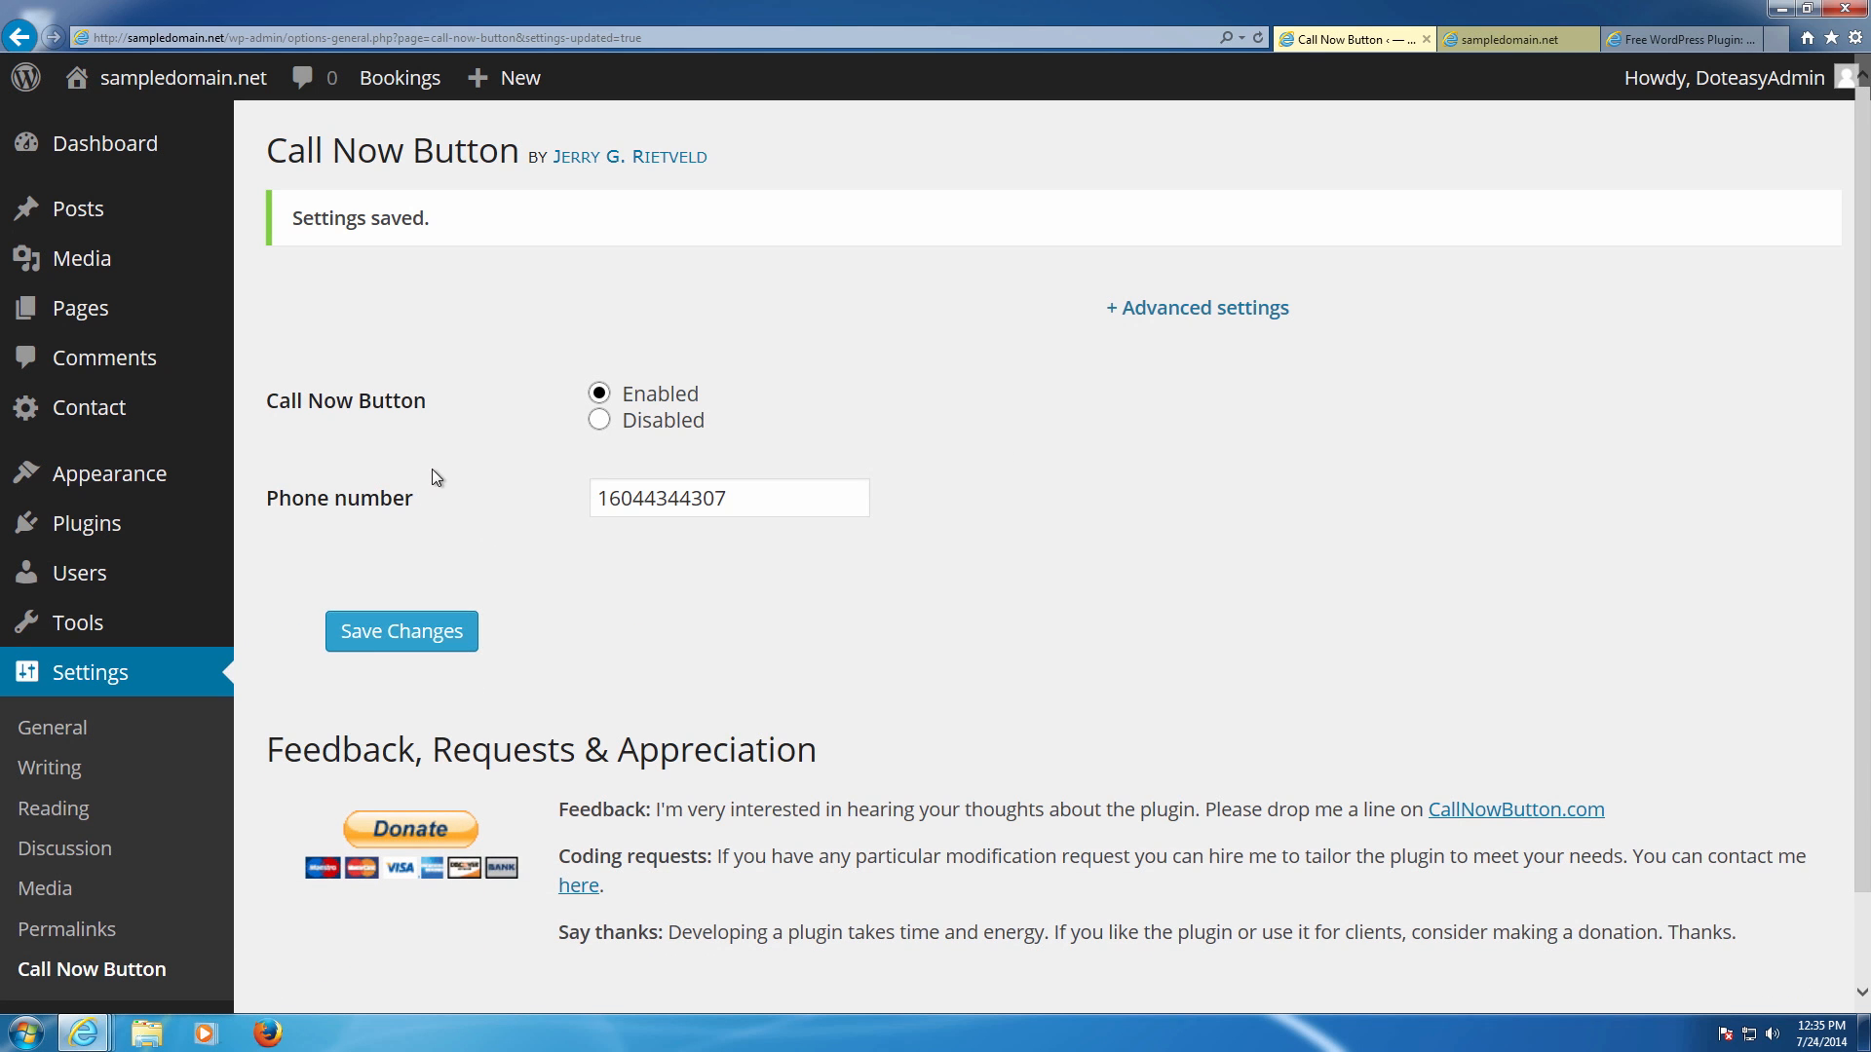
mouse_move(801, 220)
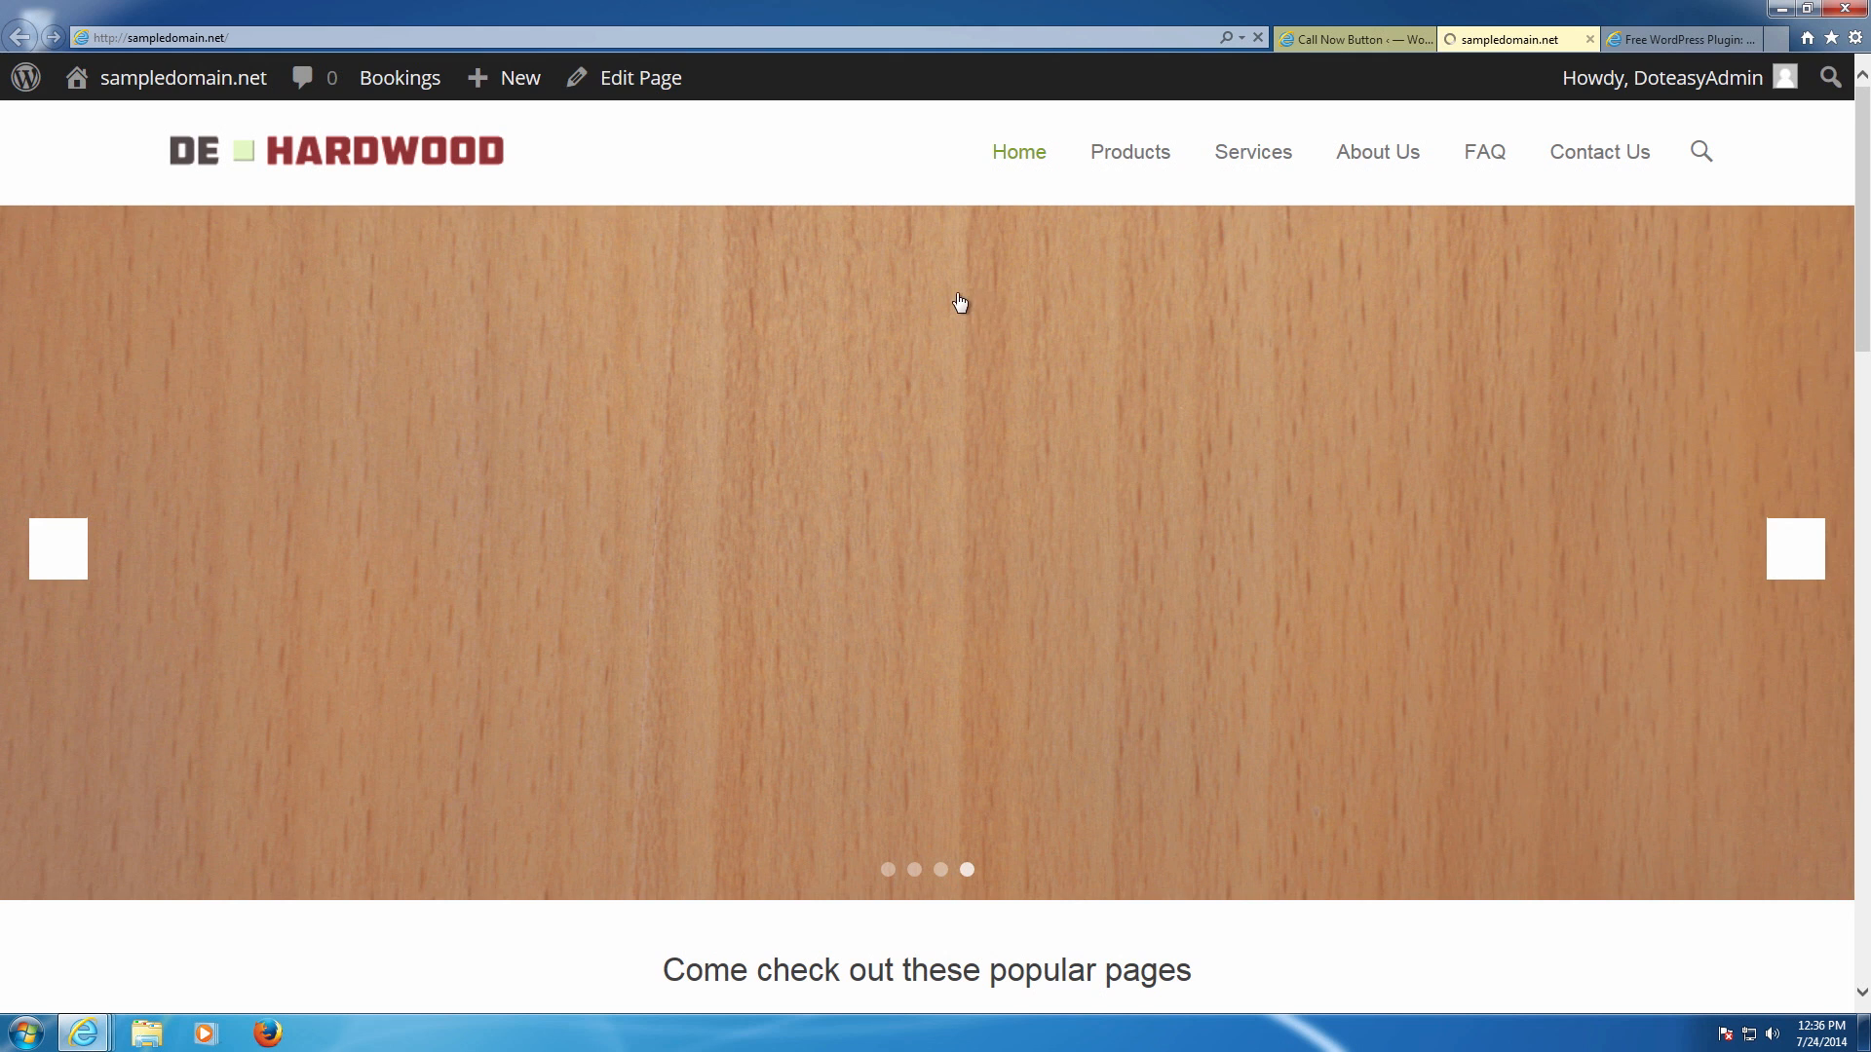
Scroll through the sampledomain.net home page confirming no call button shows on desktop.
scroll("down", 3)
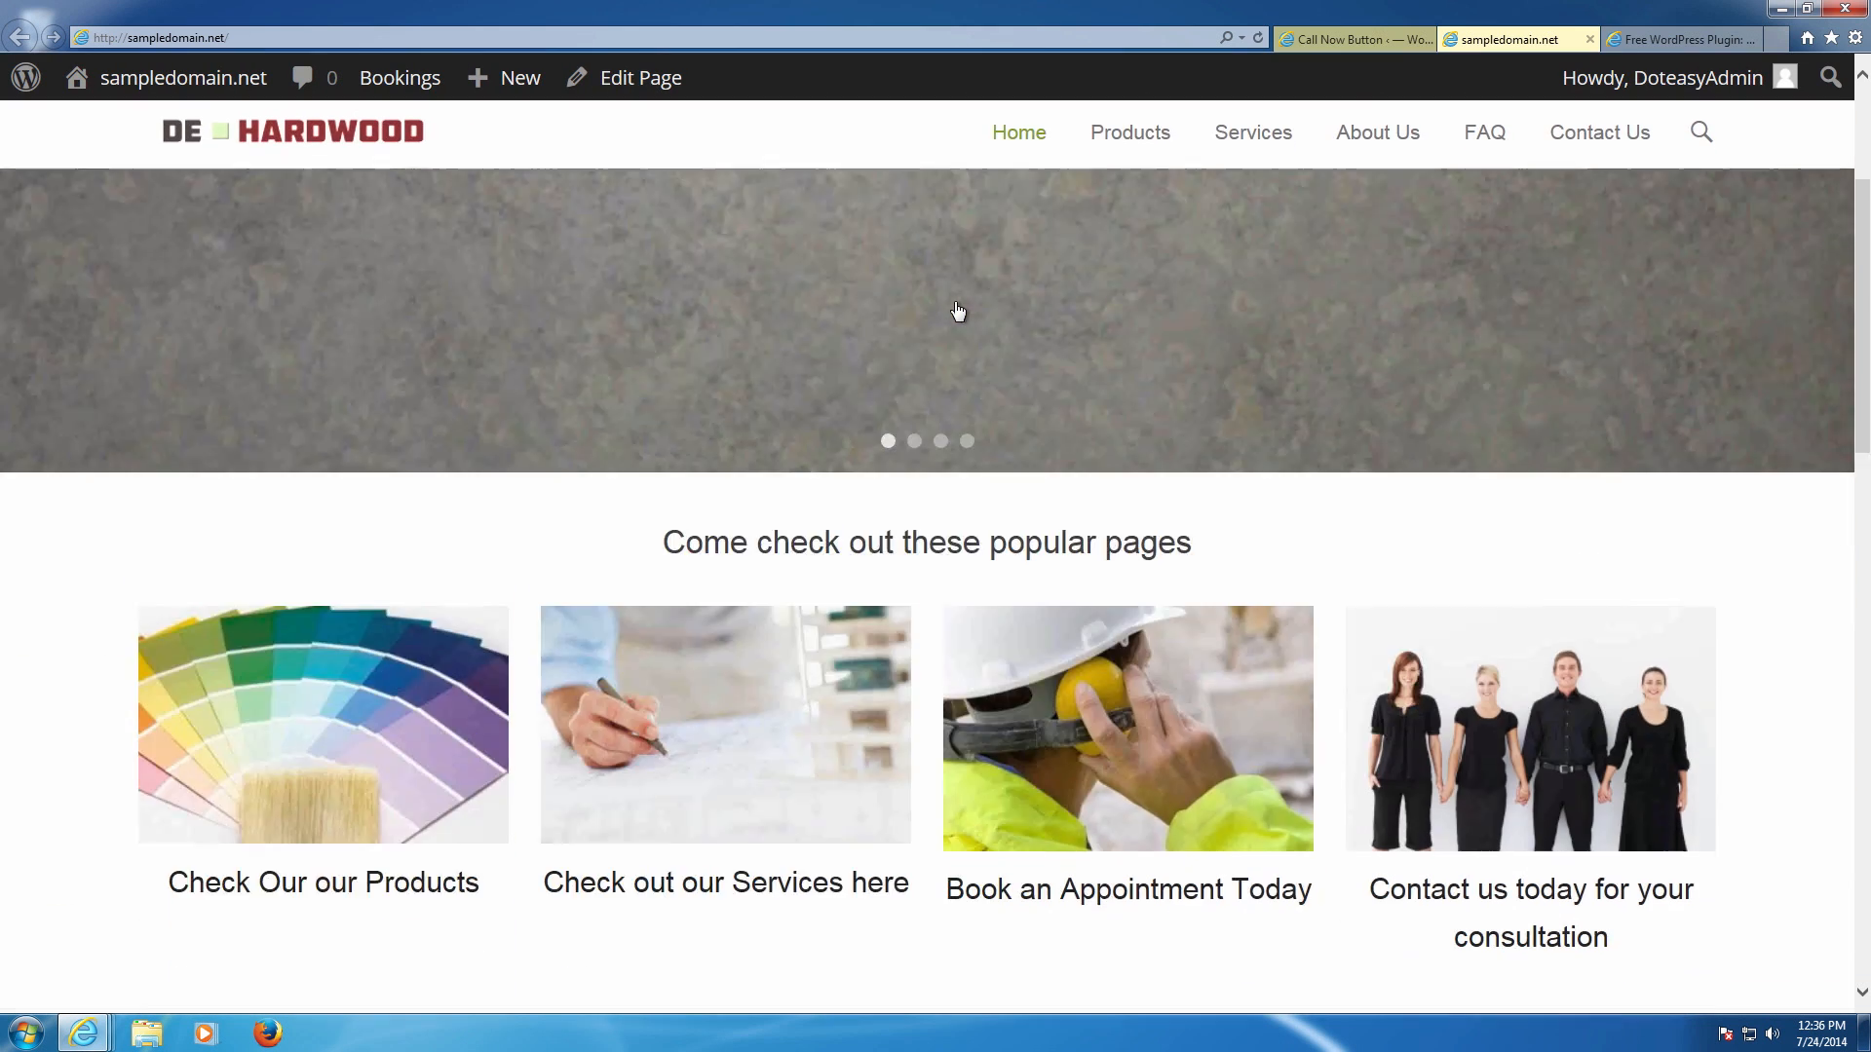
scroll("down", 3)
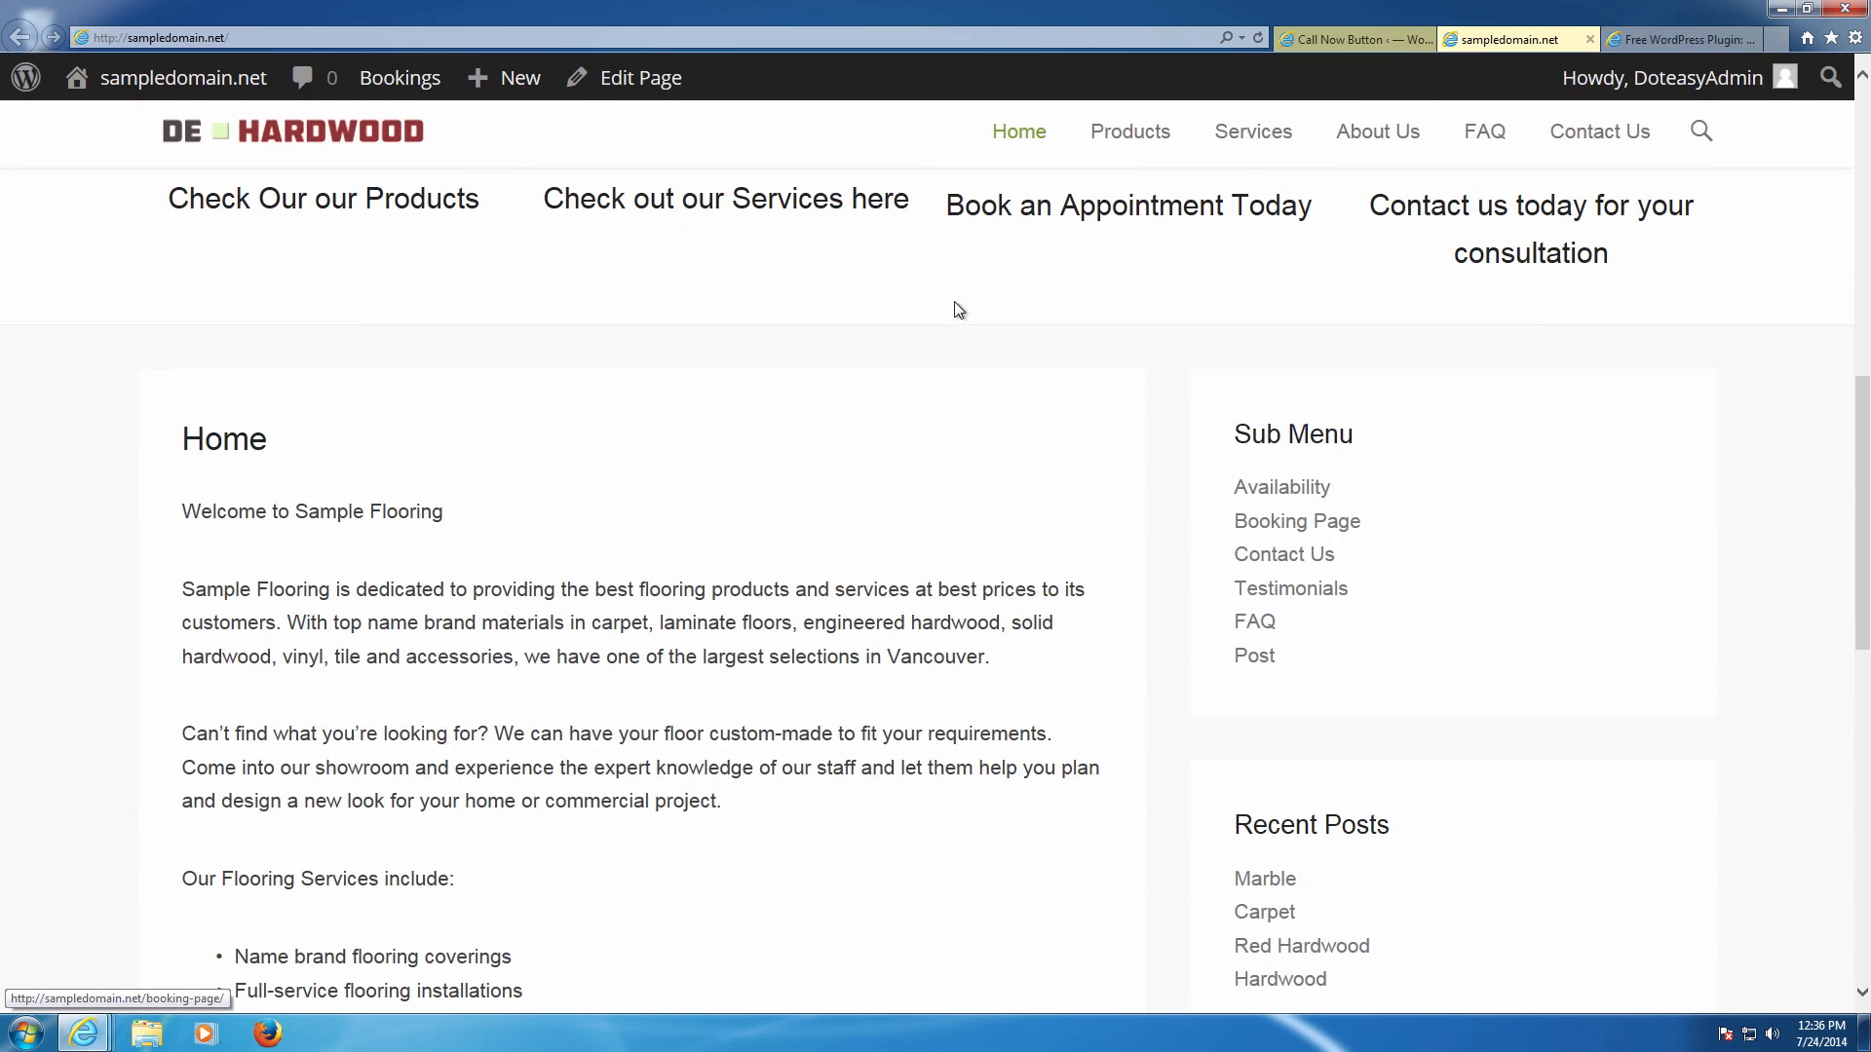
scroll("down", 3)
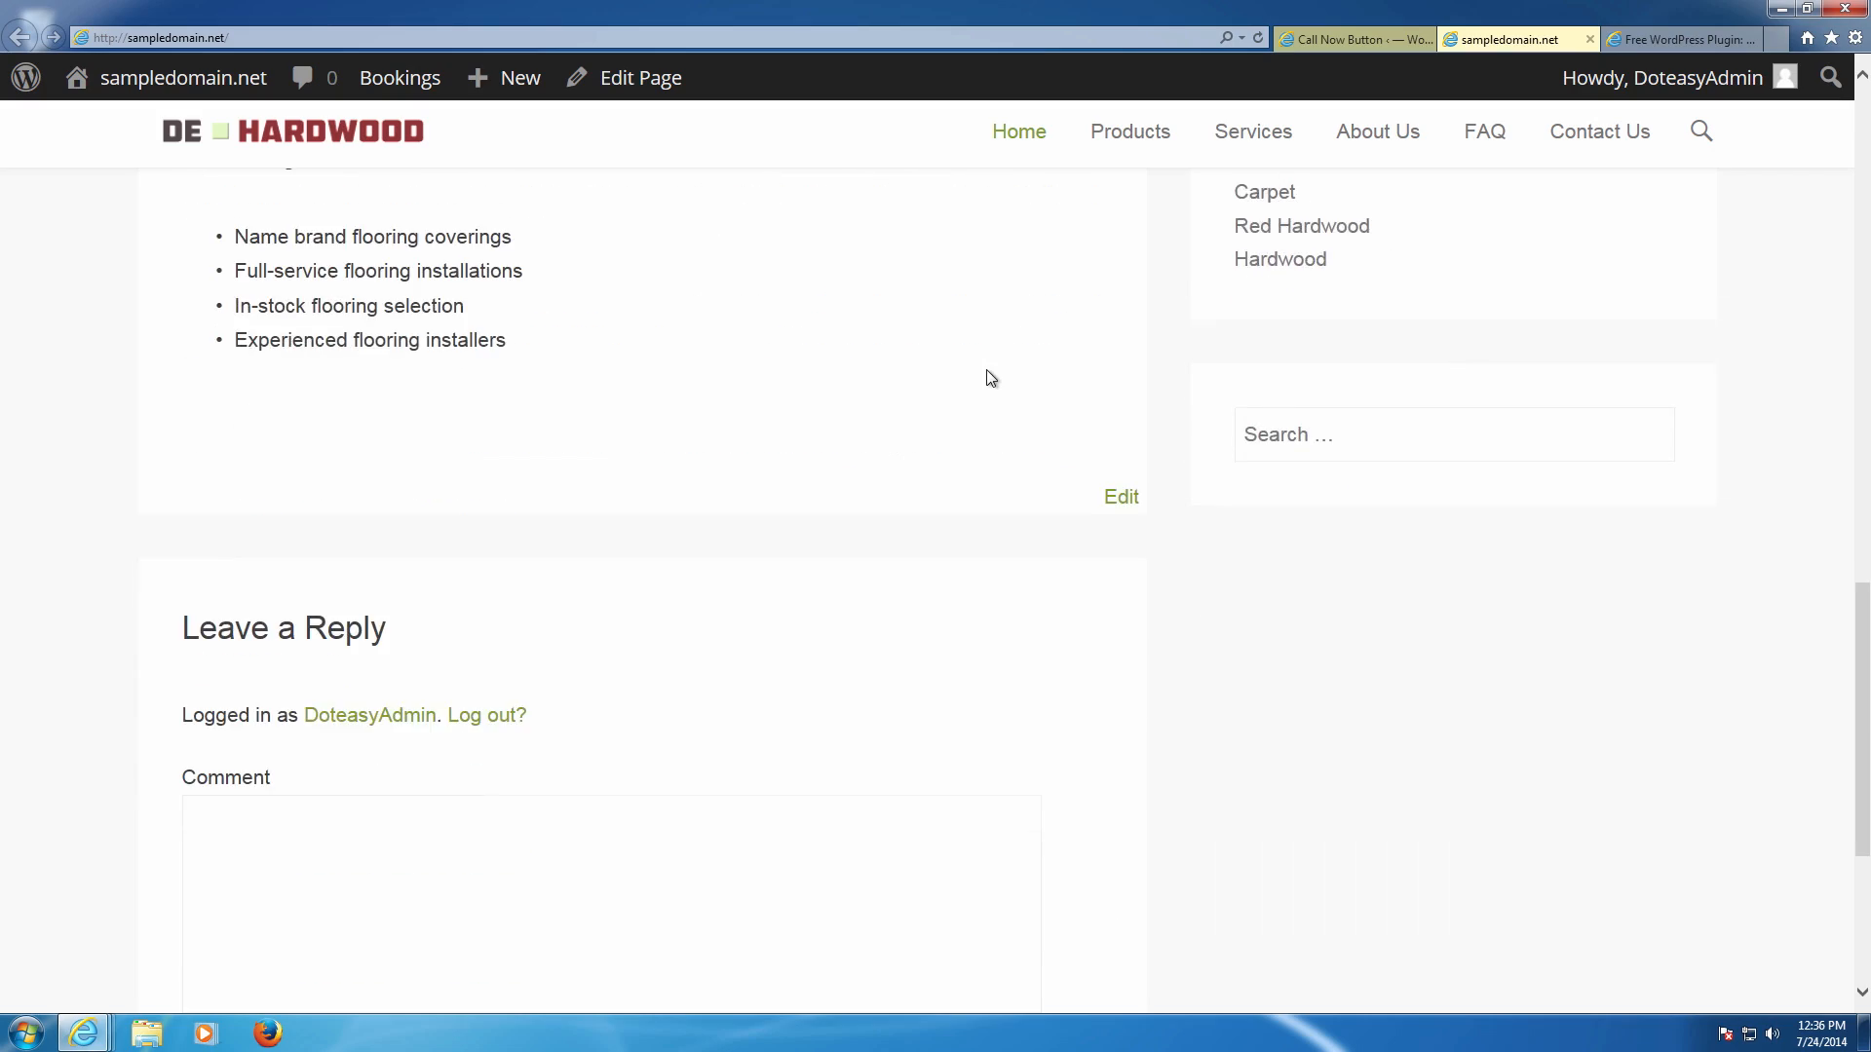
scroll("up", 3)
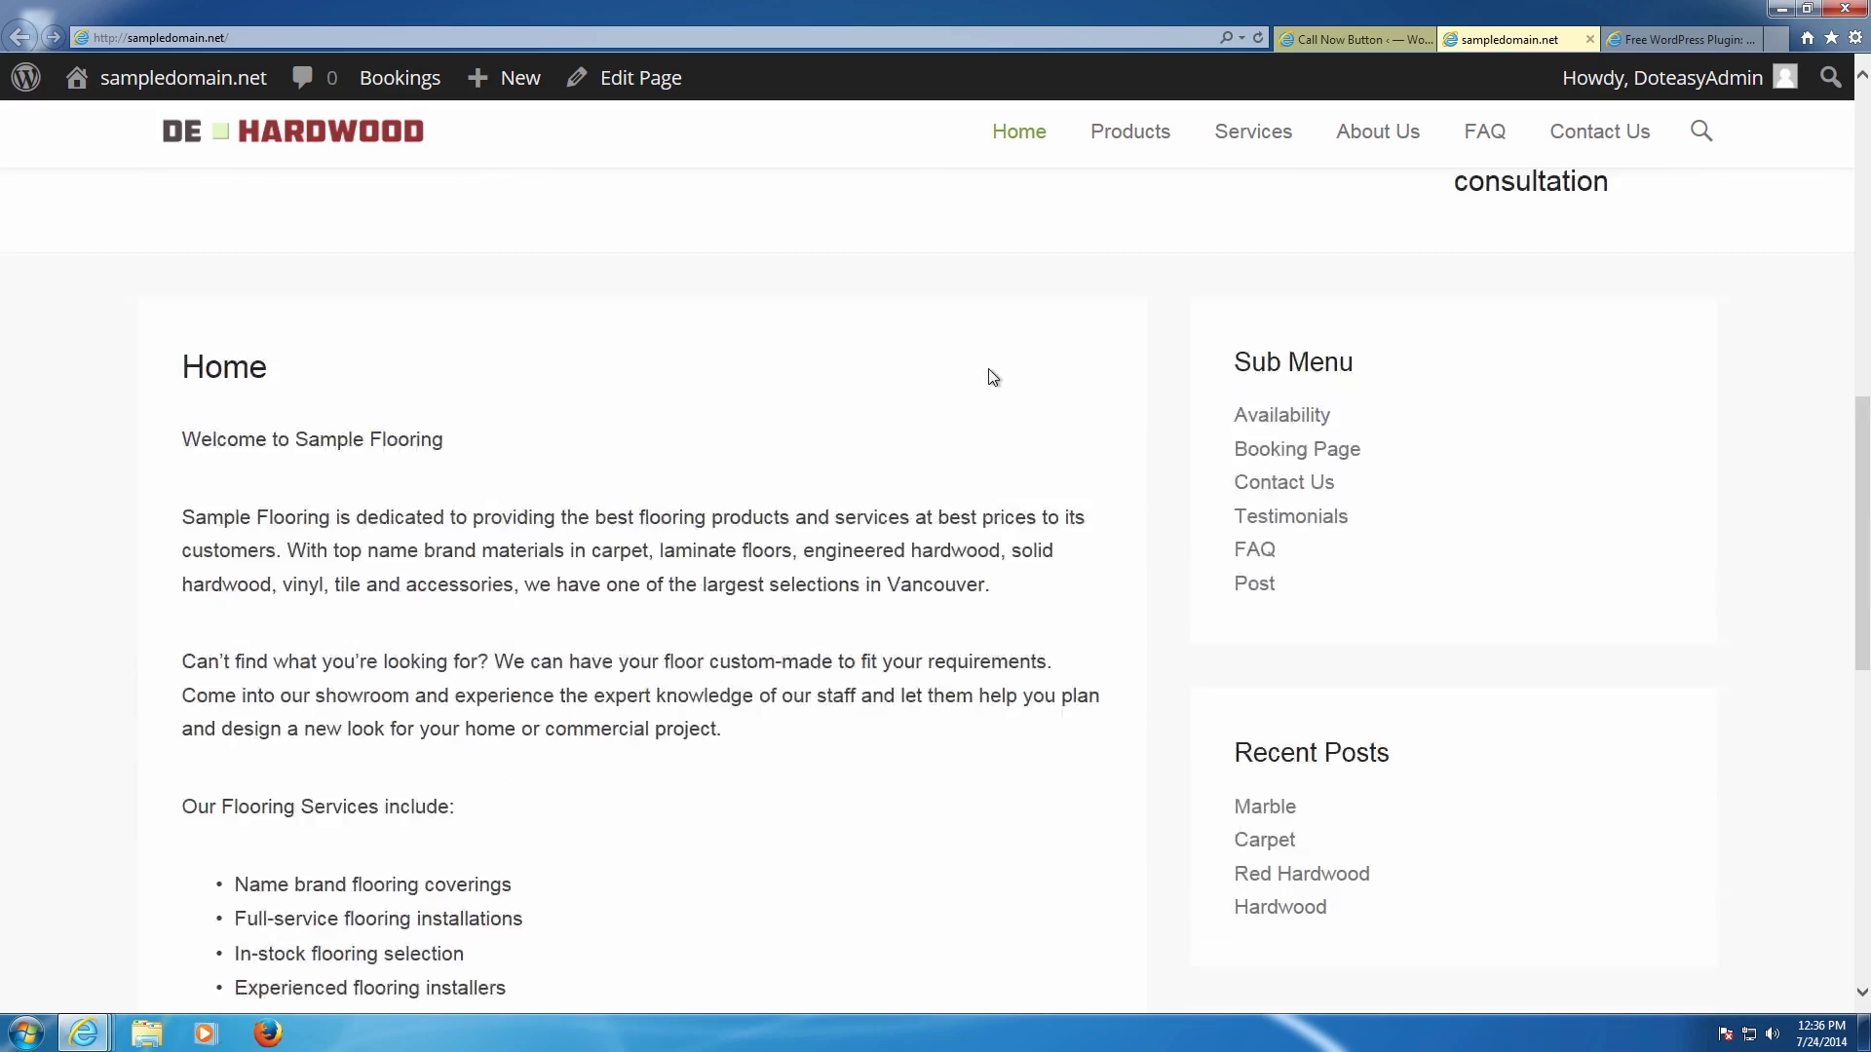
scroll("up", 3)
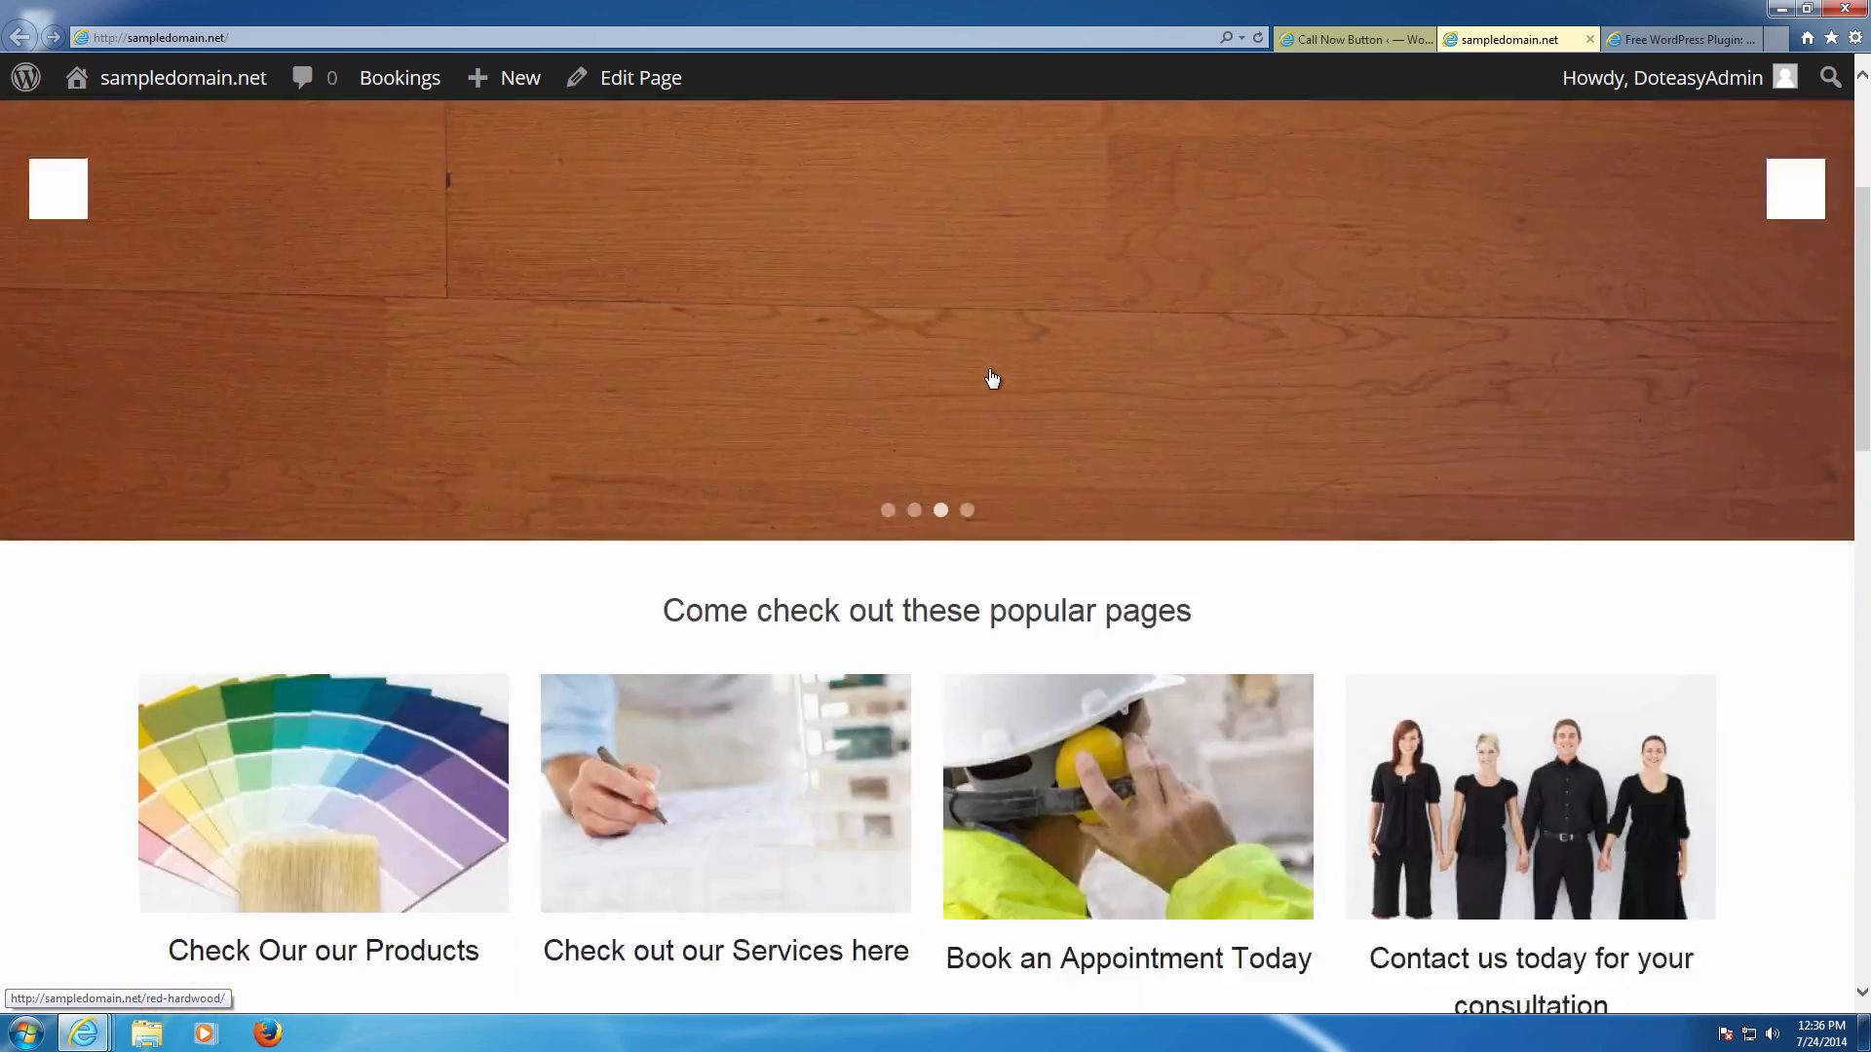
scroll("down", 3)
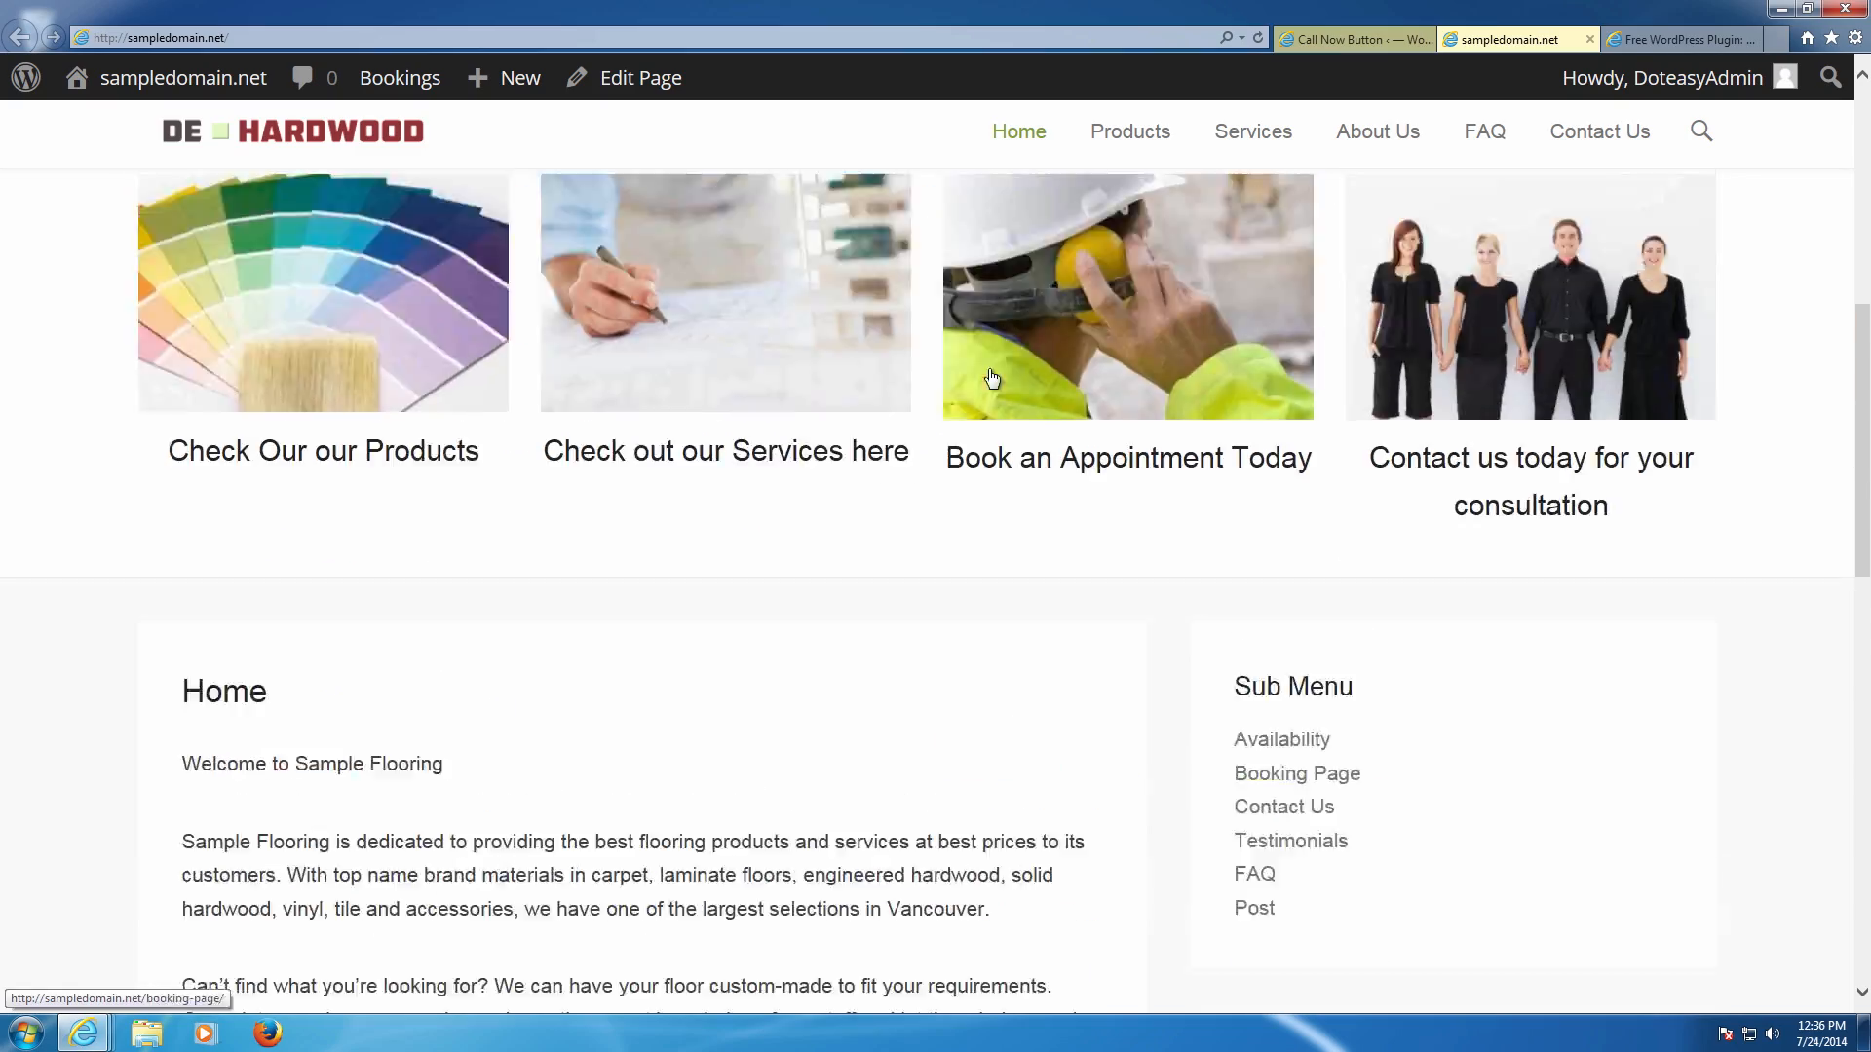
scroll("down", 3)
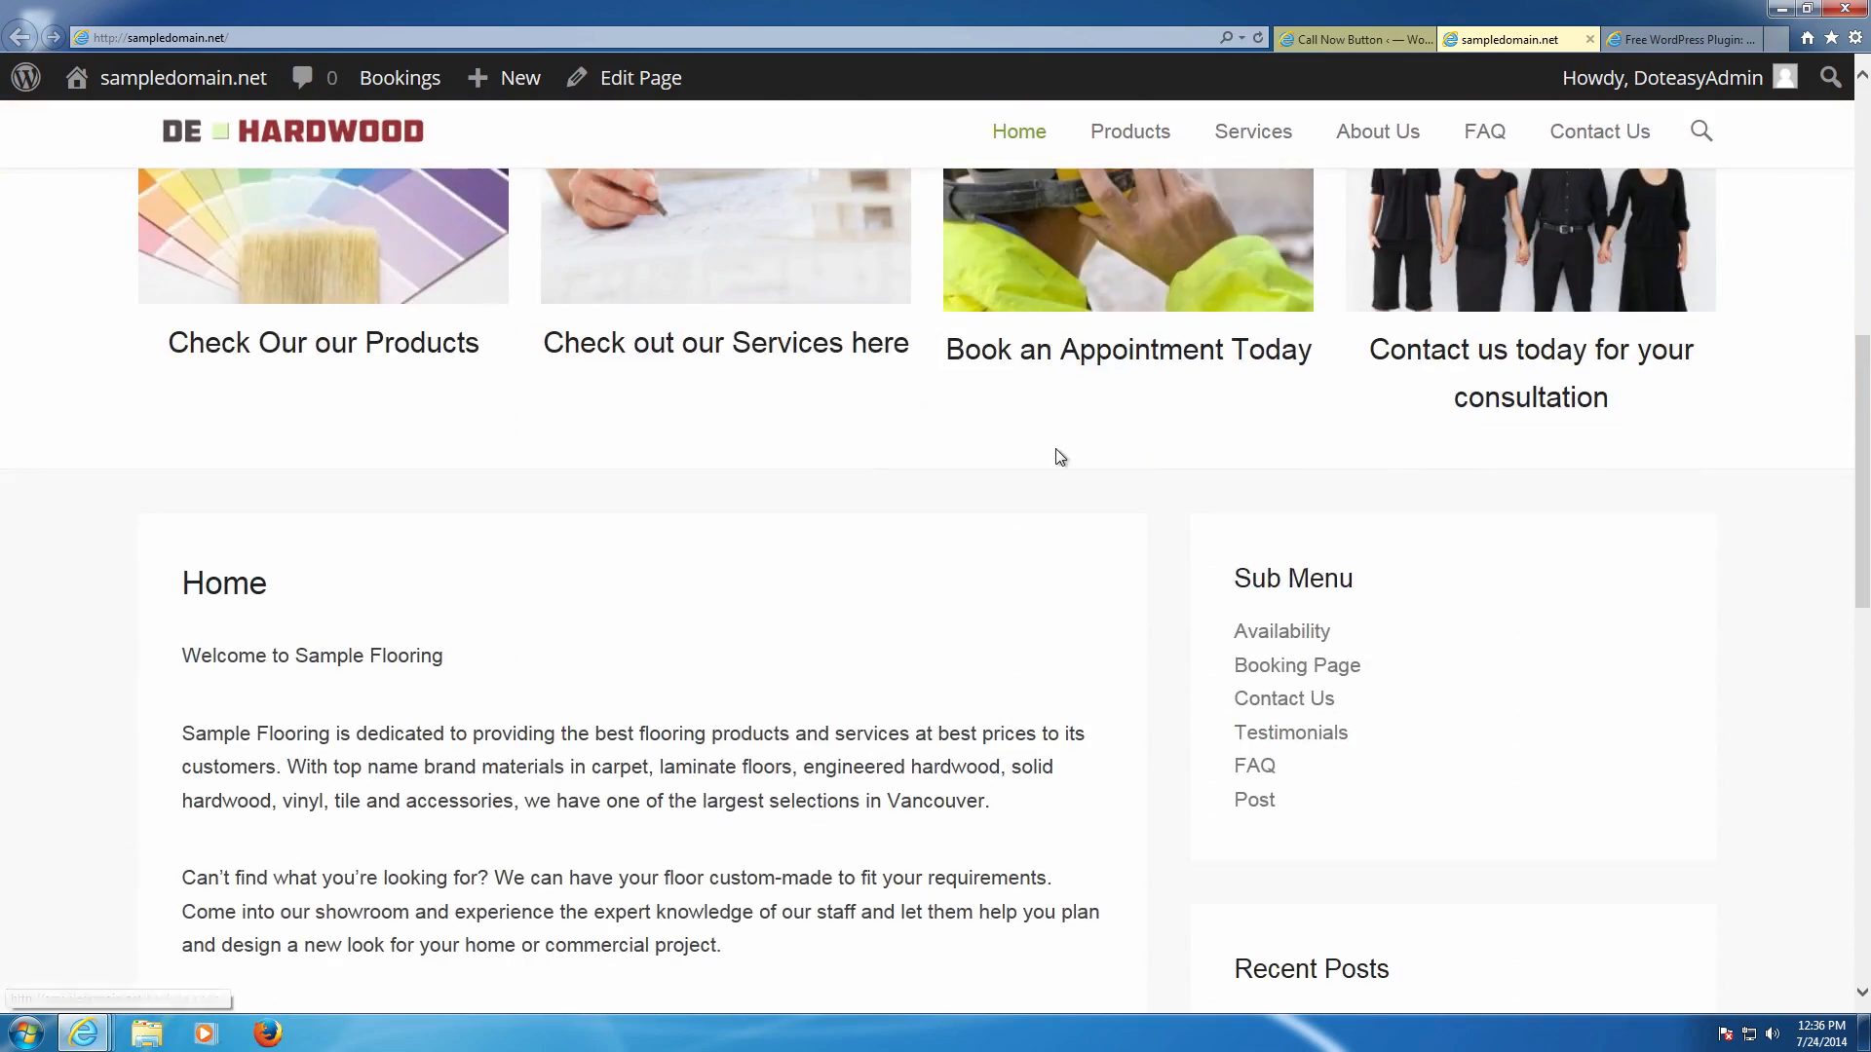